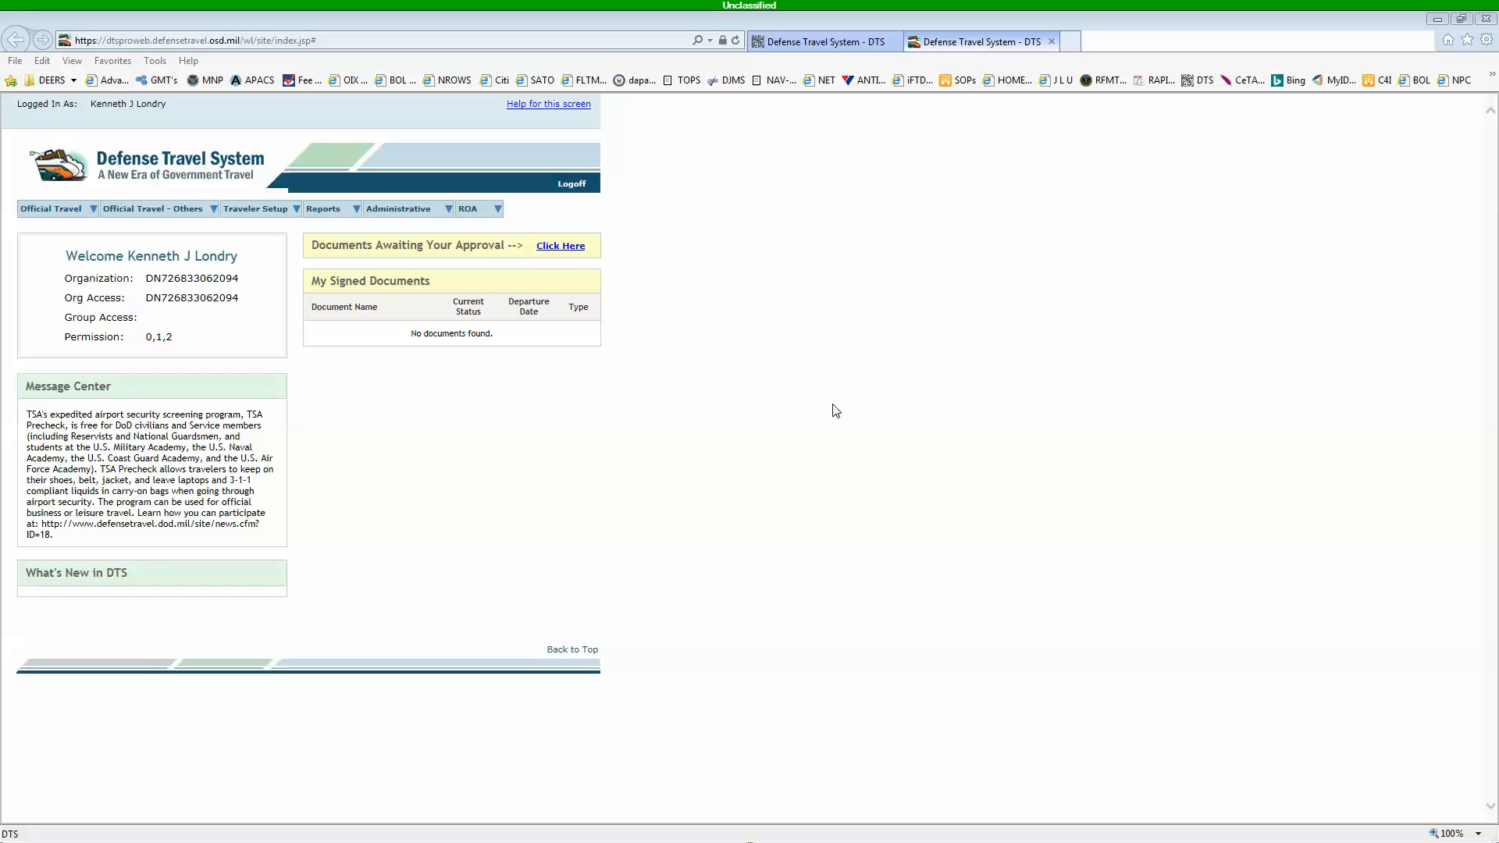
mouse_move(698, 336)
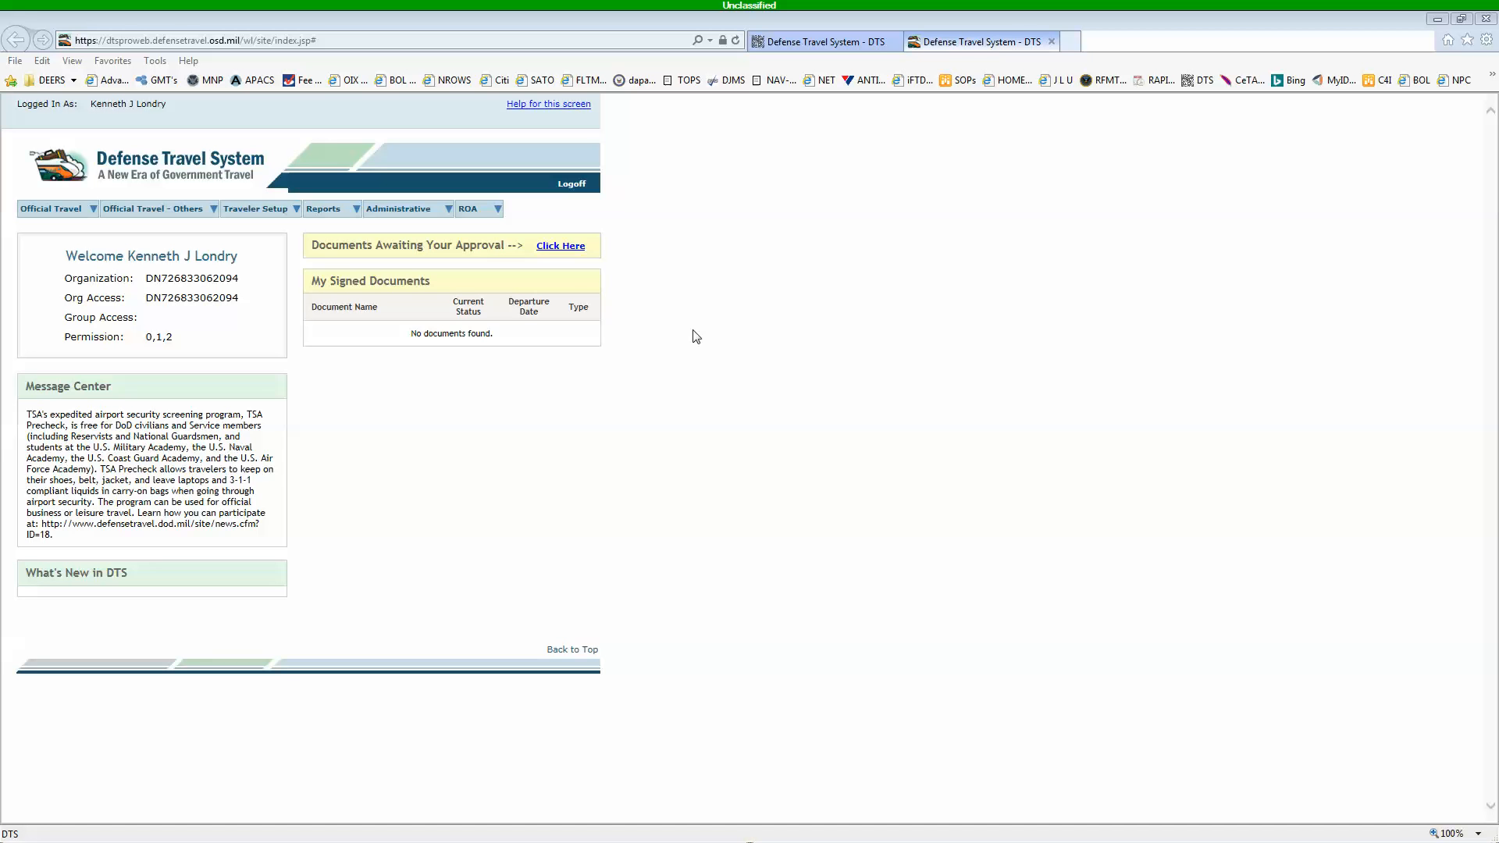
mouse_move(678, 332)
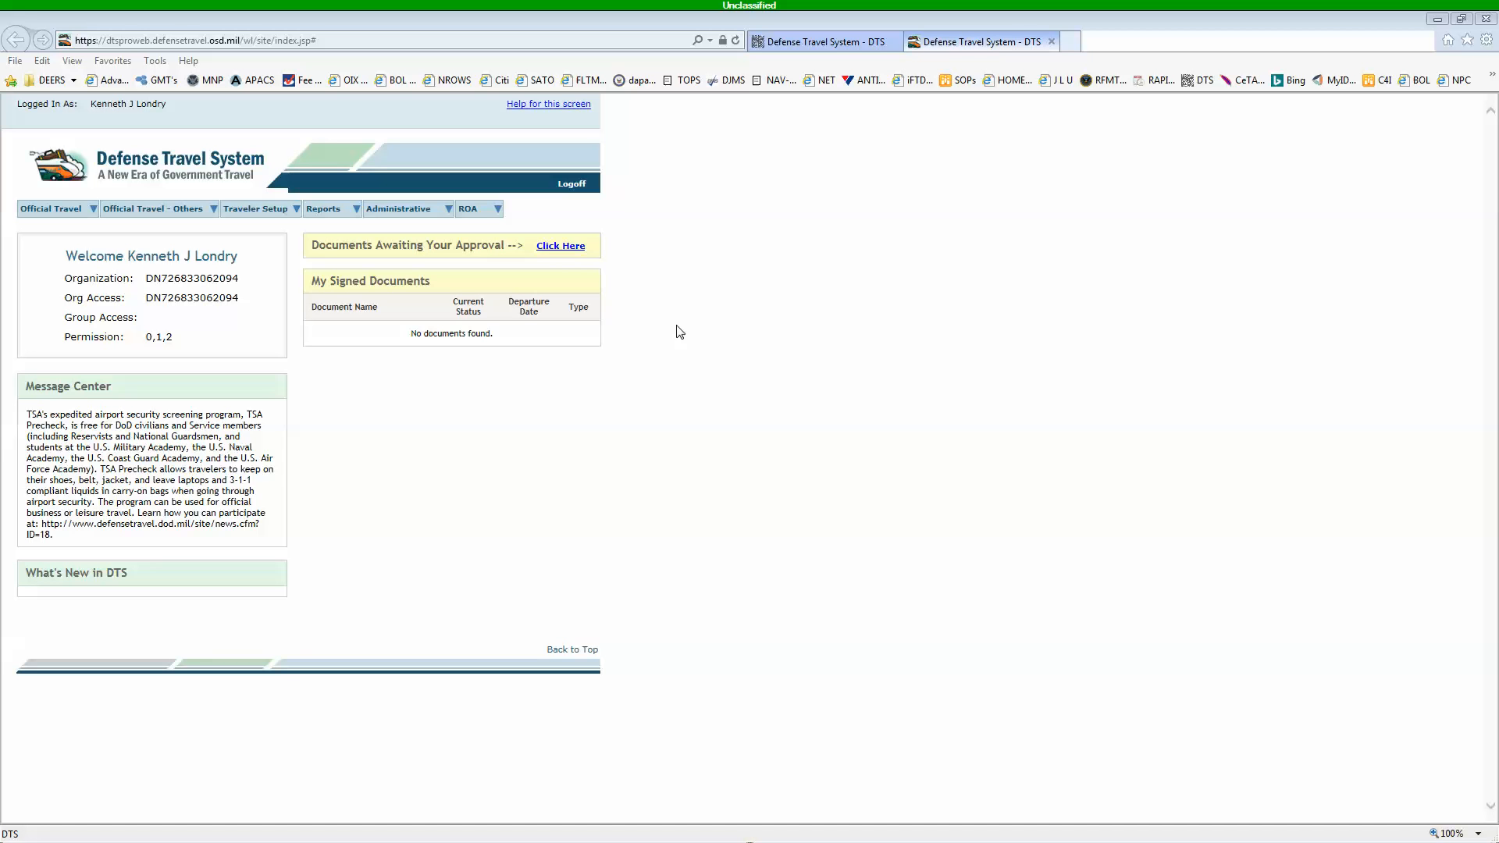
mouse_move(401, 373)
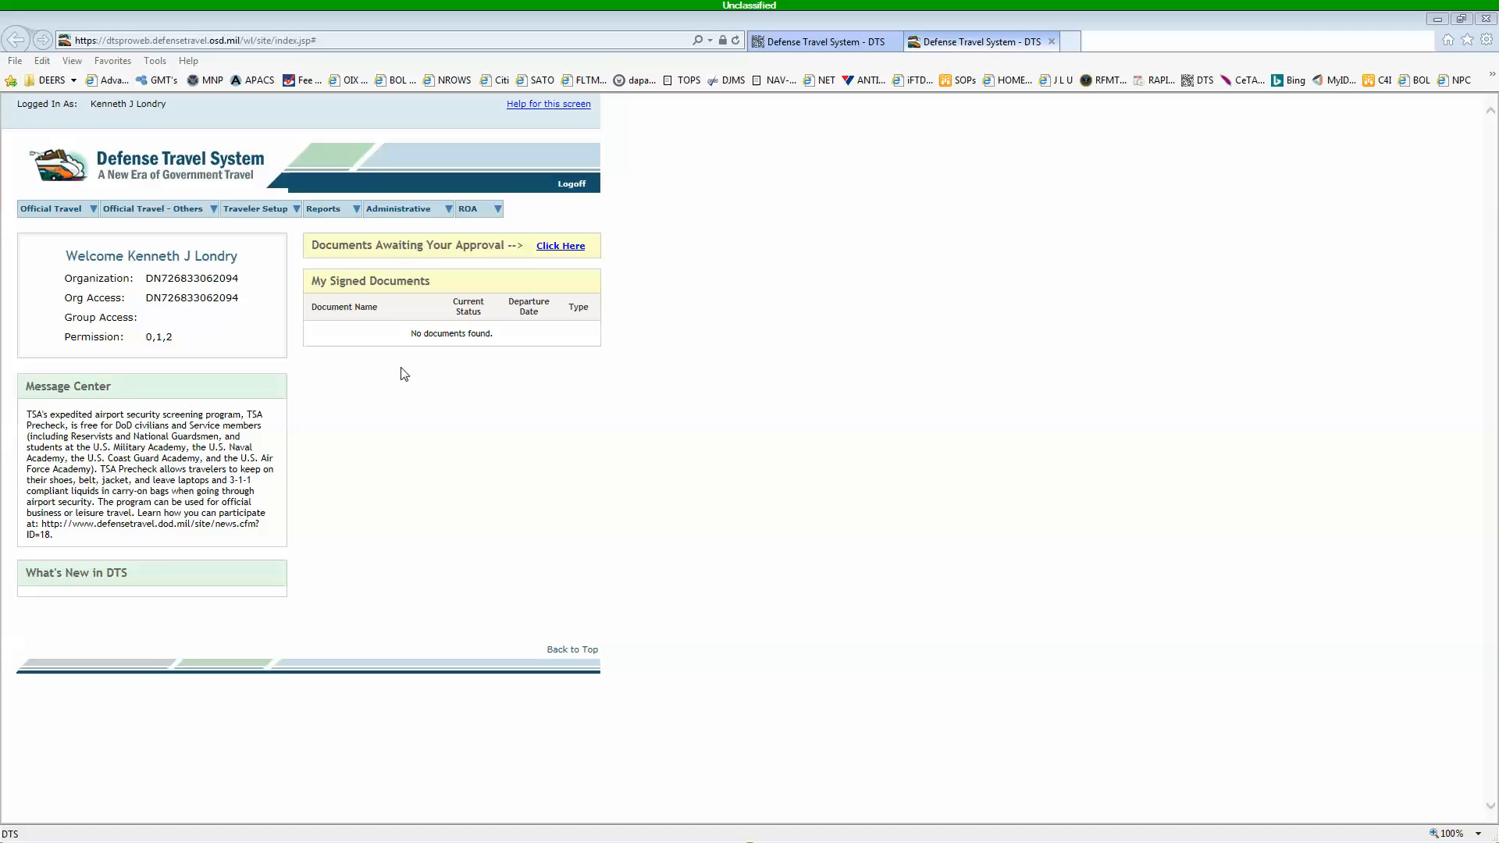
mouse_move(85, 234)
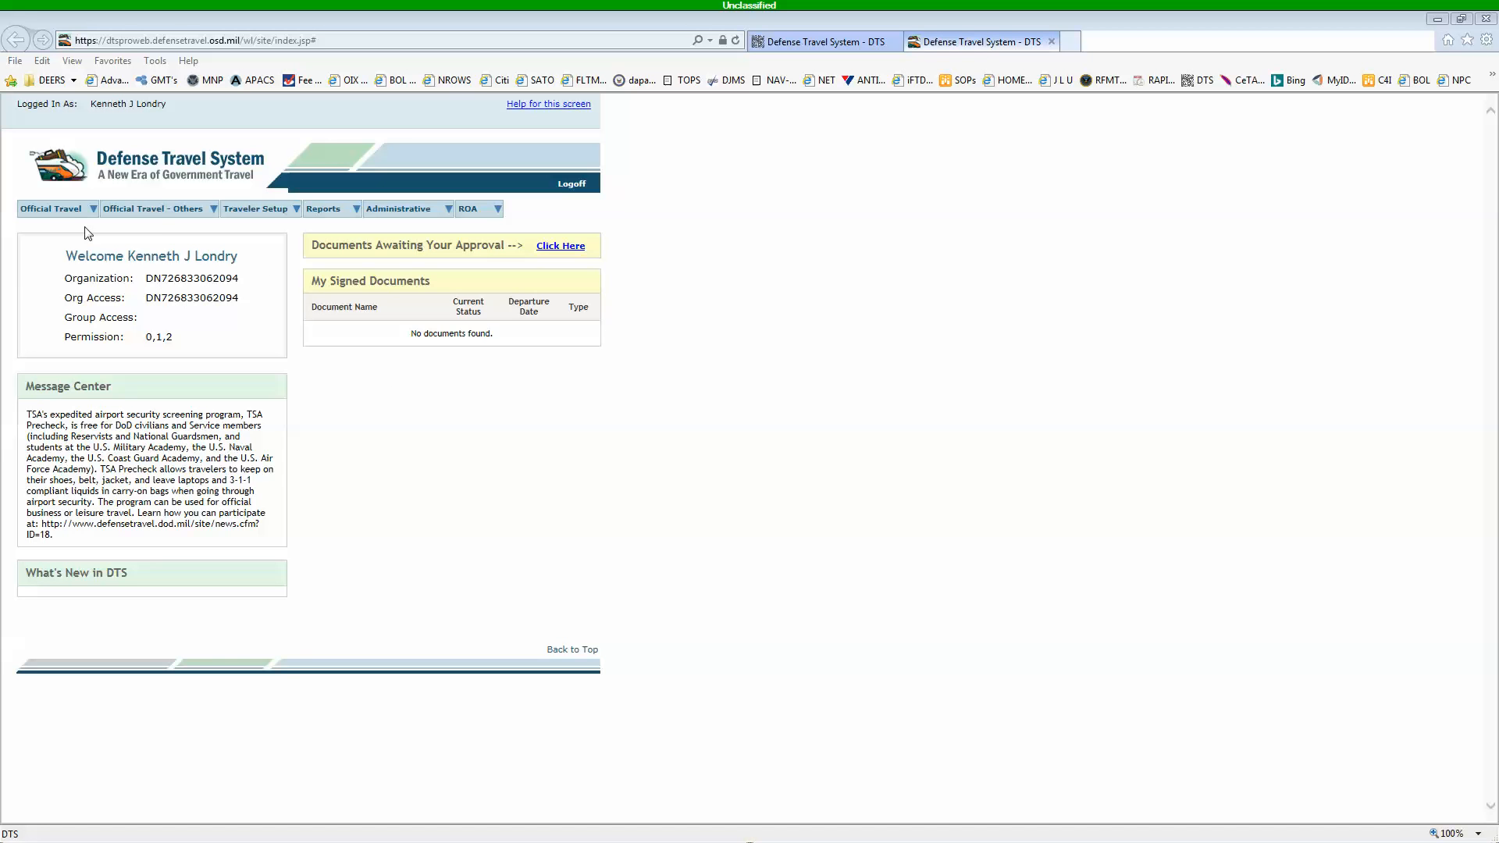
Step: Open the Official Travel menu listing authorizations/orders, vouchers, local vouchers and group authorizations
left_click(51, 209)
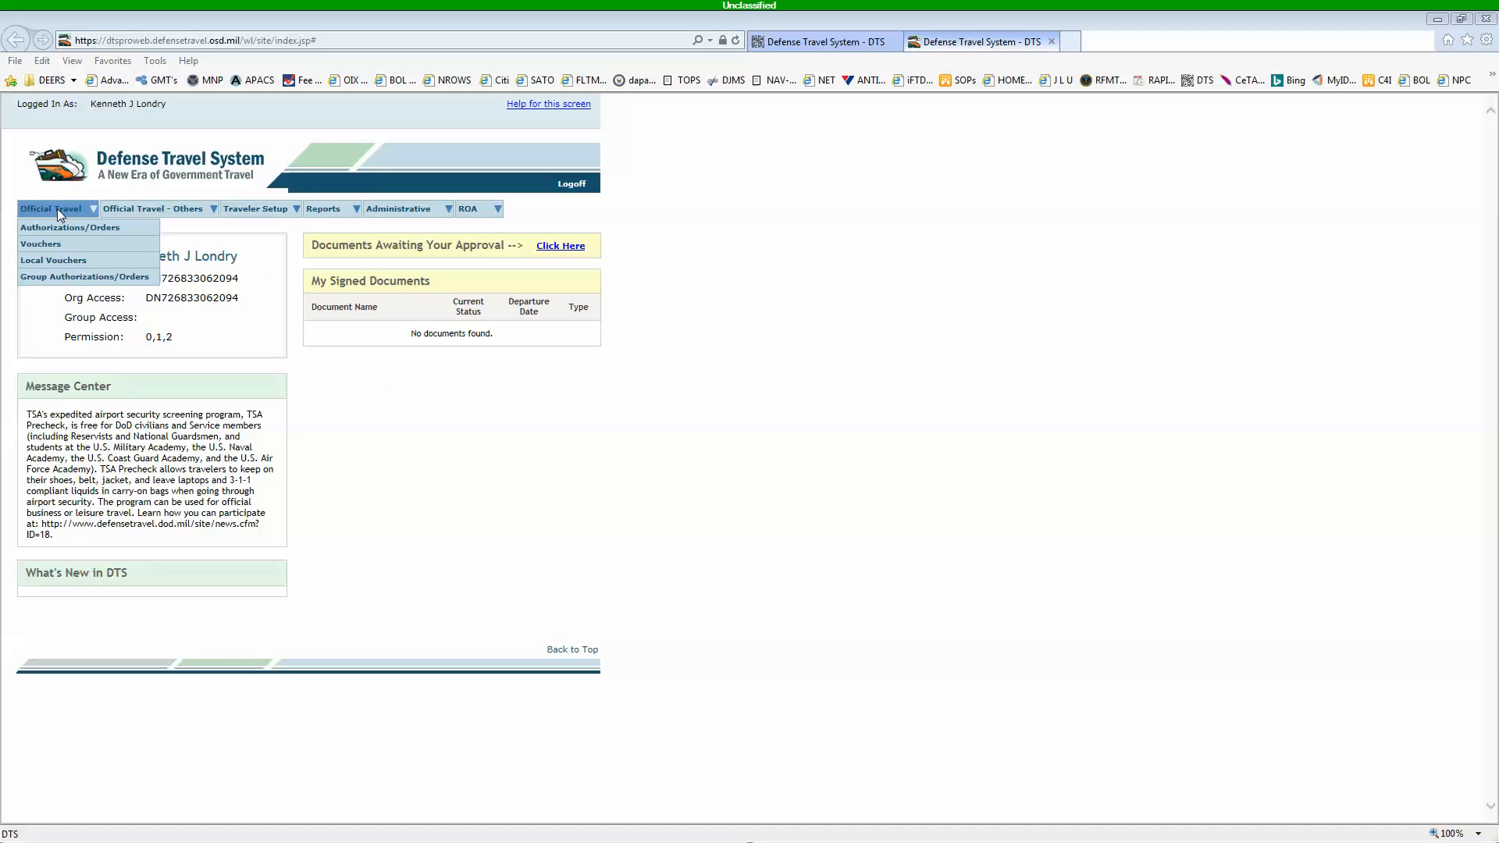
mouse_move(41, 244)
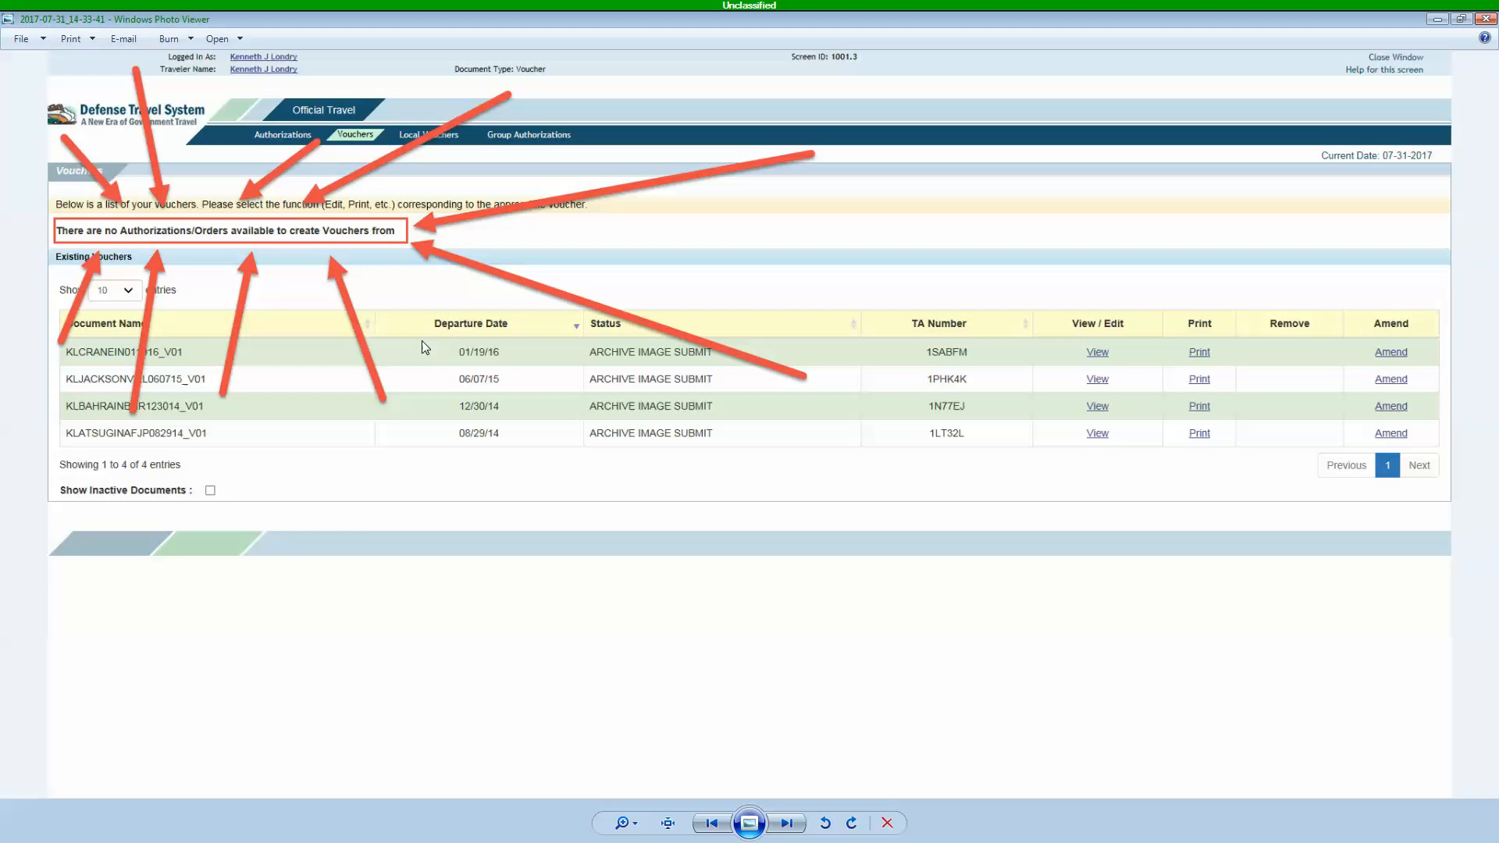
mouse_move(1243, 514)
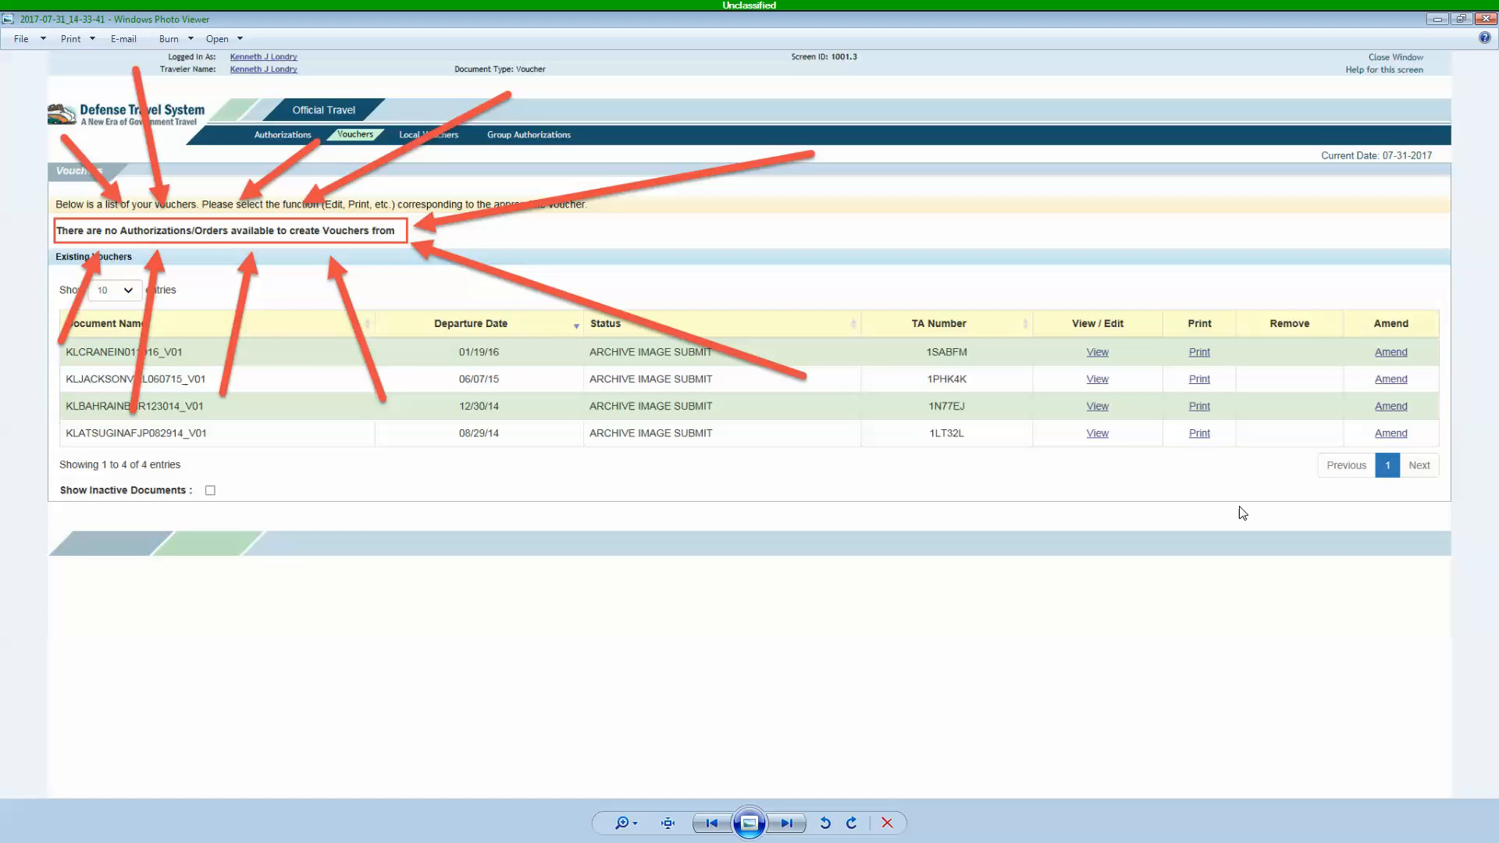
mouse_move(122, 242)
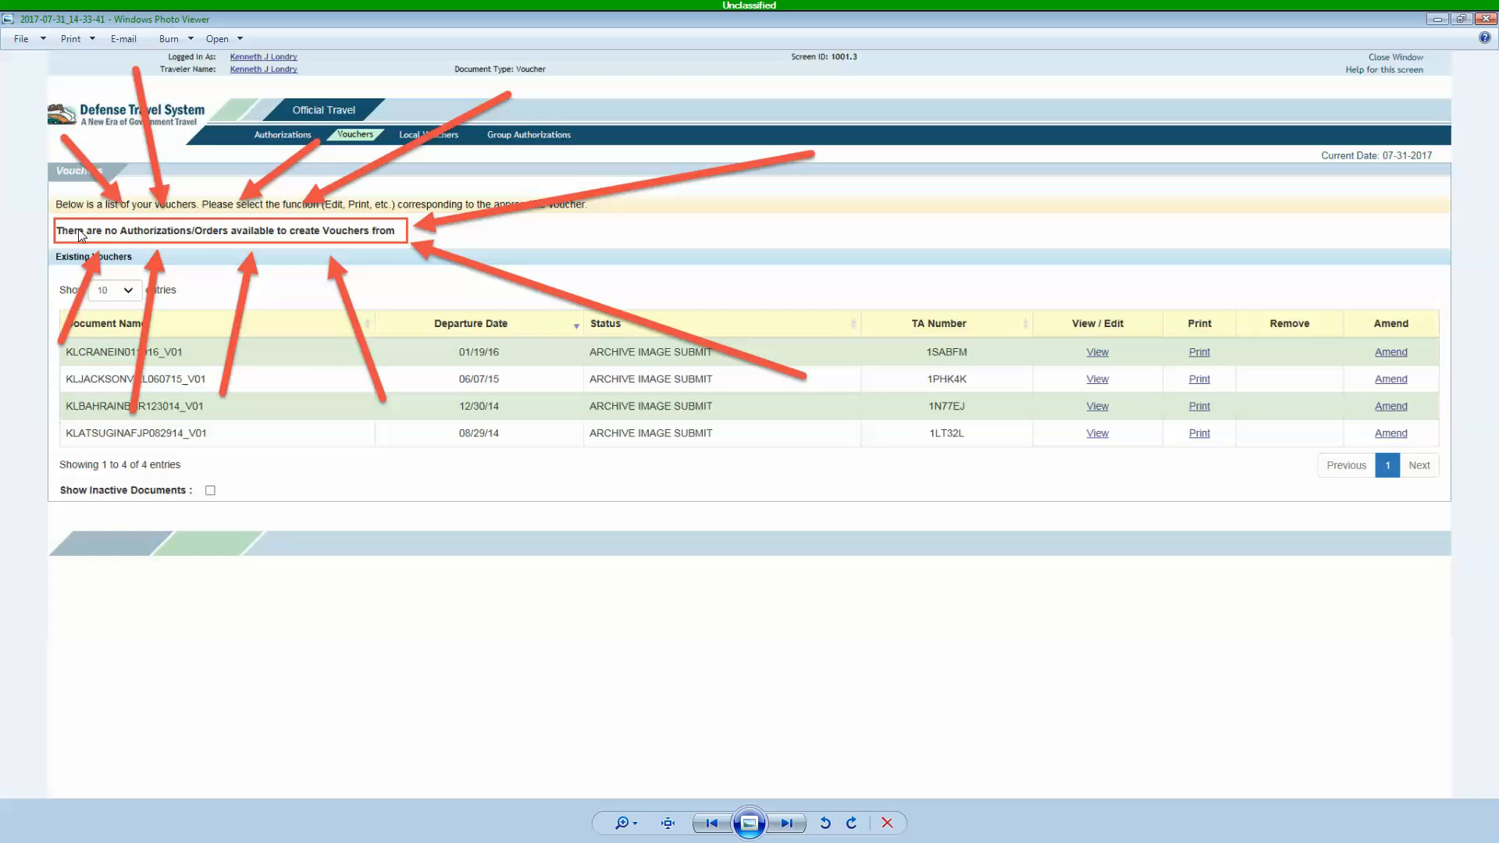
mouse_move(129, 237)
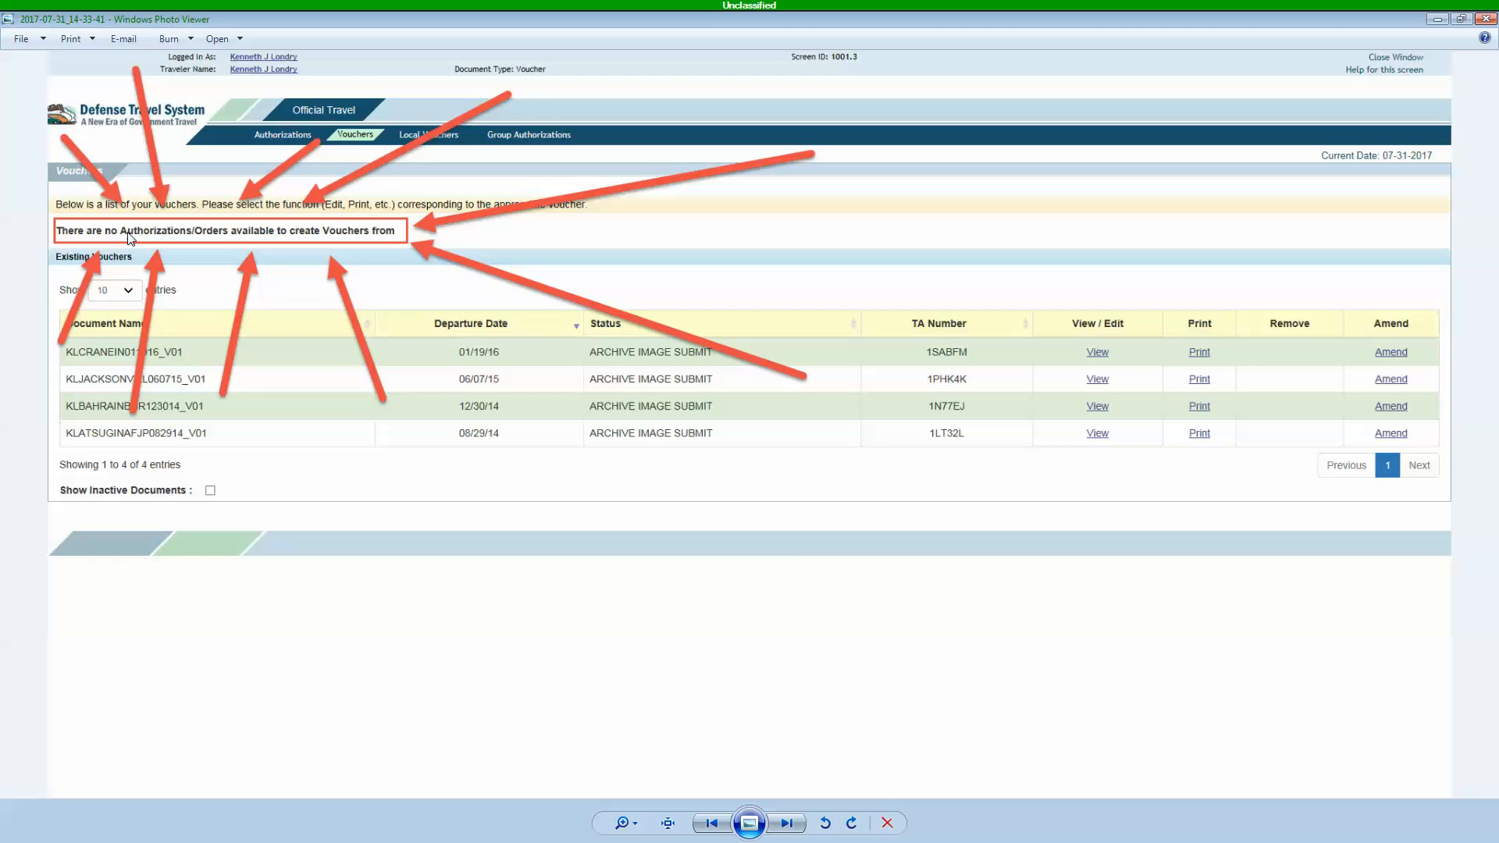
mouse_move(212, 242)
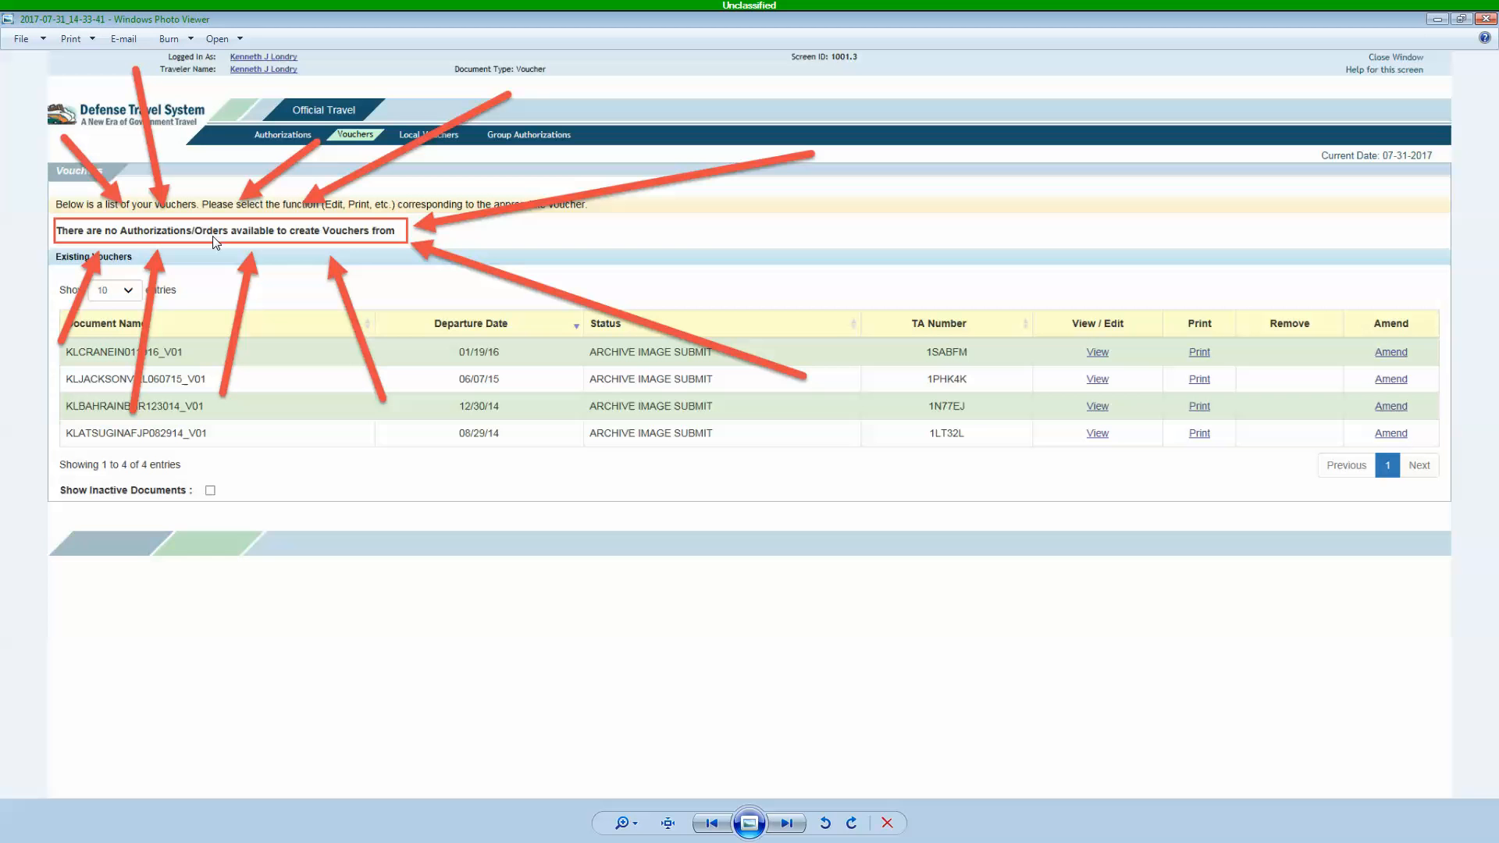
mouse_move(586, 393)
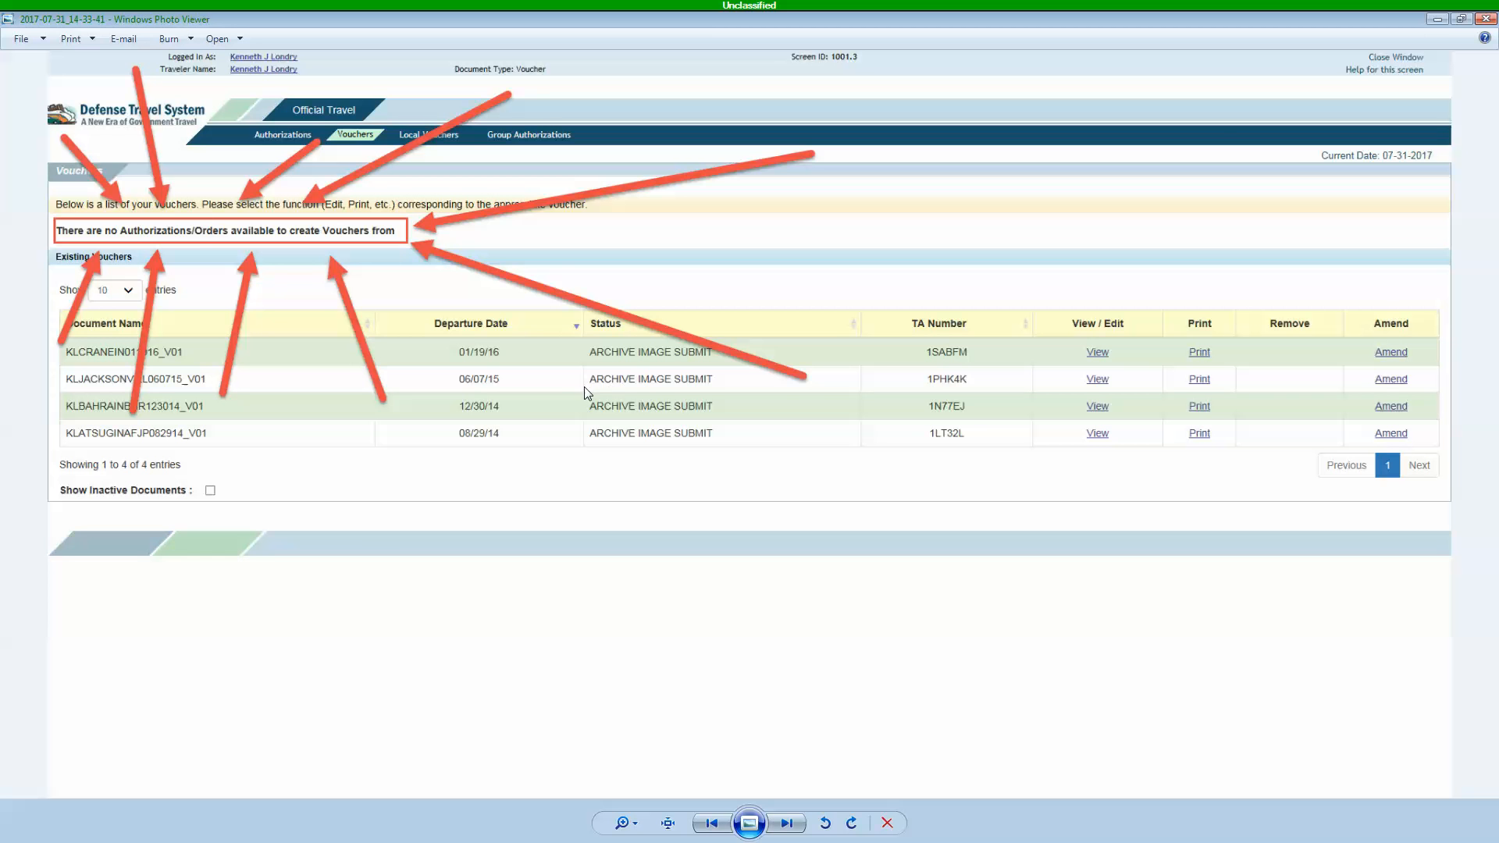
mouse_move(379, 413)
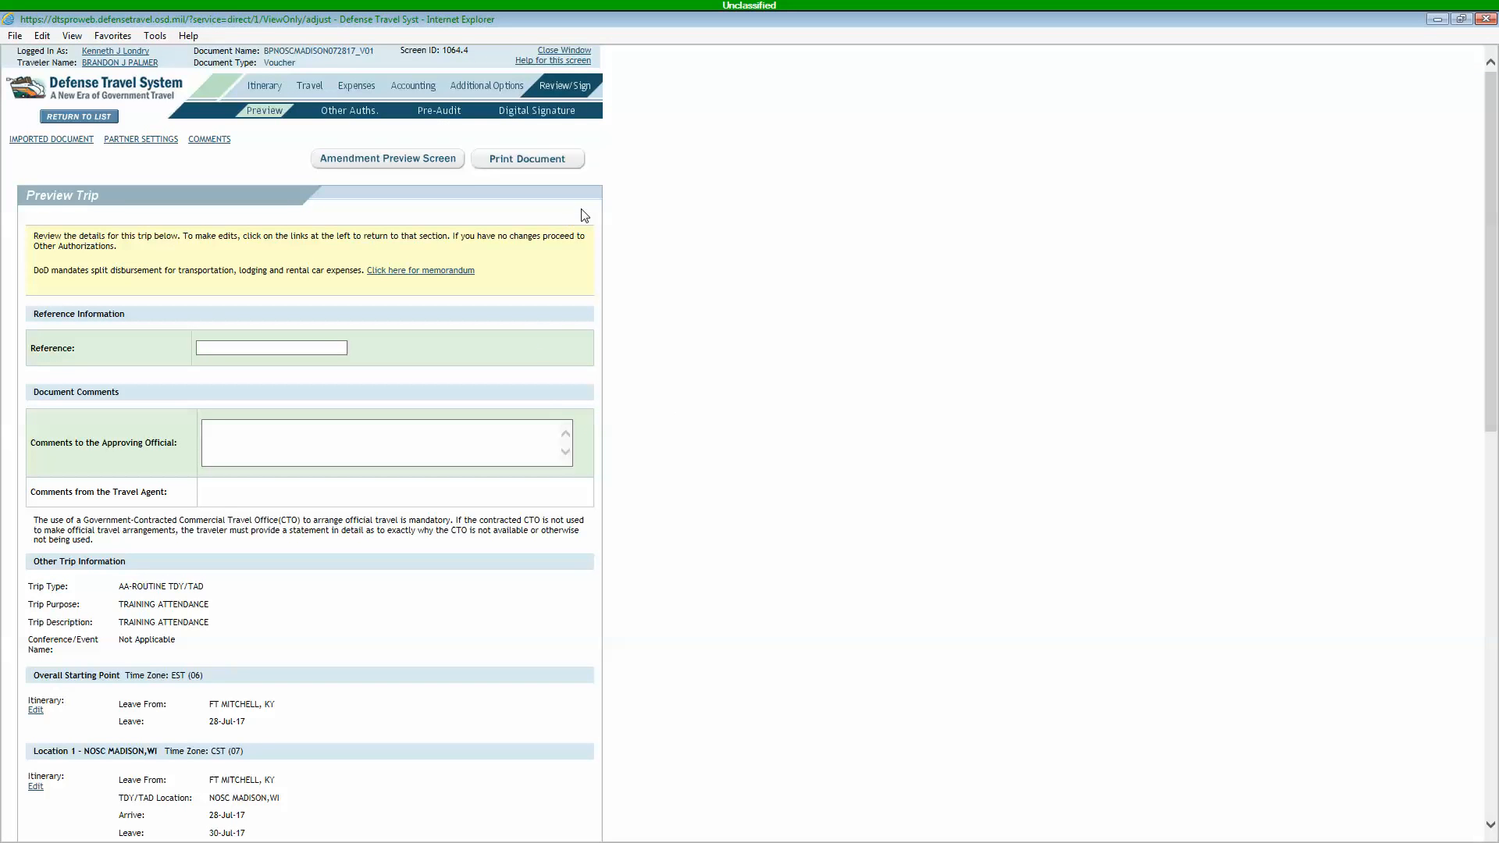
mouse_move(506, 265)
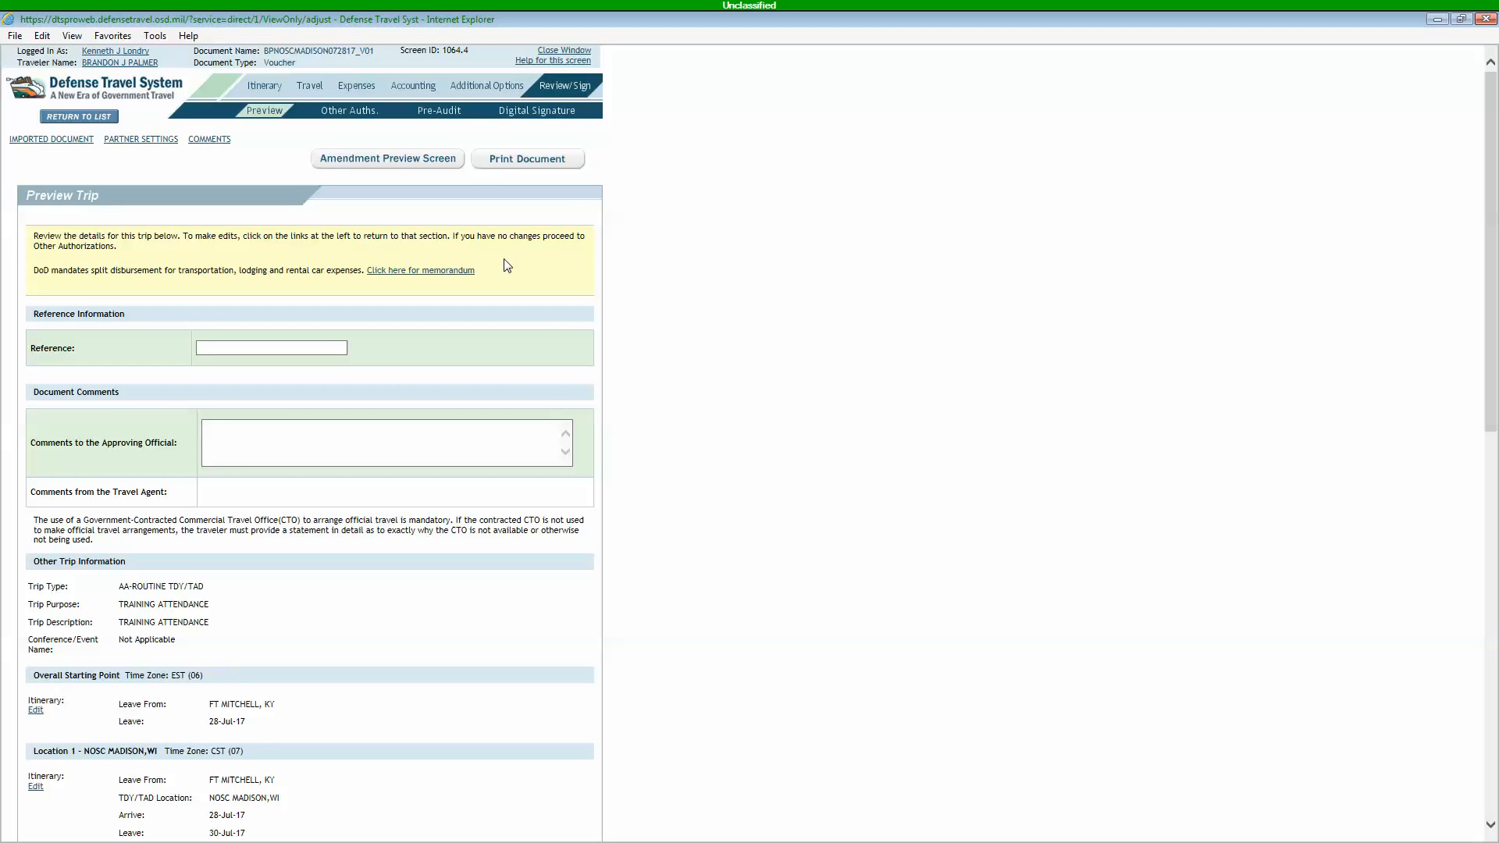
mouse_move(485, 239)
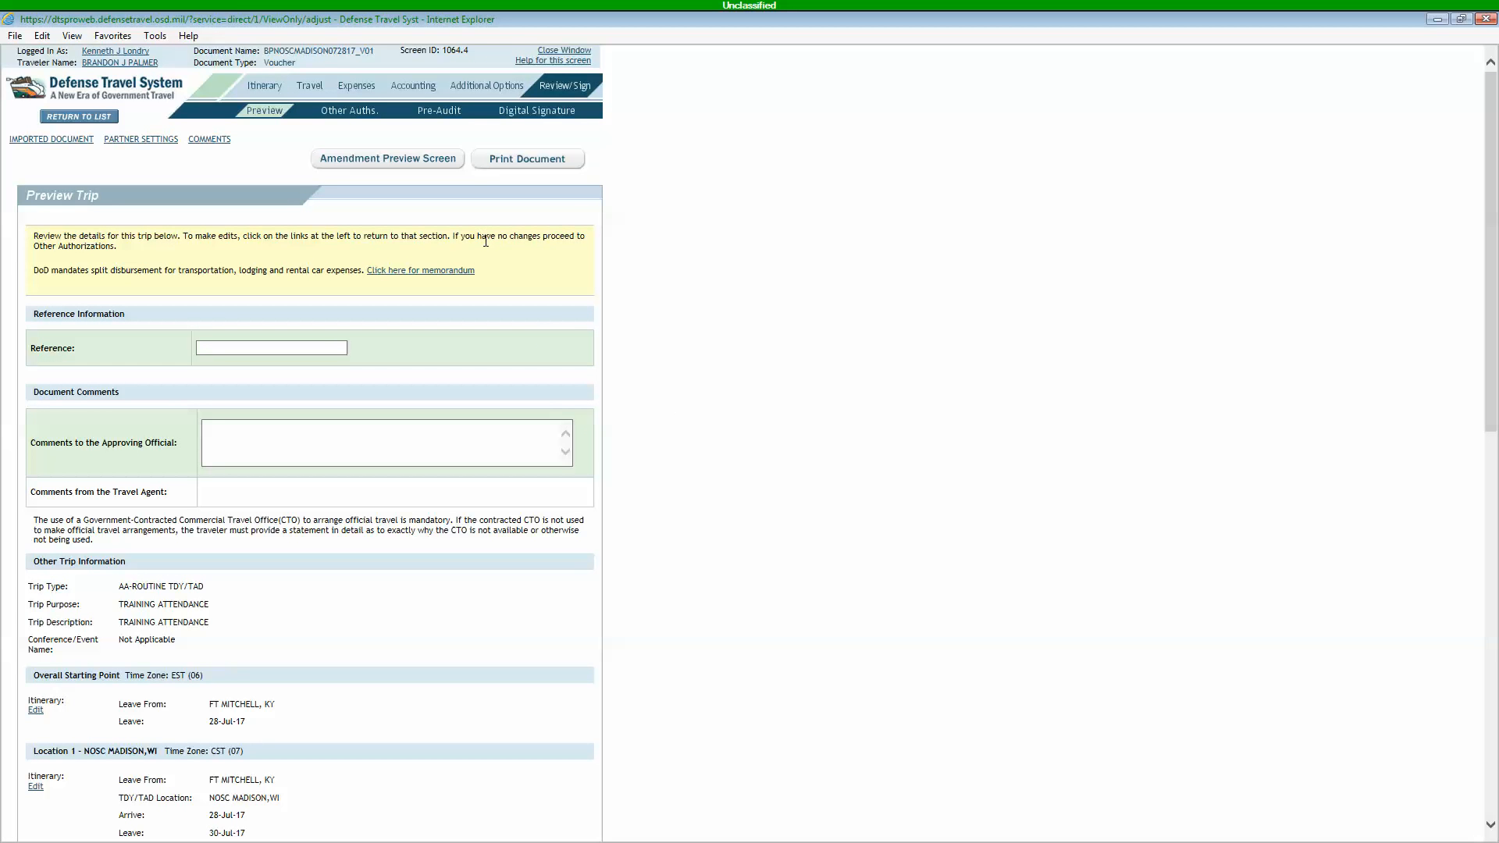
mouse_move(382, 117)
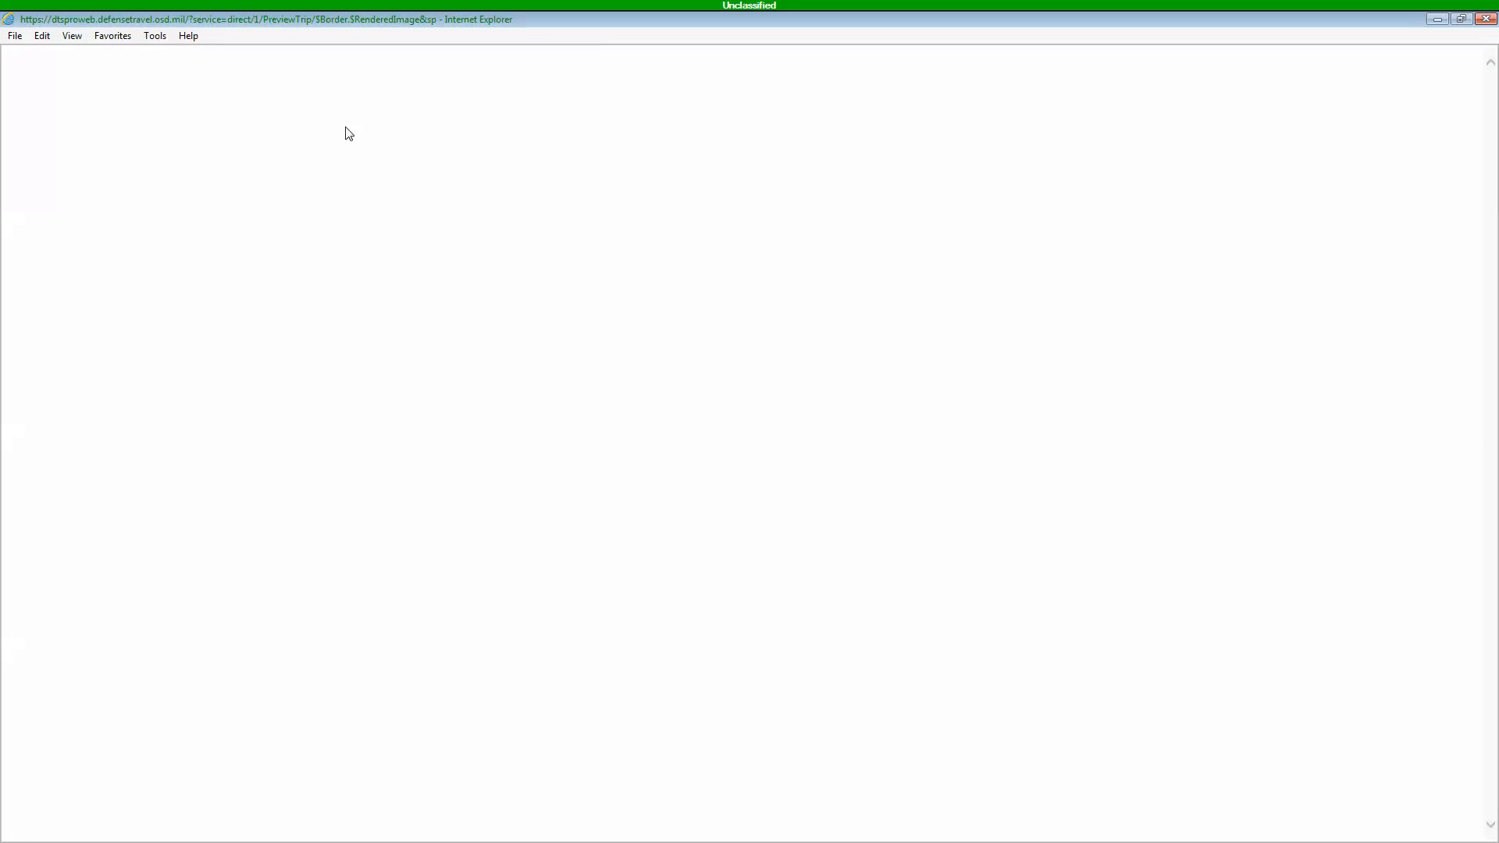
Step: Scroll through Expense #1's expense type list and close it without choosing a type
left_click(274, 300)
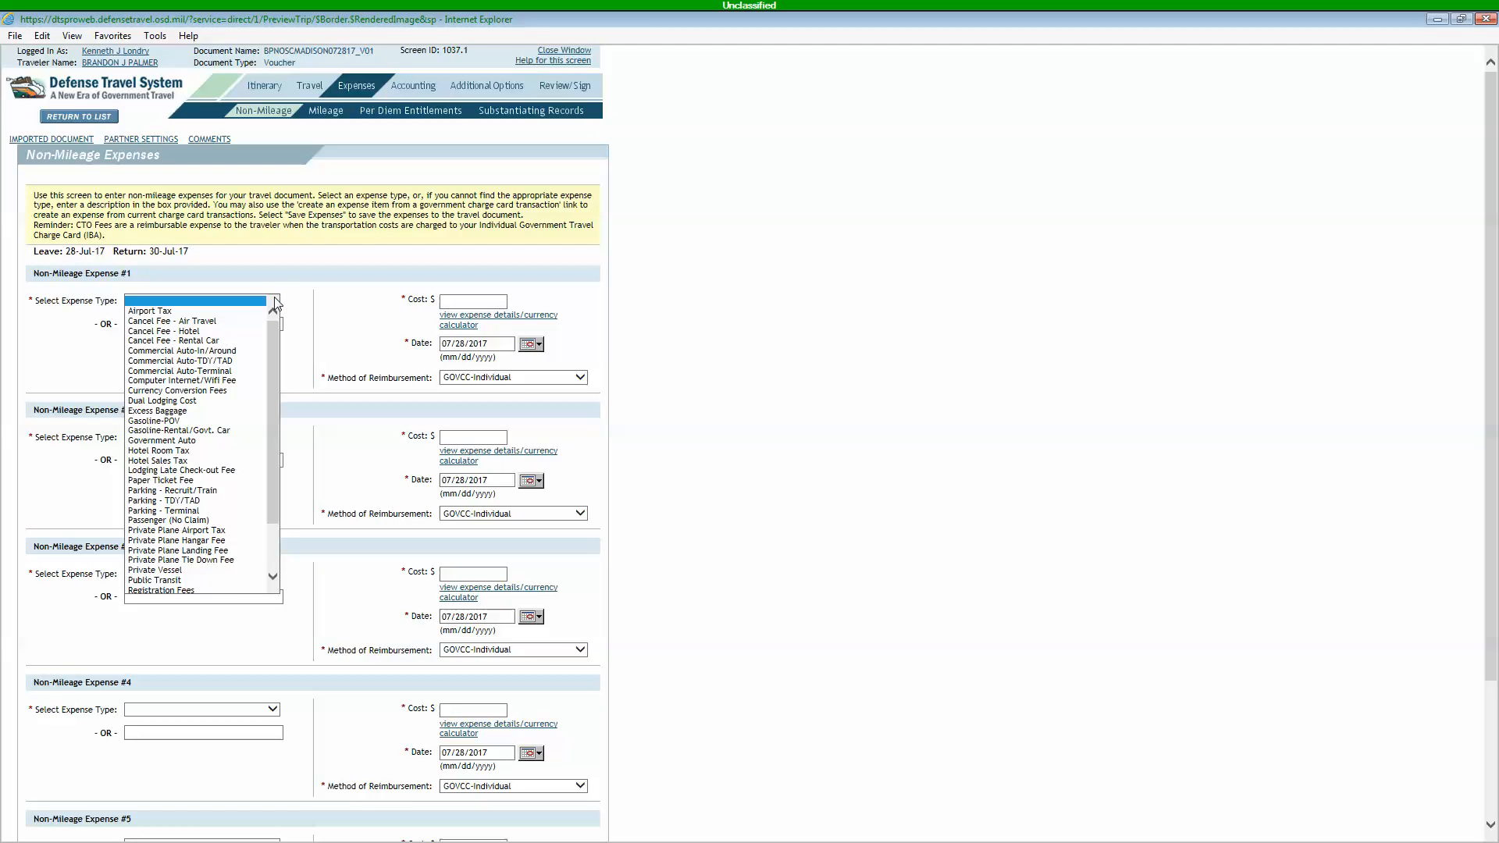
mouse_move(201, 340)
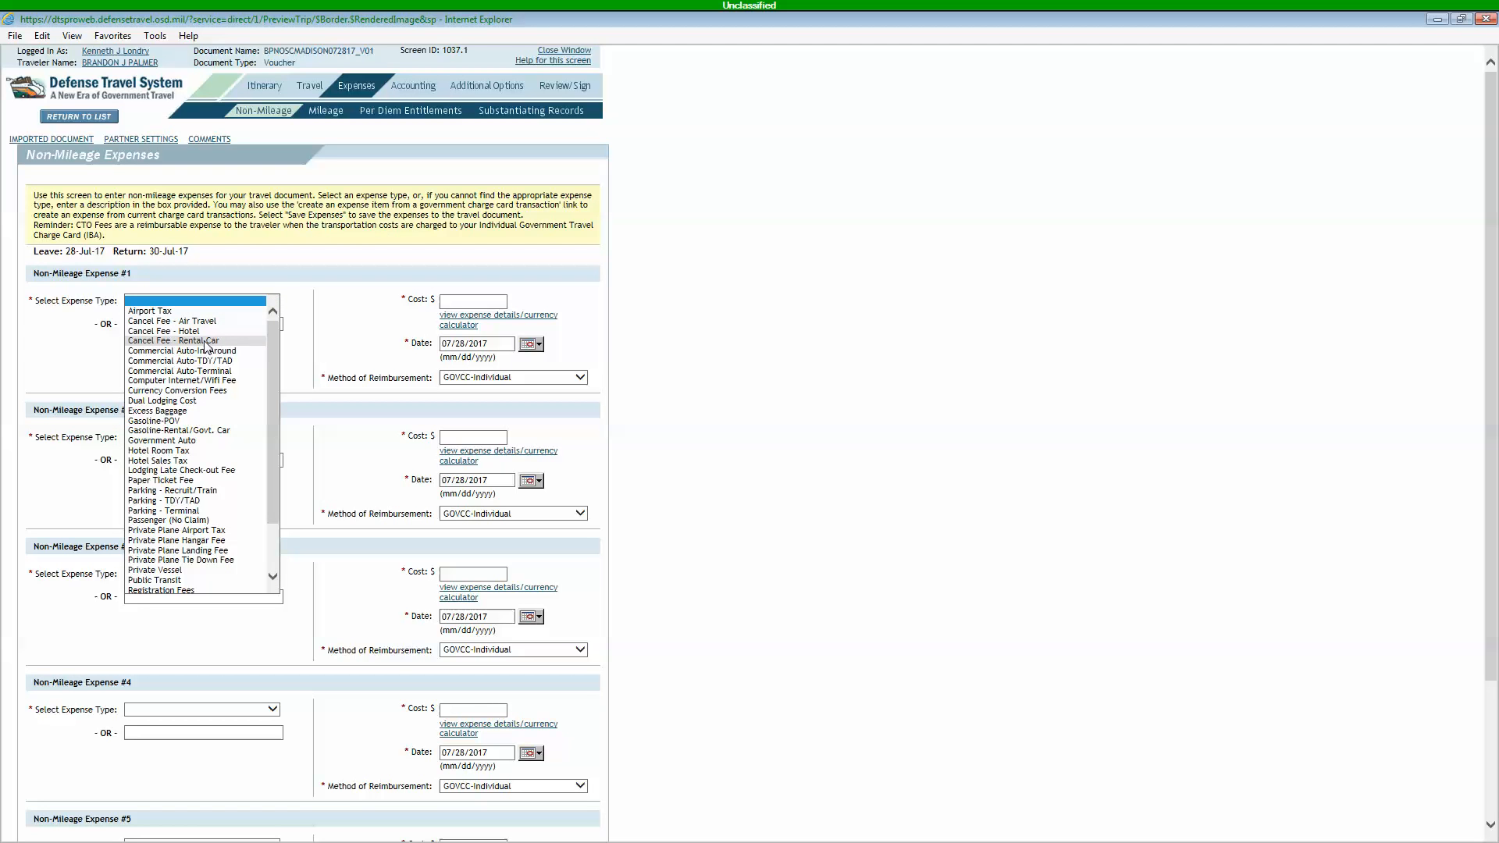
mouse_move(189, 430)
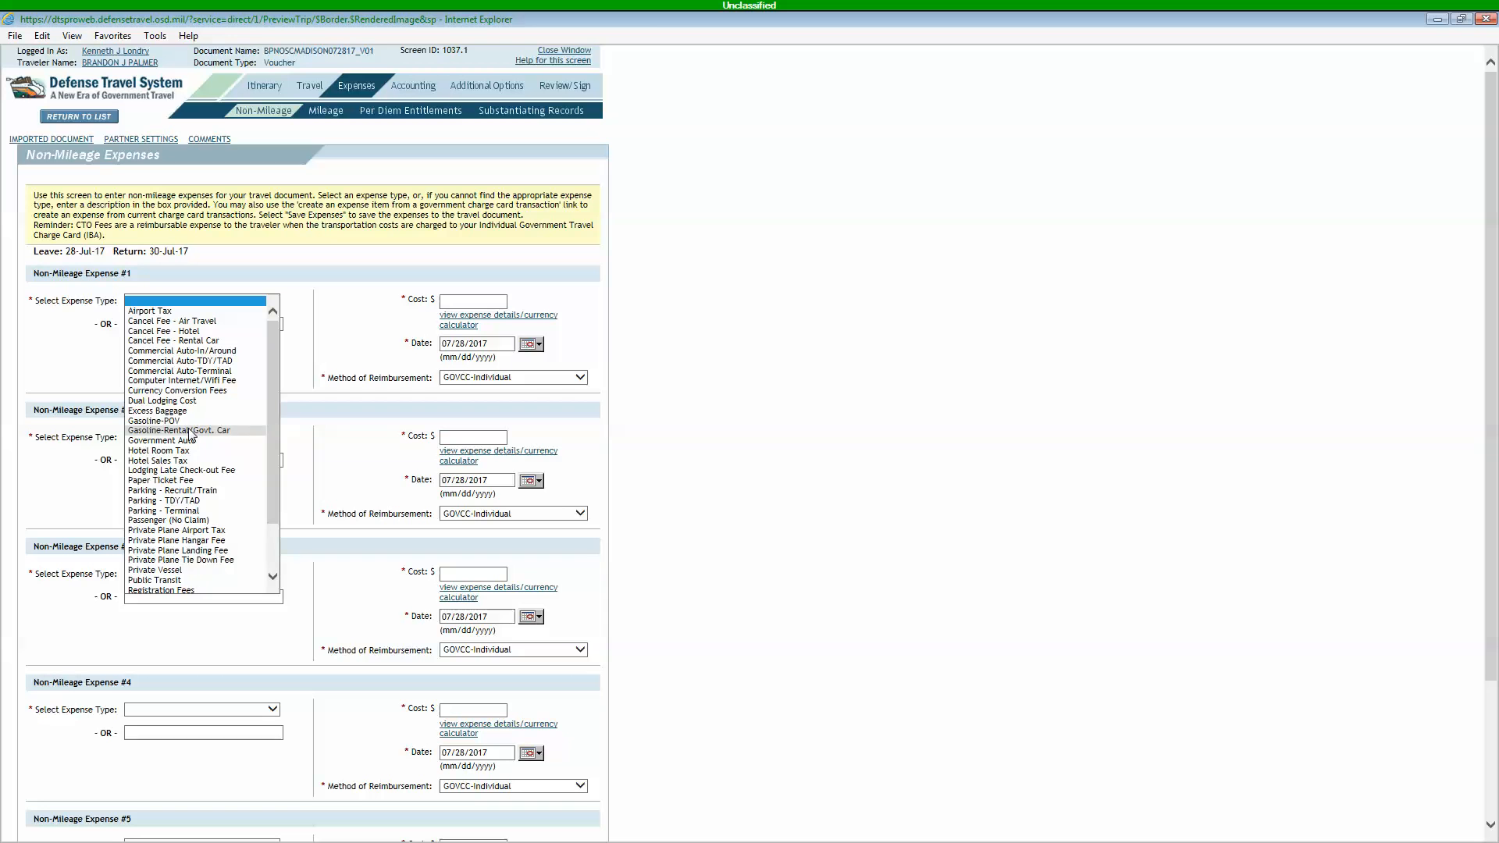
scroll("down", 3)
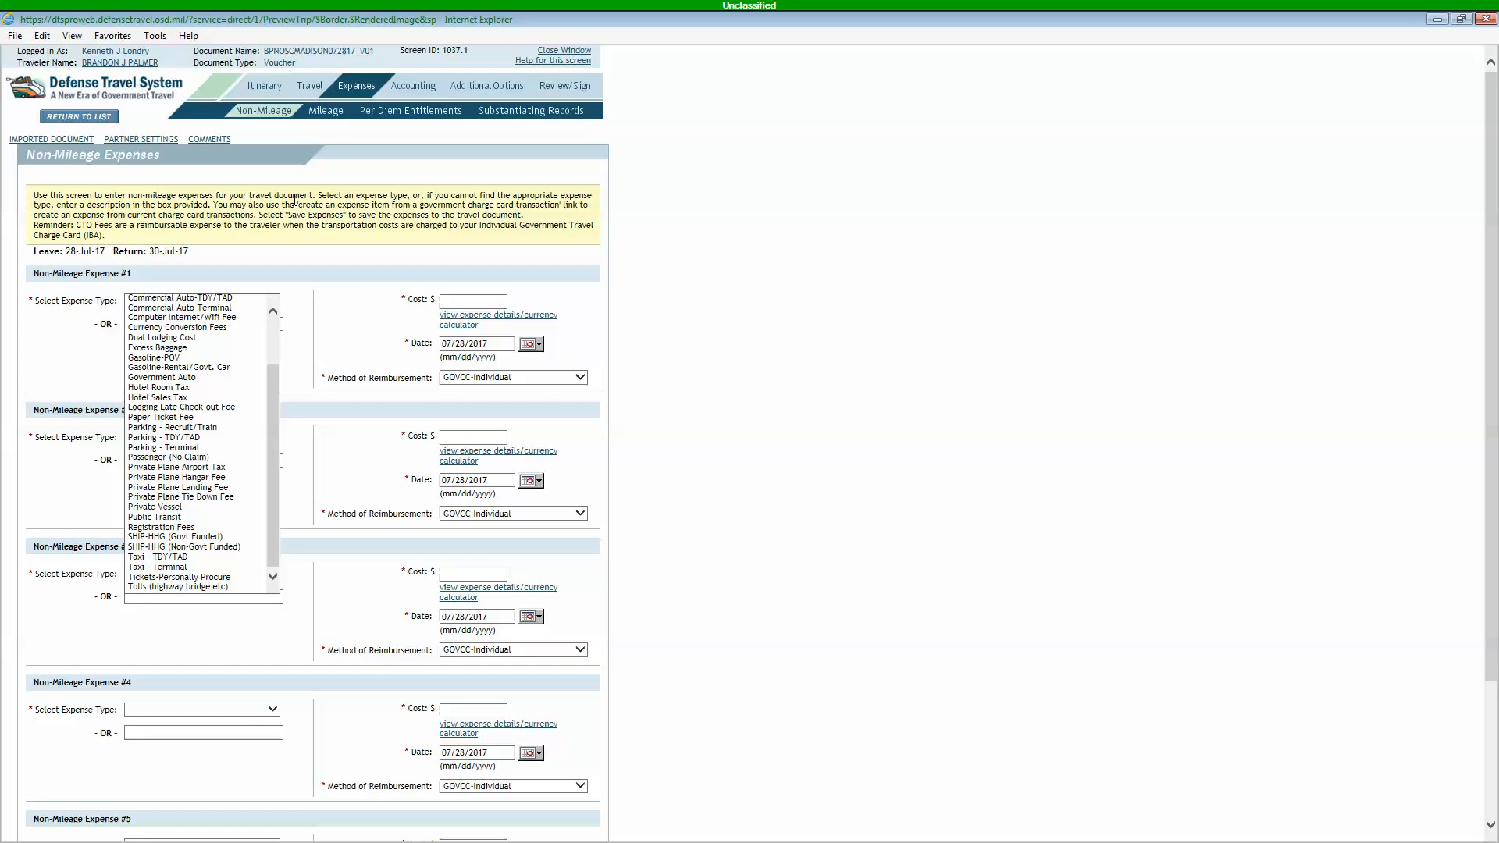
left_click(469, 289)
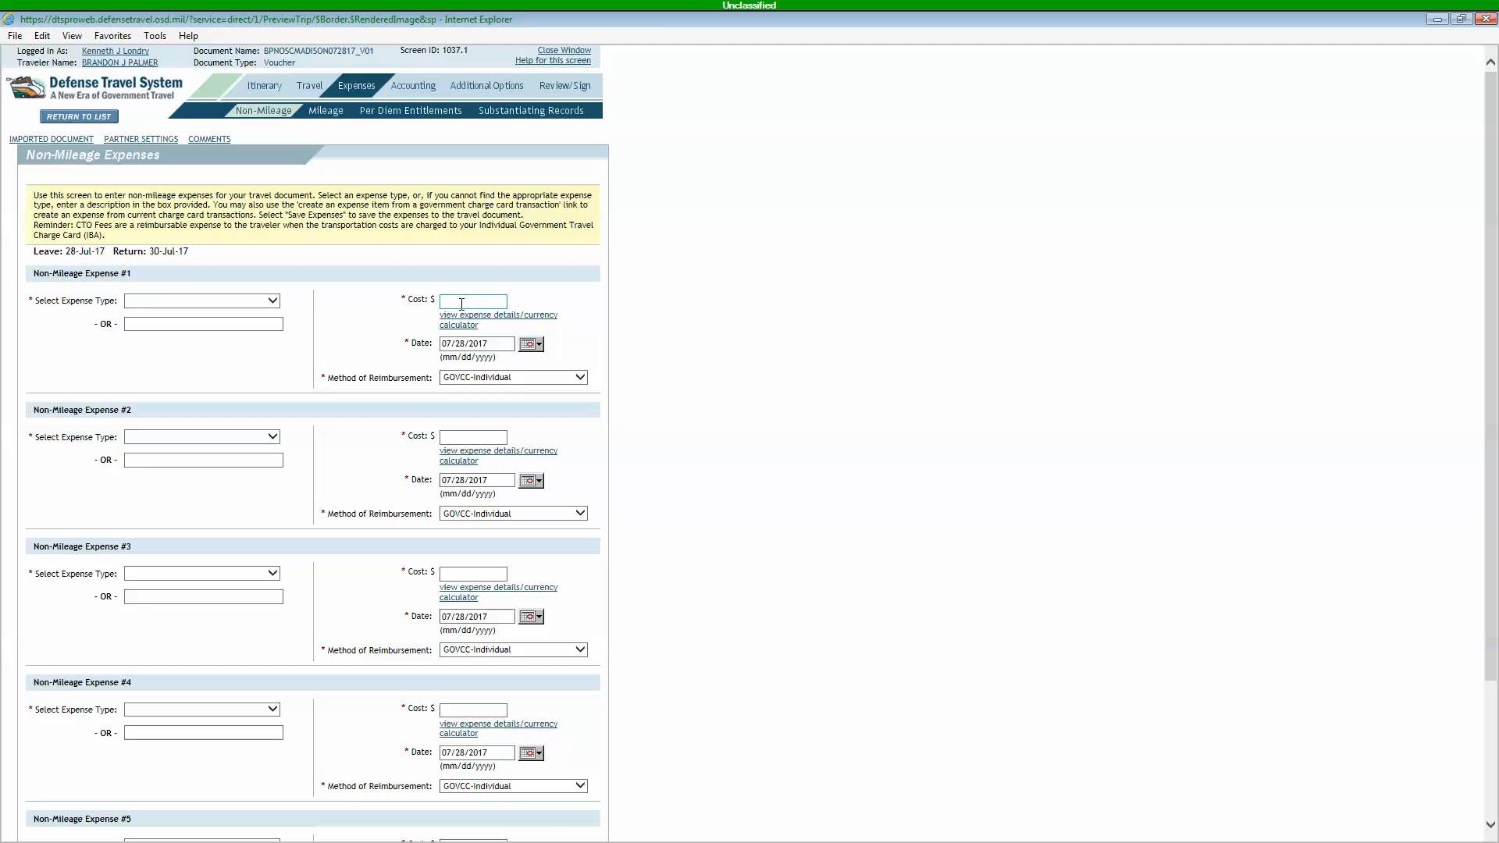
mouse_move(259, 352)
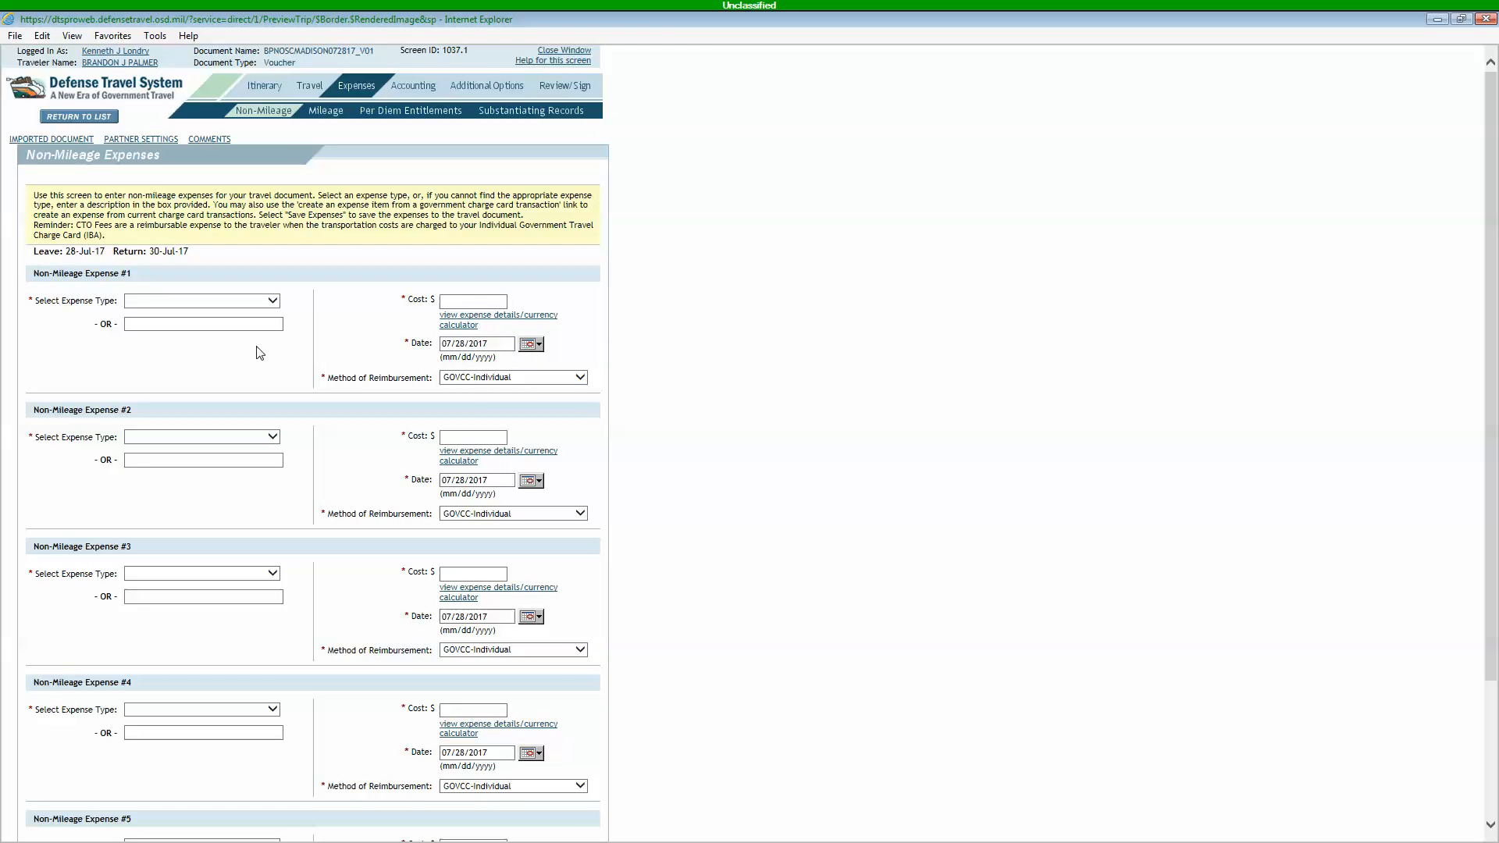
mouse_move(328, 118)
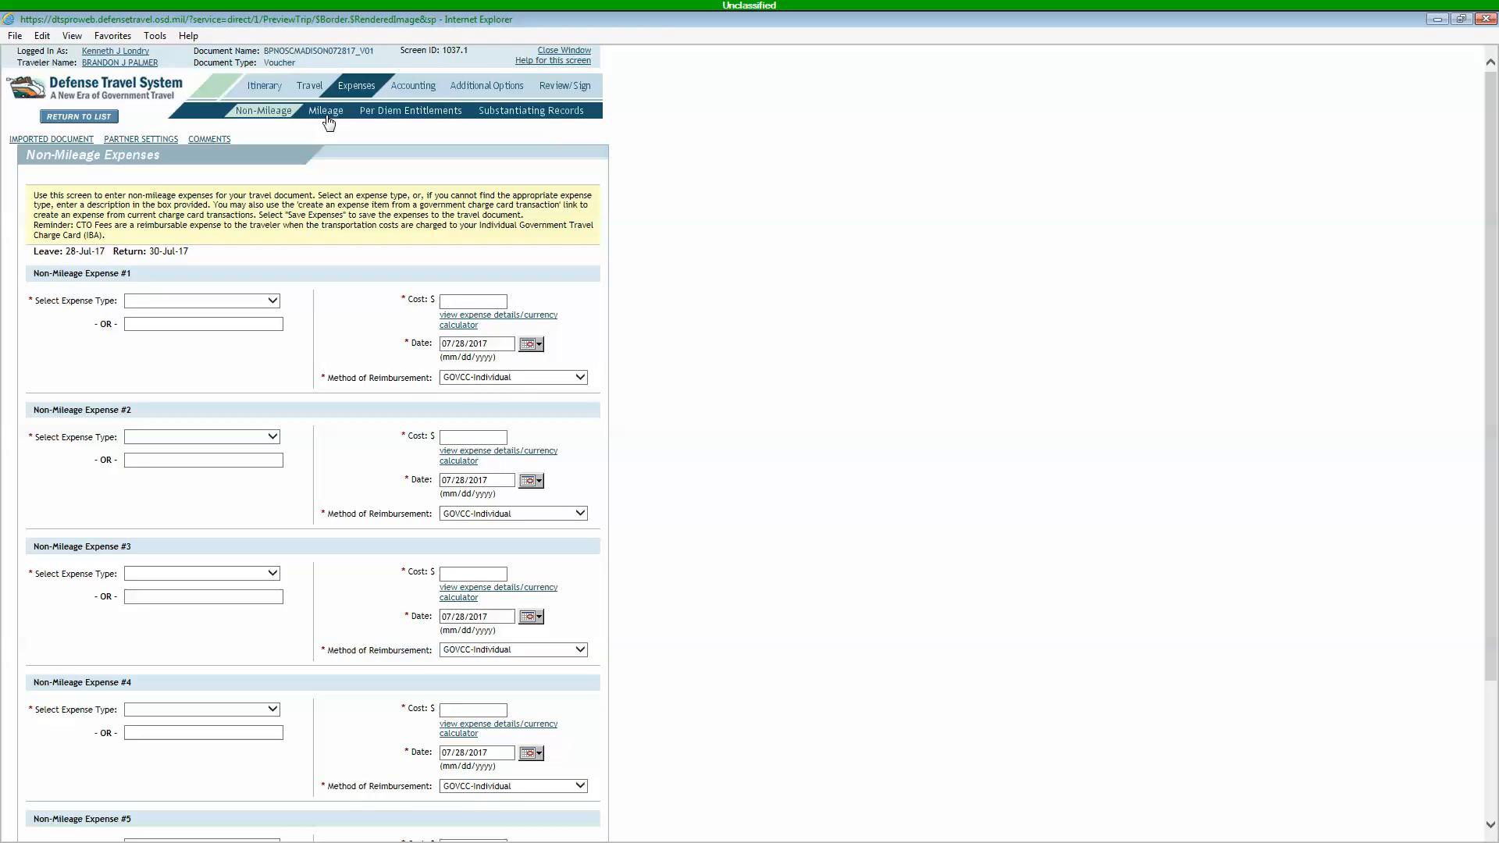
Step: Switch to the Mileage sub-tab and close its expense type list without entries
left_click(326, 110)
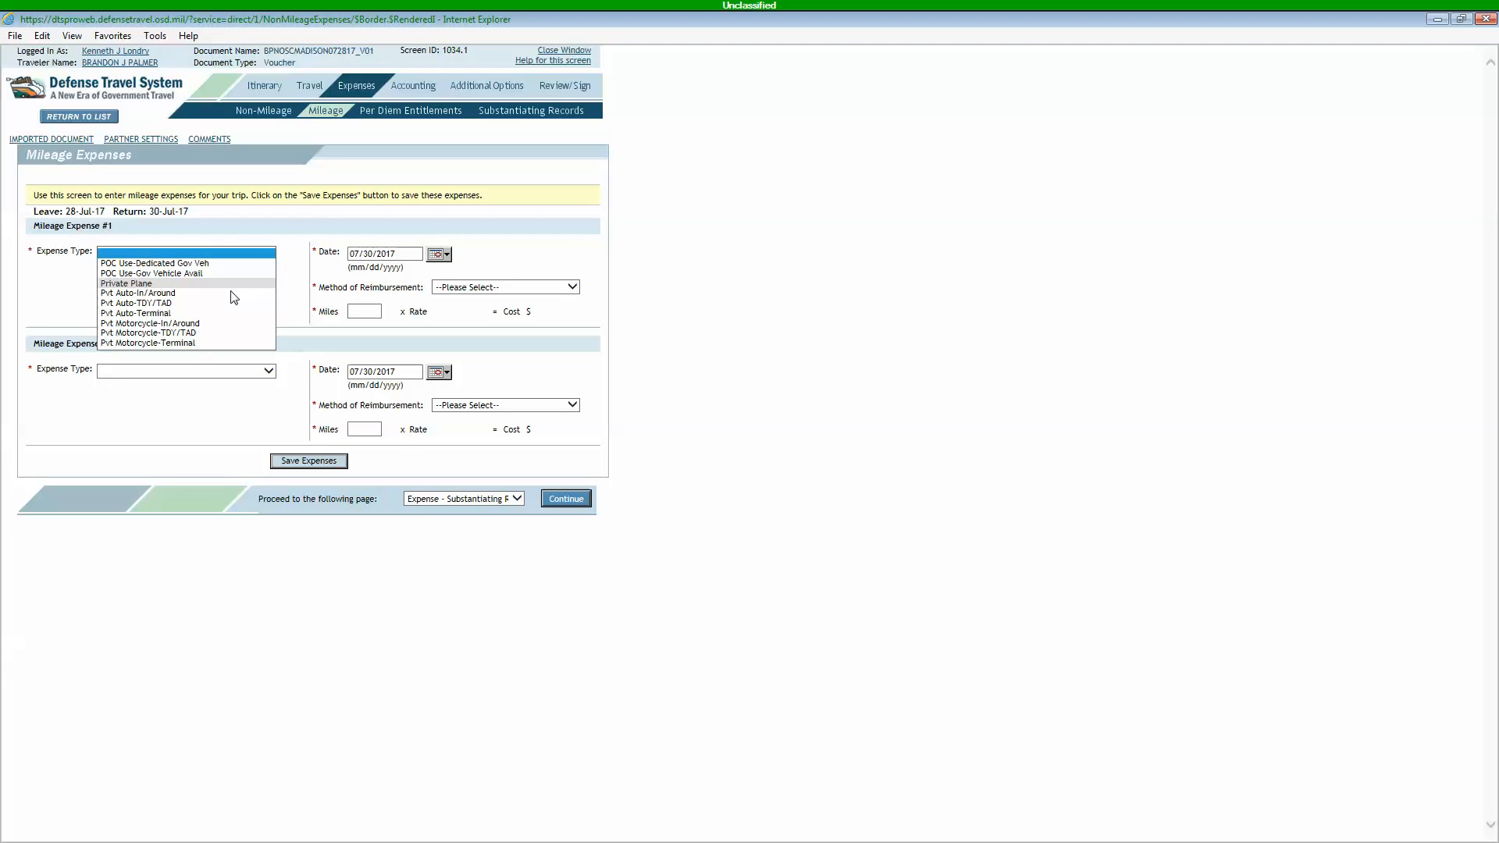
mouse_move(208, 306)
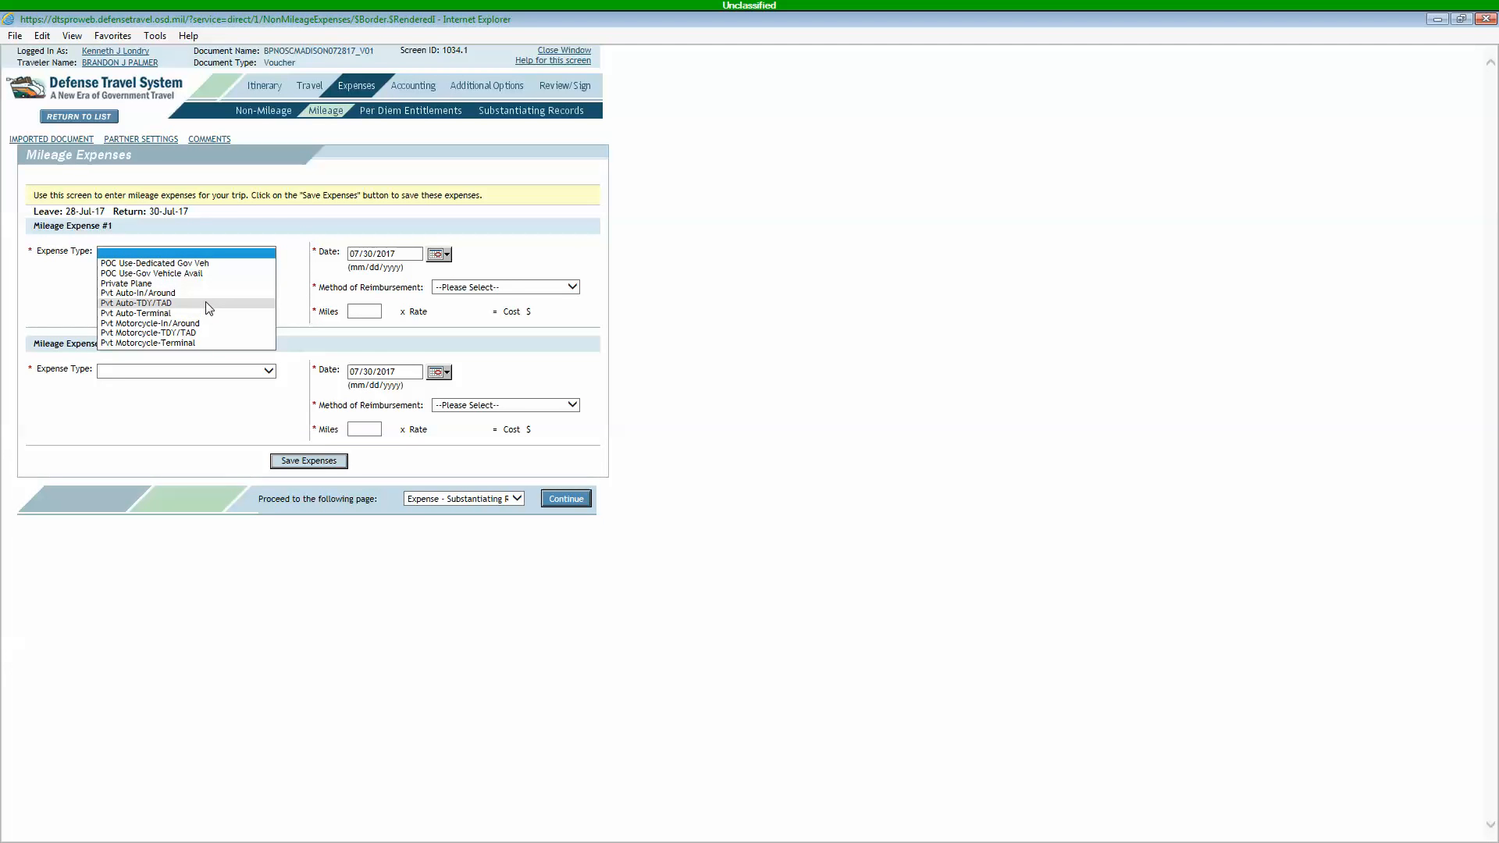
mouse_move(172, 307)
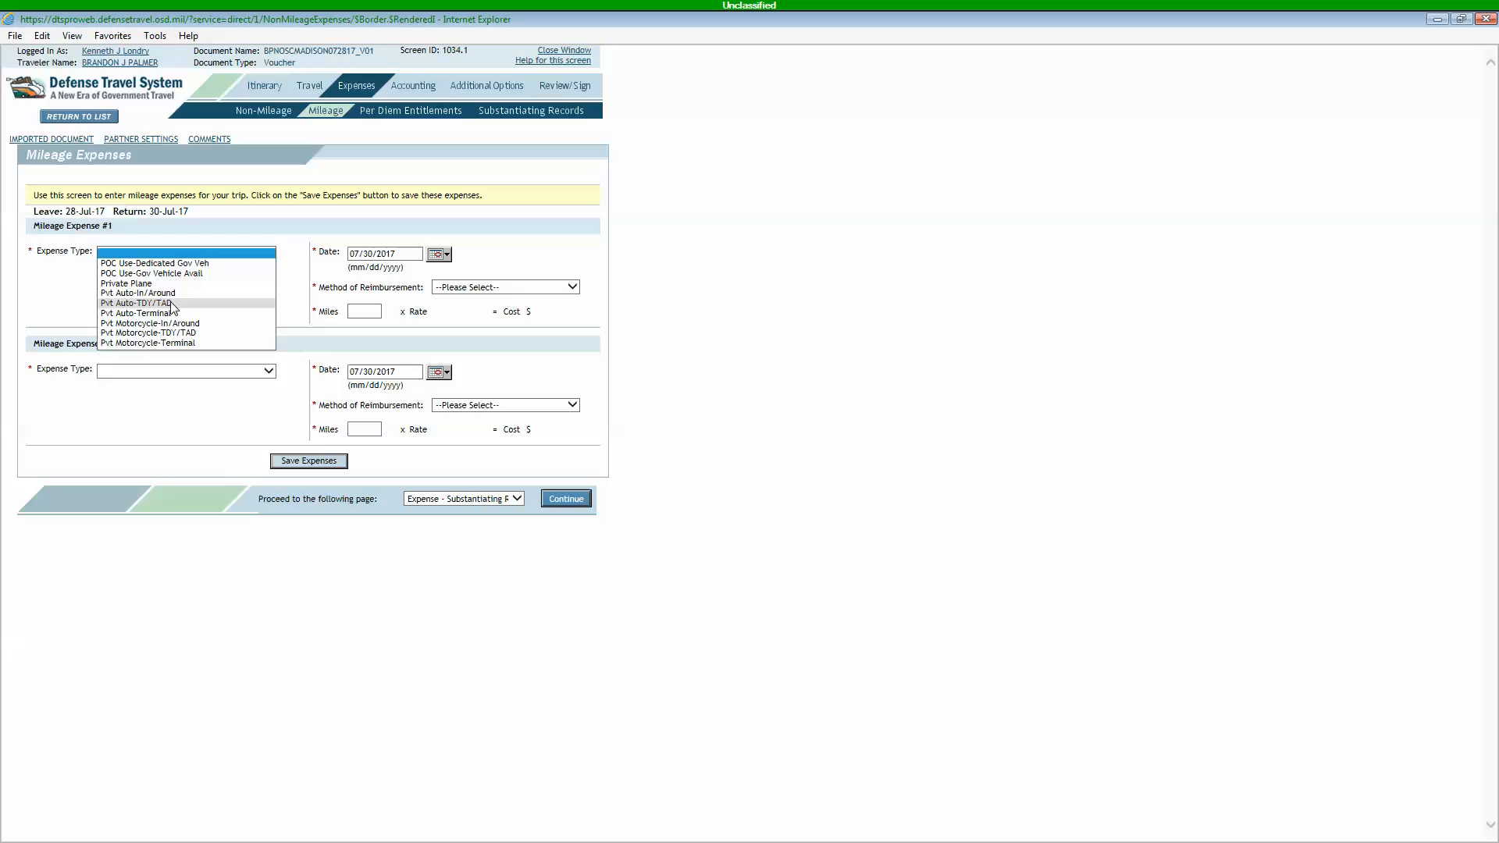
mouse_move(139, 293)
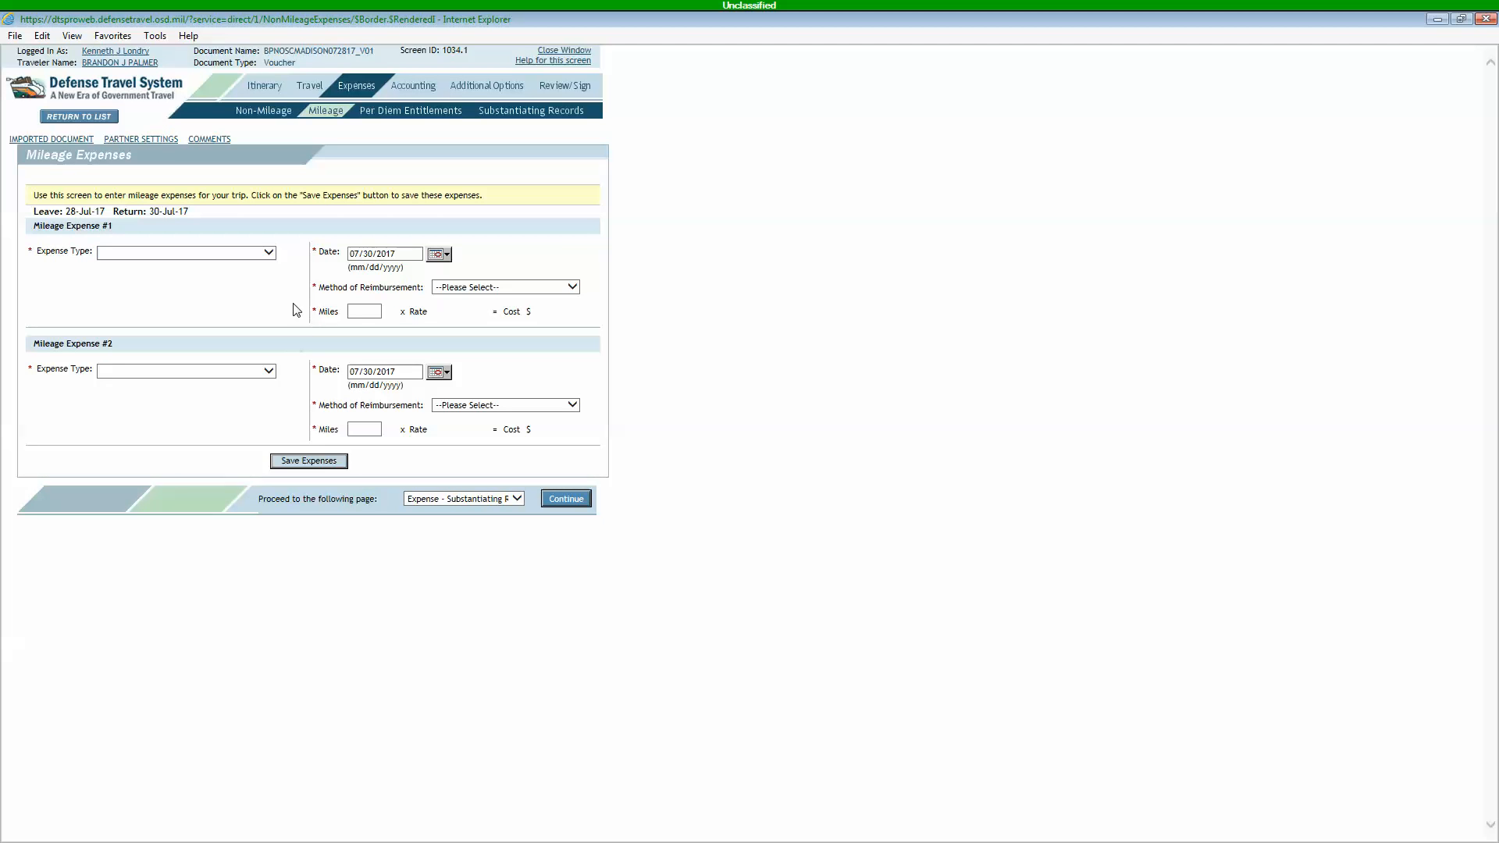
left_click(384, 253)
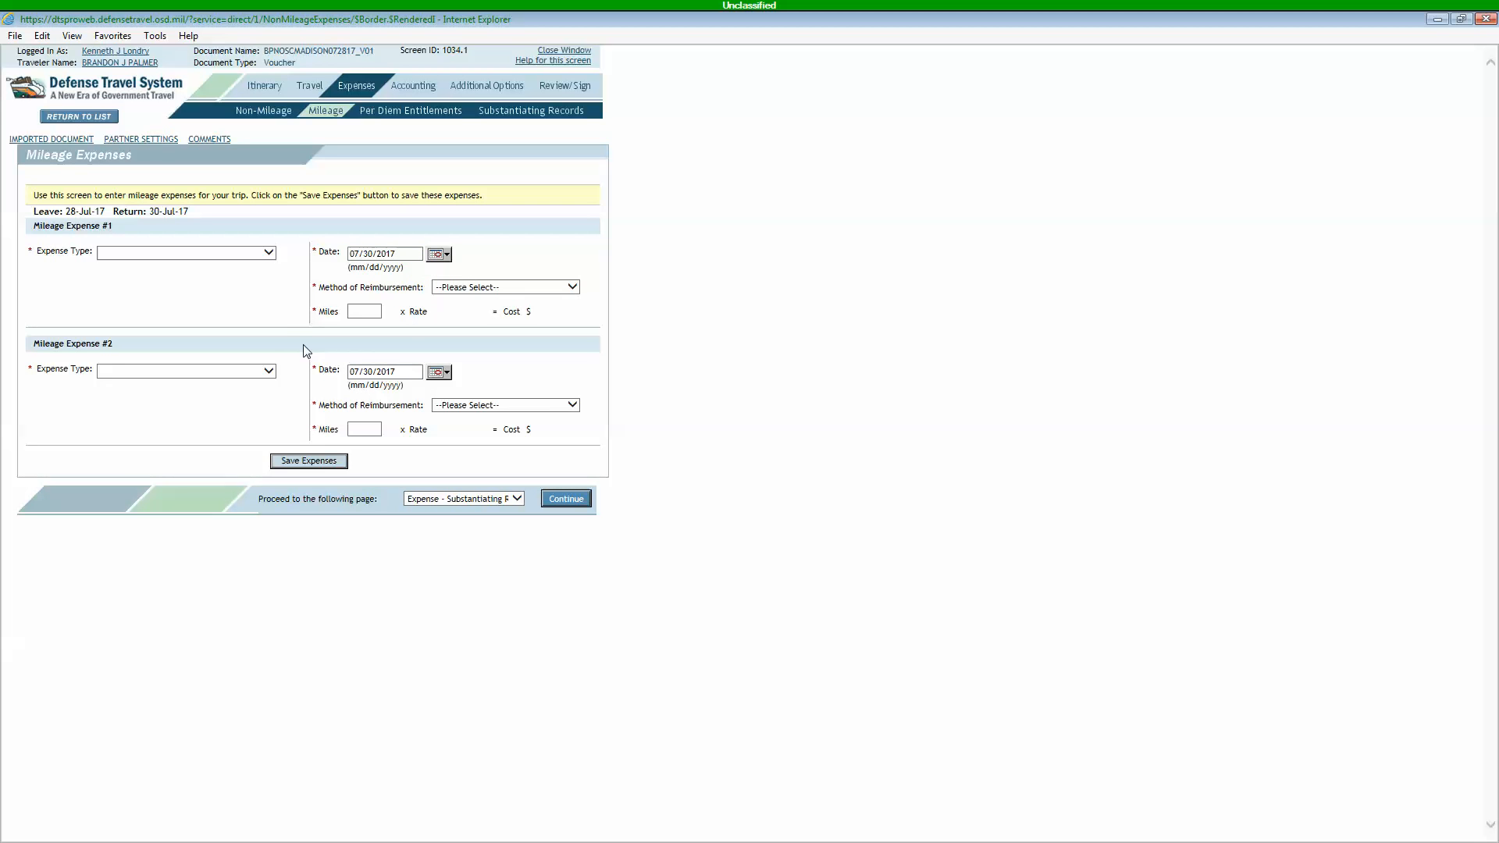
mouse_move(306, 282)
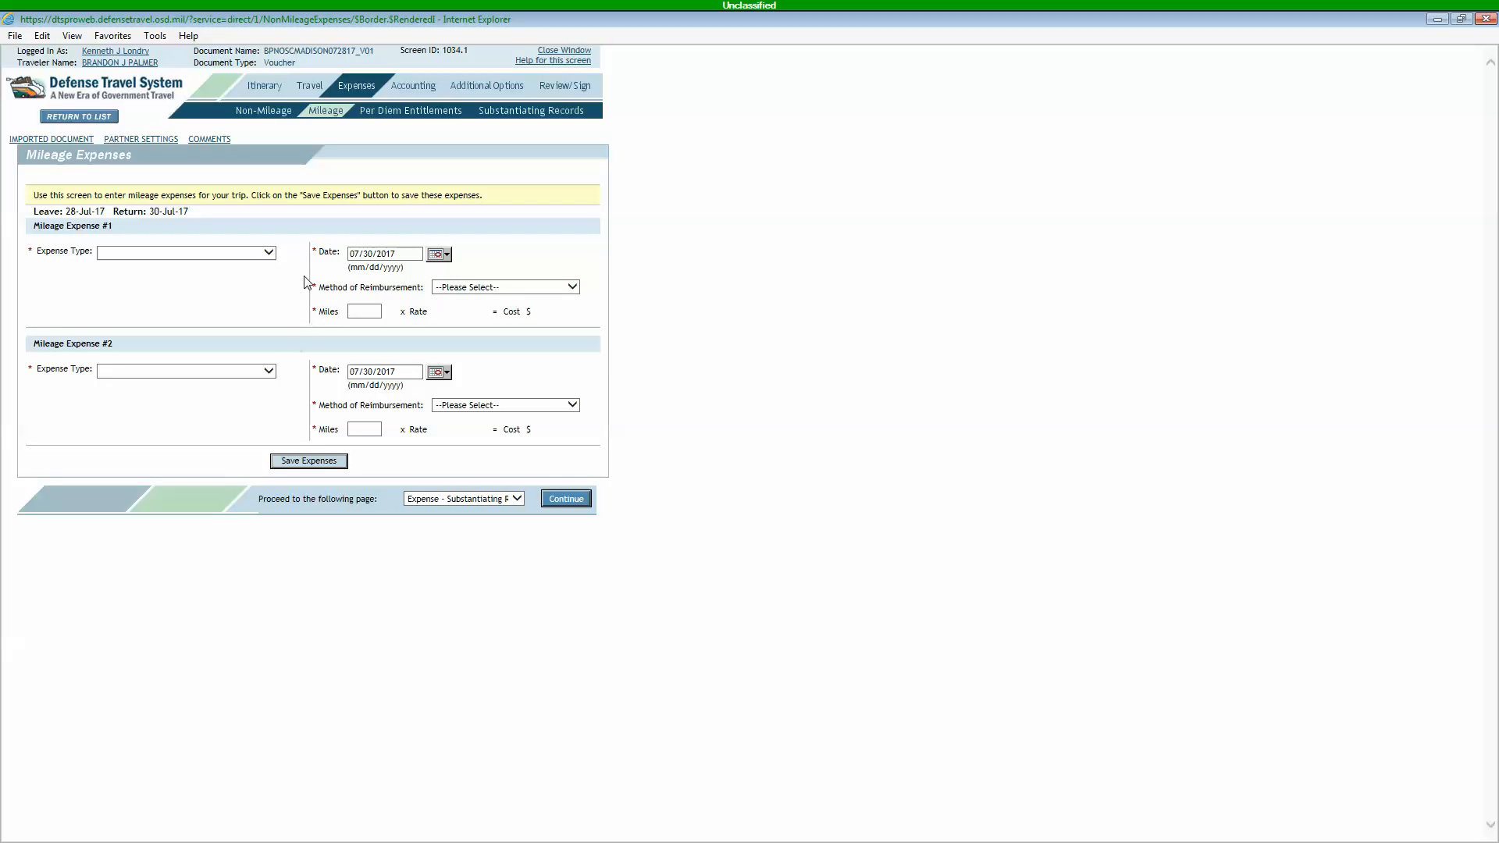
mouse_move(393, 323)
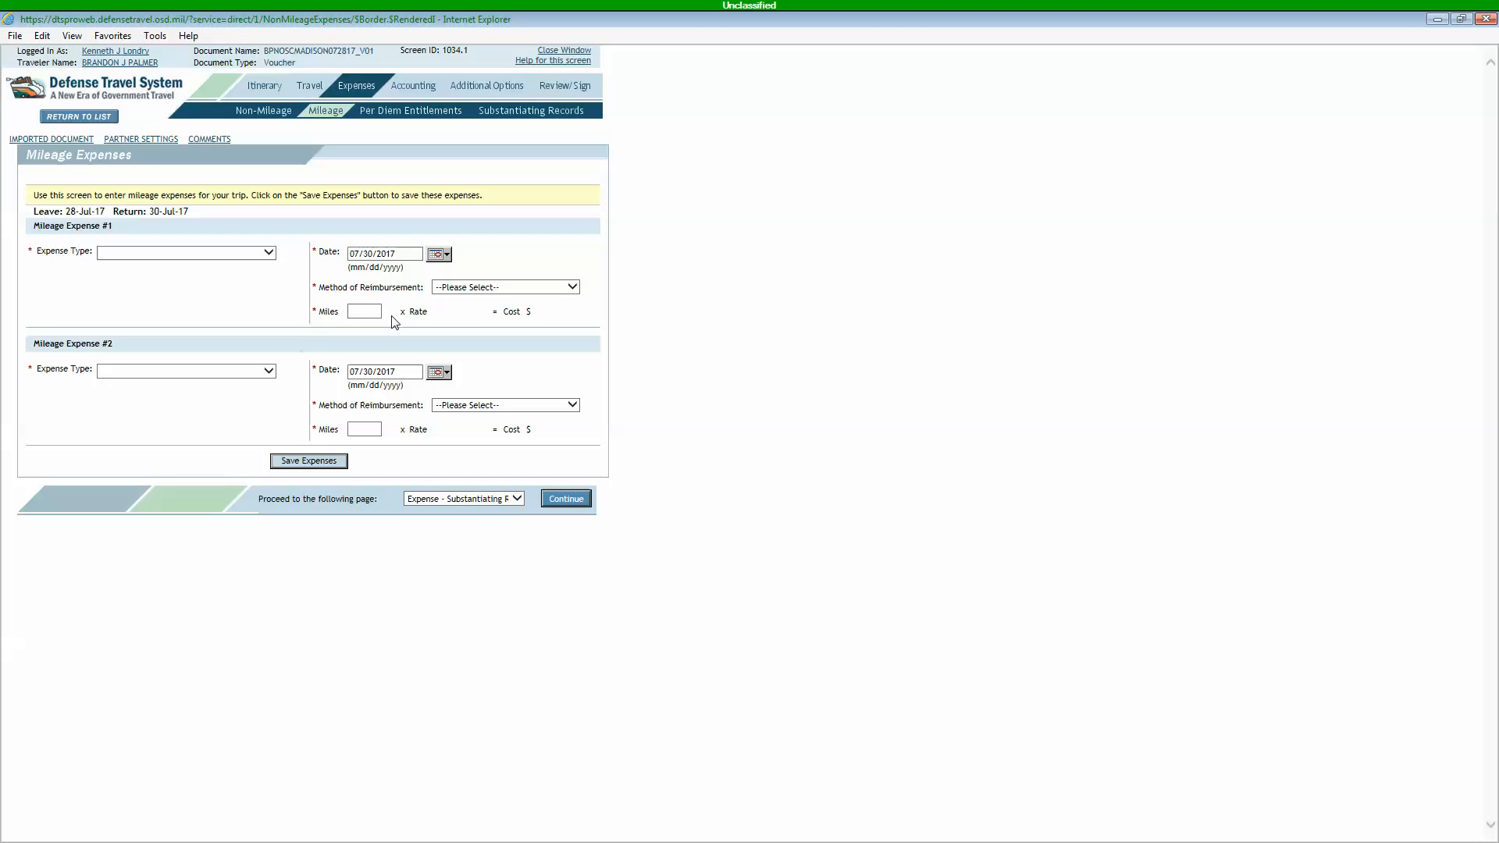
mouse_move(365, 332)
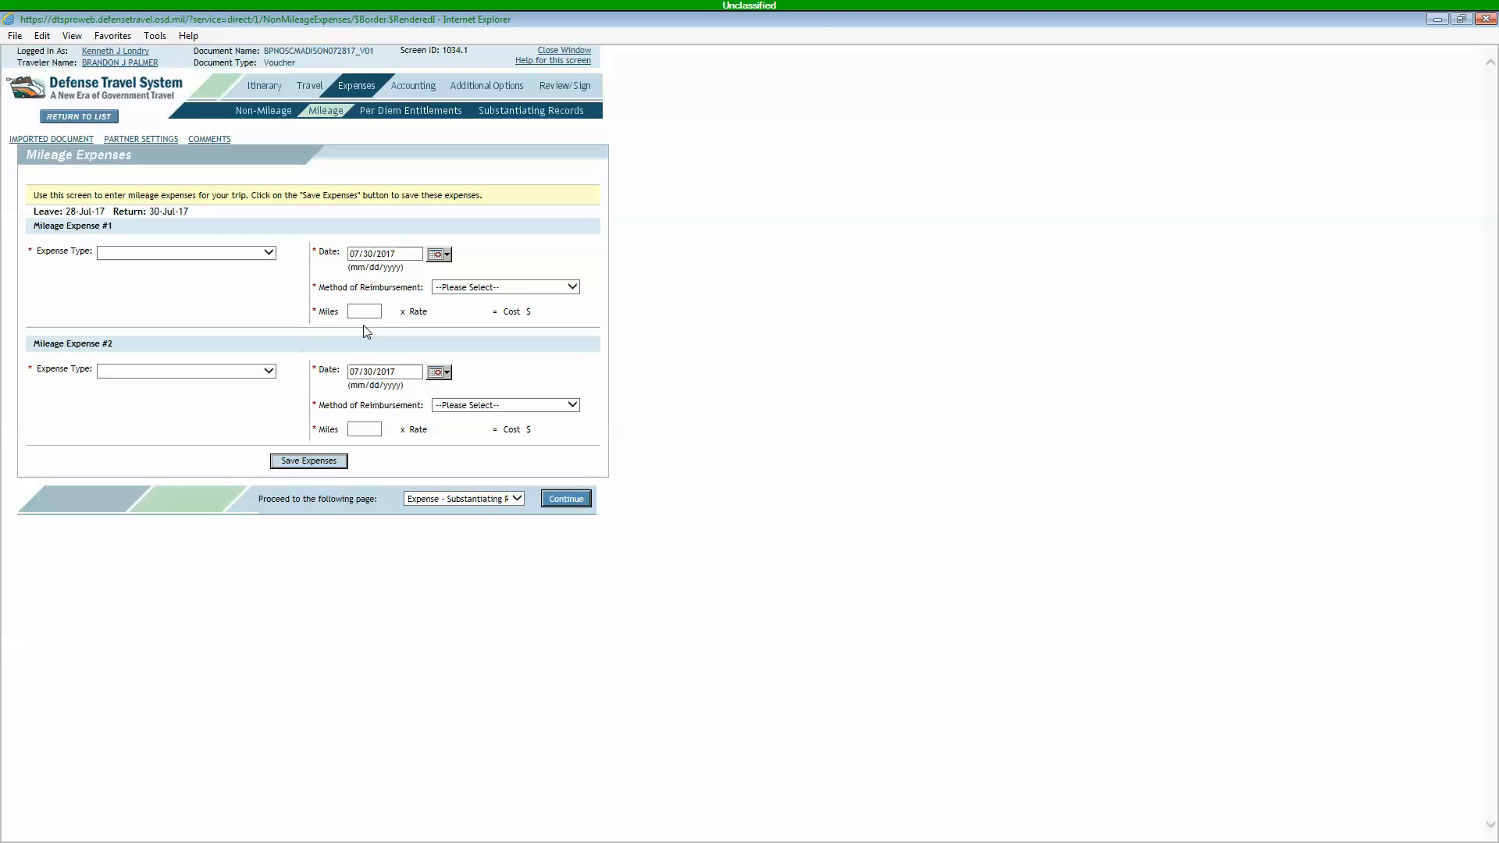
mouse_move(351, 152)
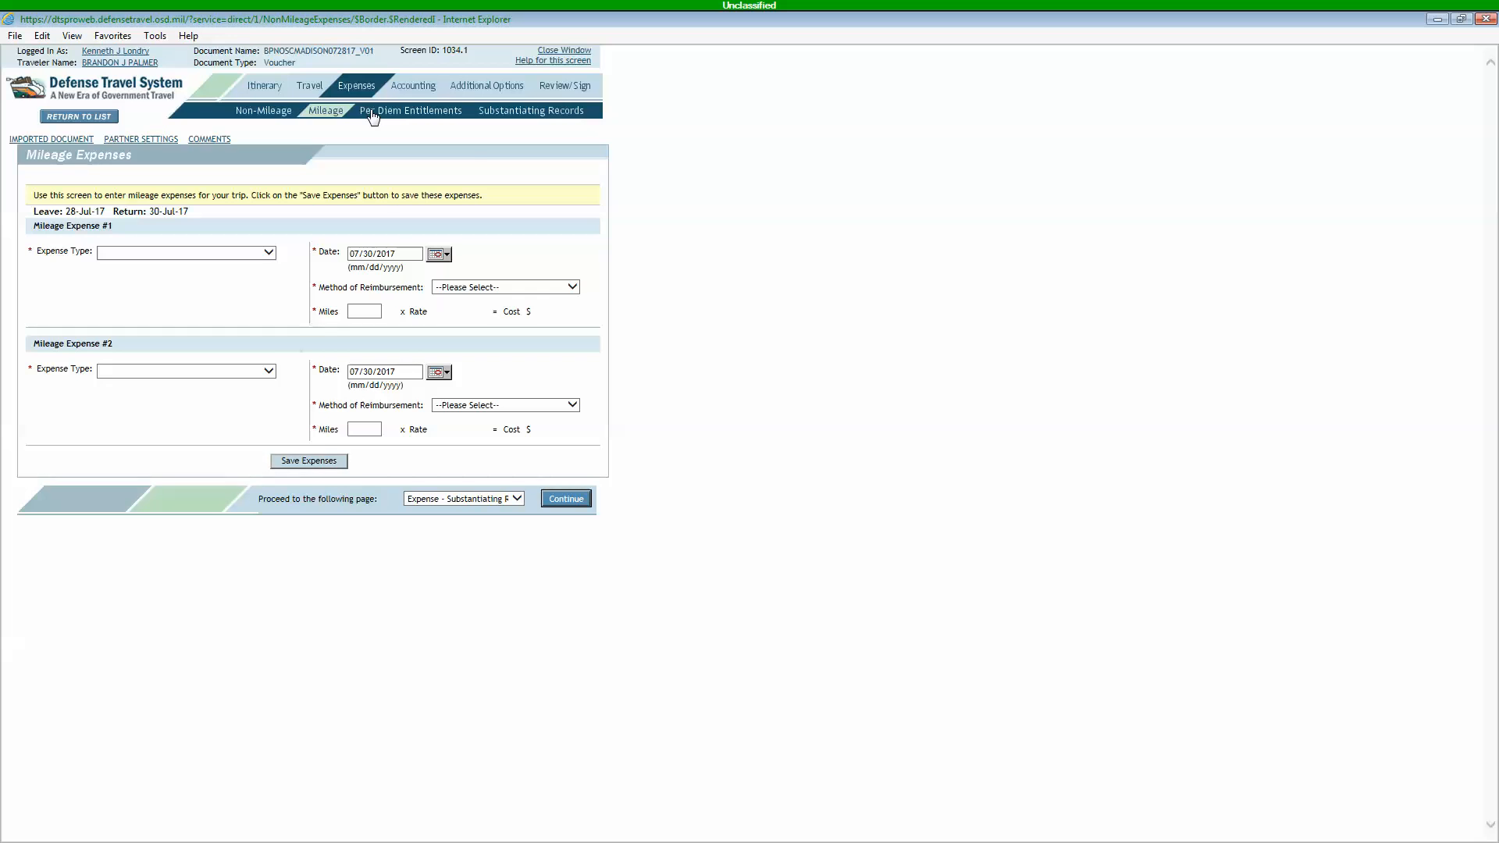
Step: Show the three-day per diem entitlements and acknowledge the Wisconsin tax-exemption notice
left_click(412, 110)
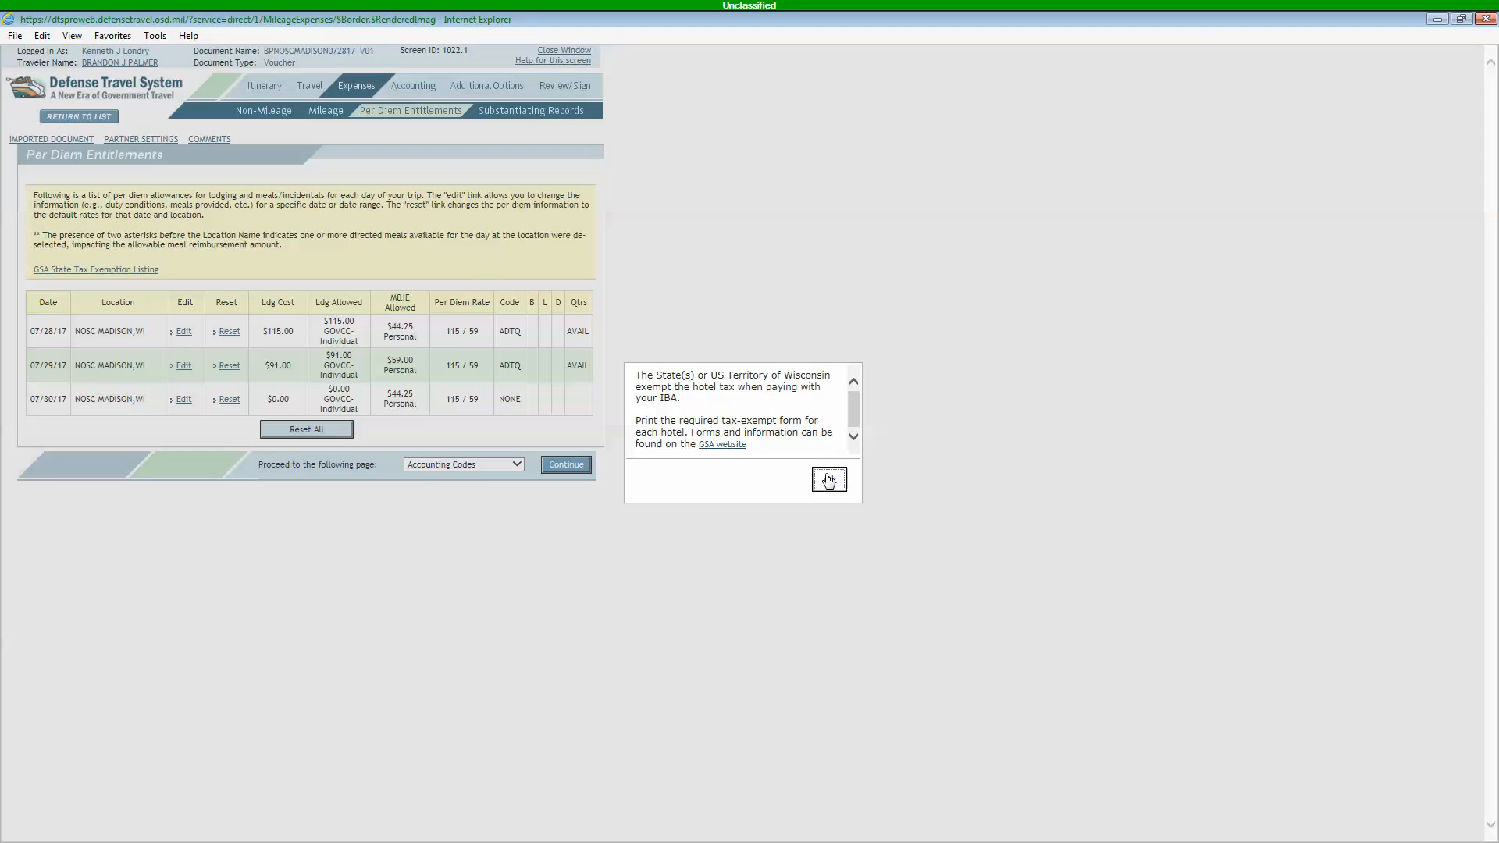
left_click(829, 479)
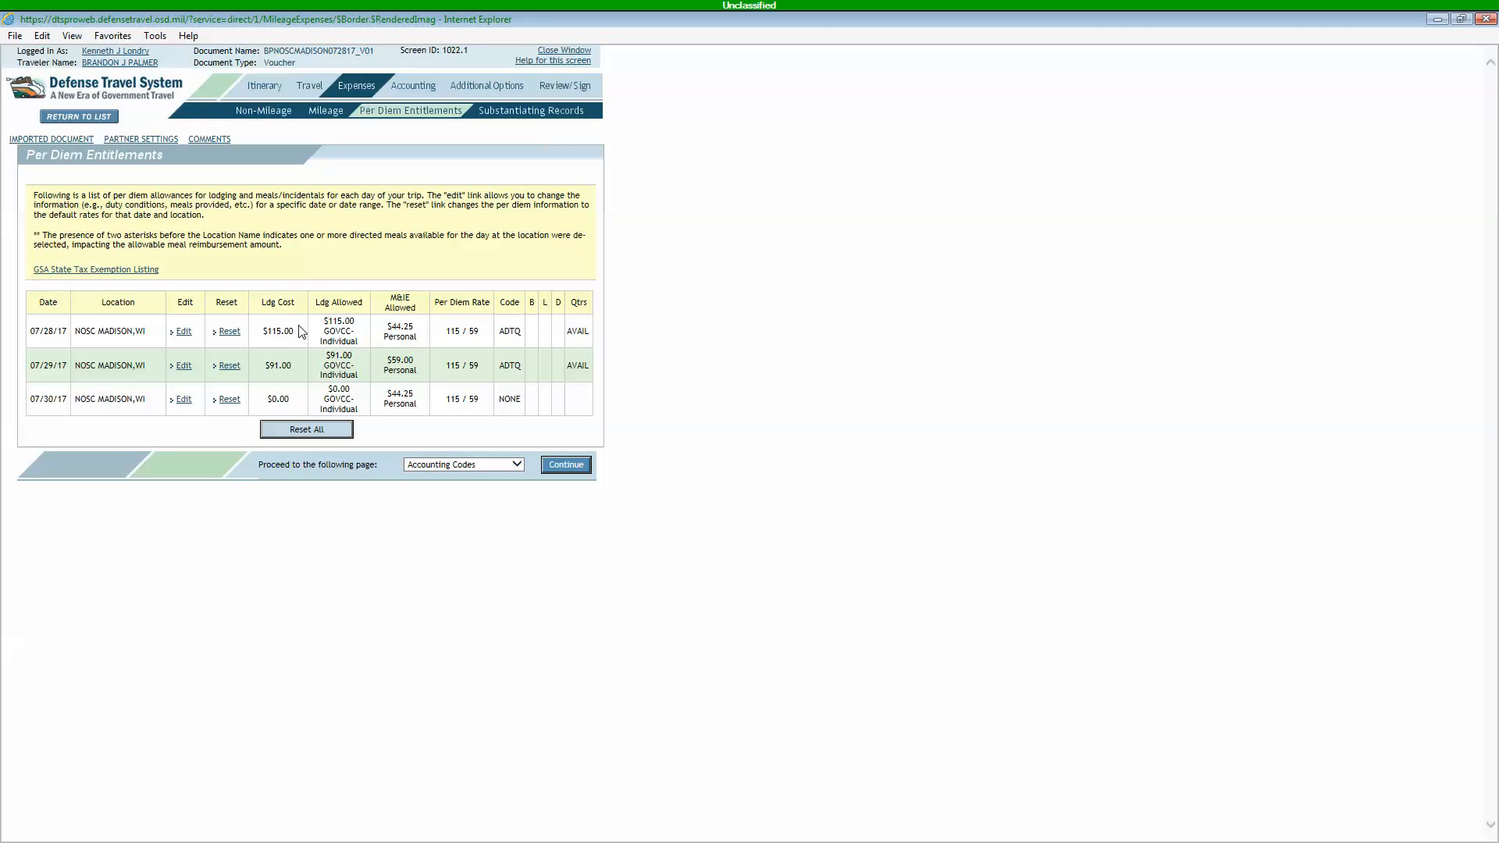
mouse_move(257, 329)
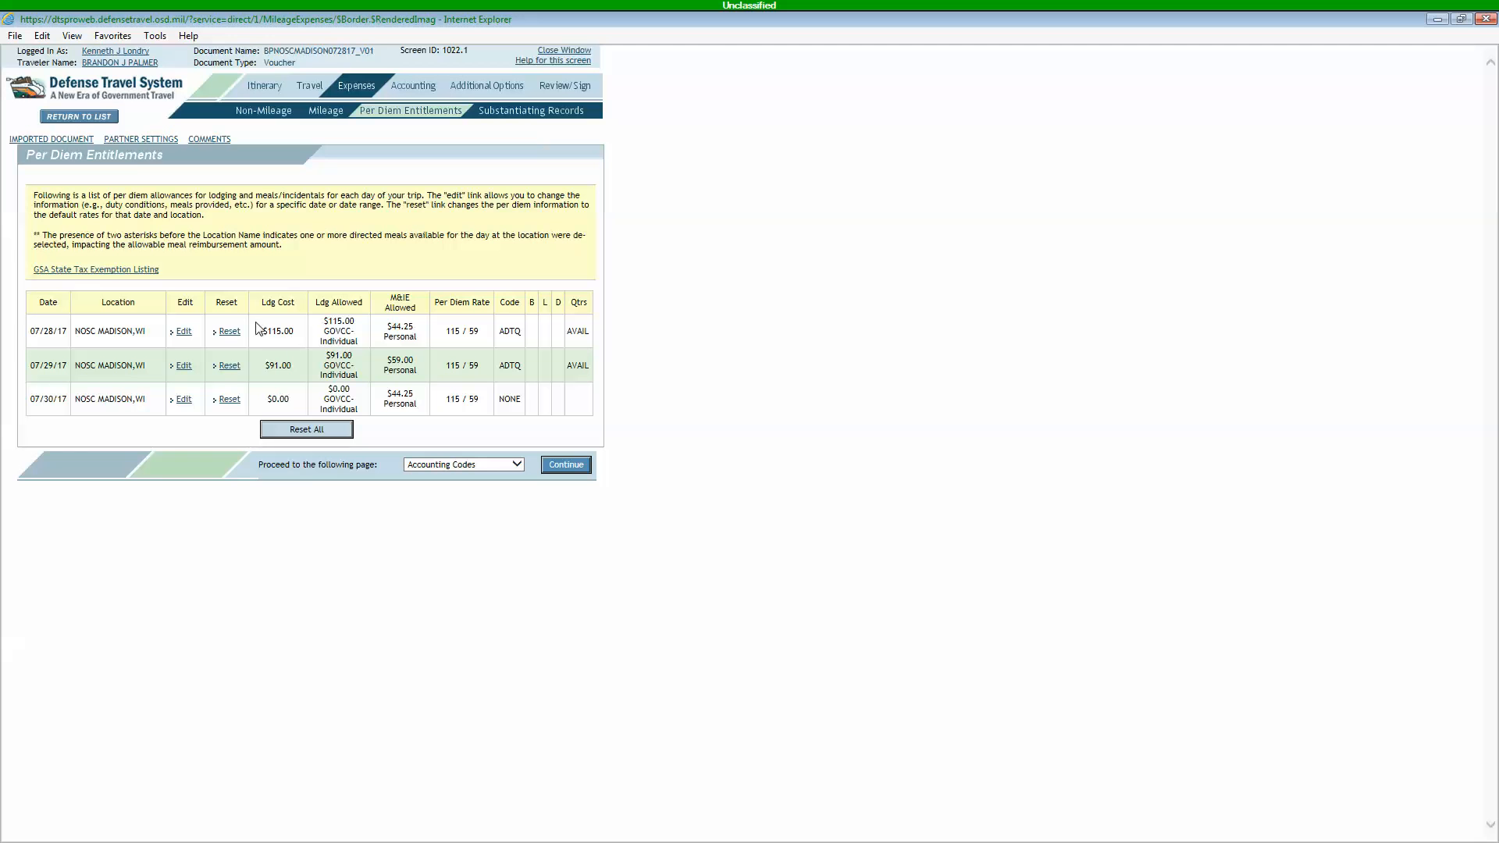
mouse_move(400, 355)
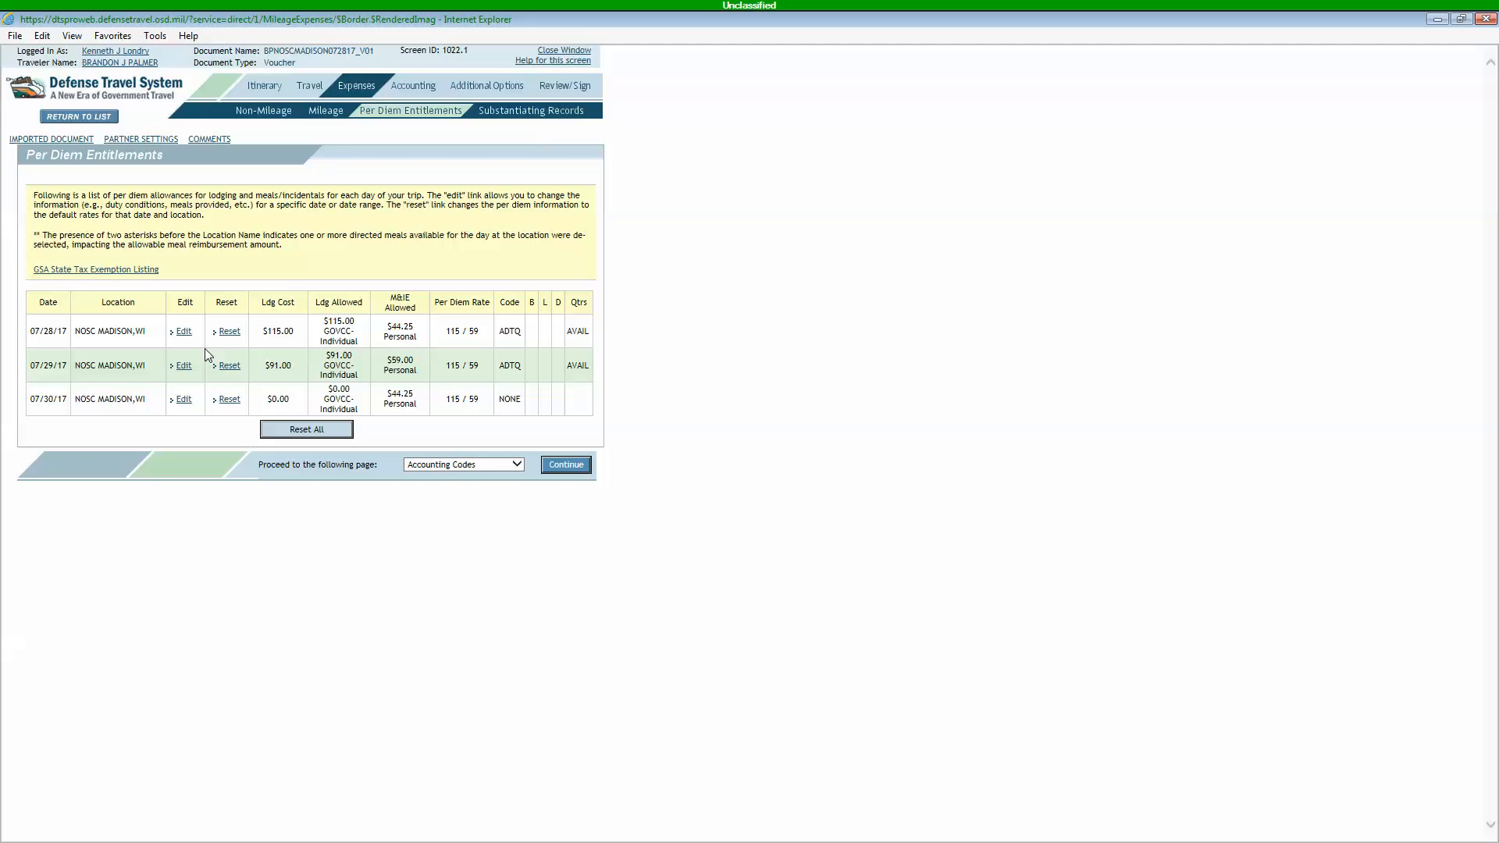
mouse_move(185, 334)
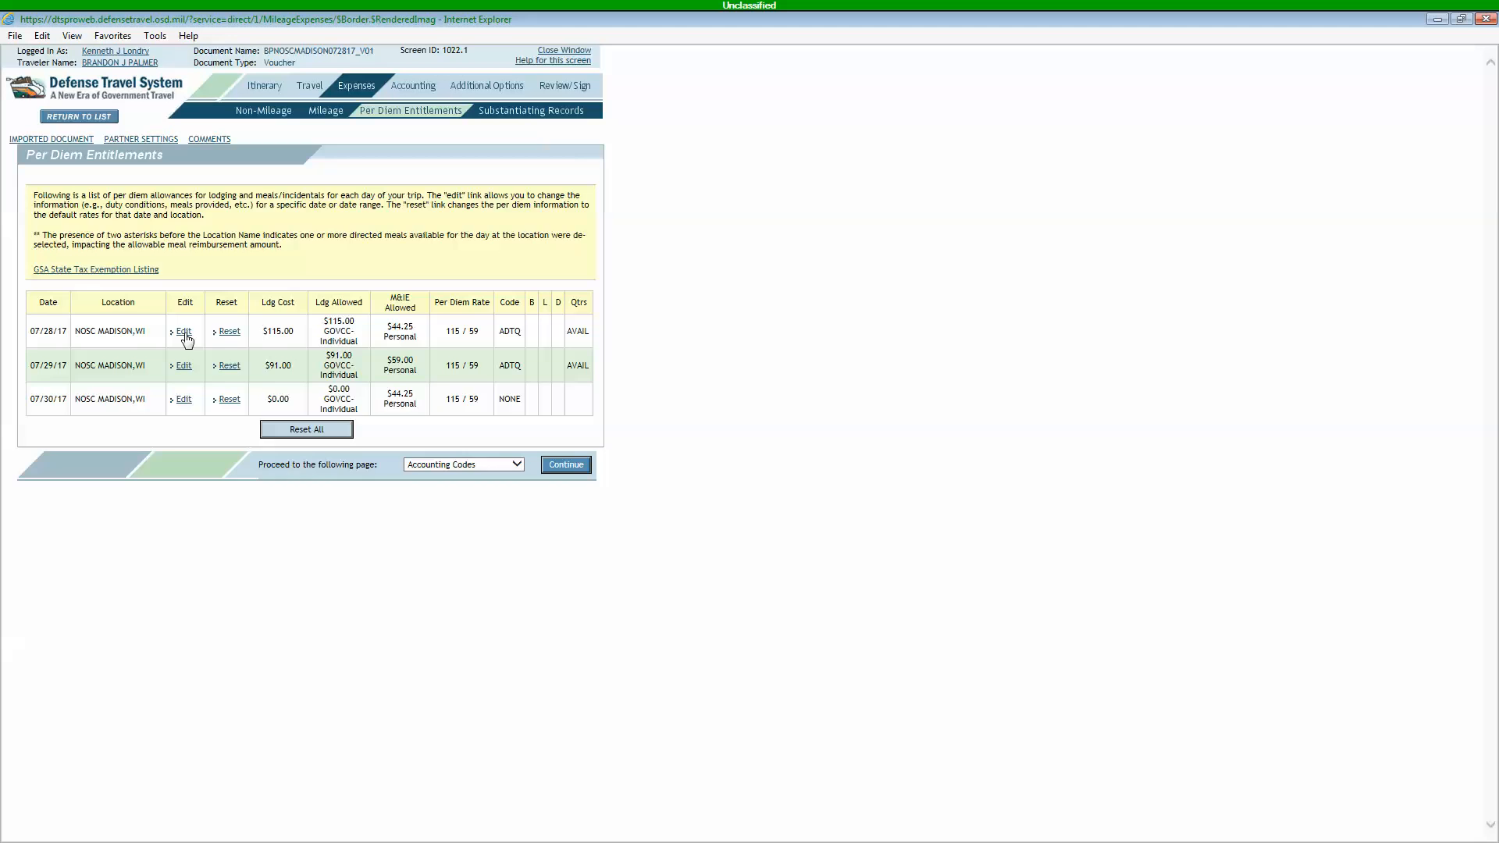
Step: Edit the 07/28/17 entry: lodging $91 through 07/30/2017, with quarters available
left_click(184, 331)
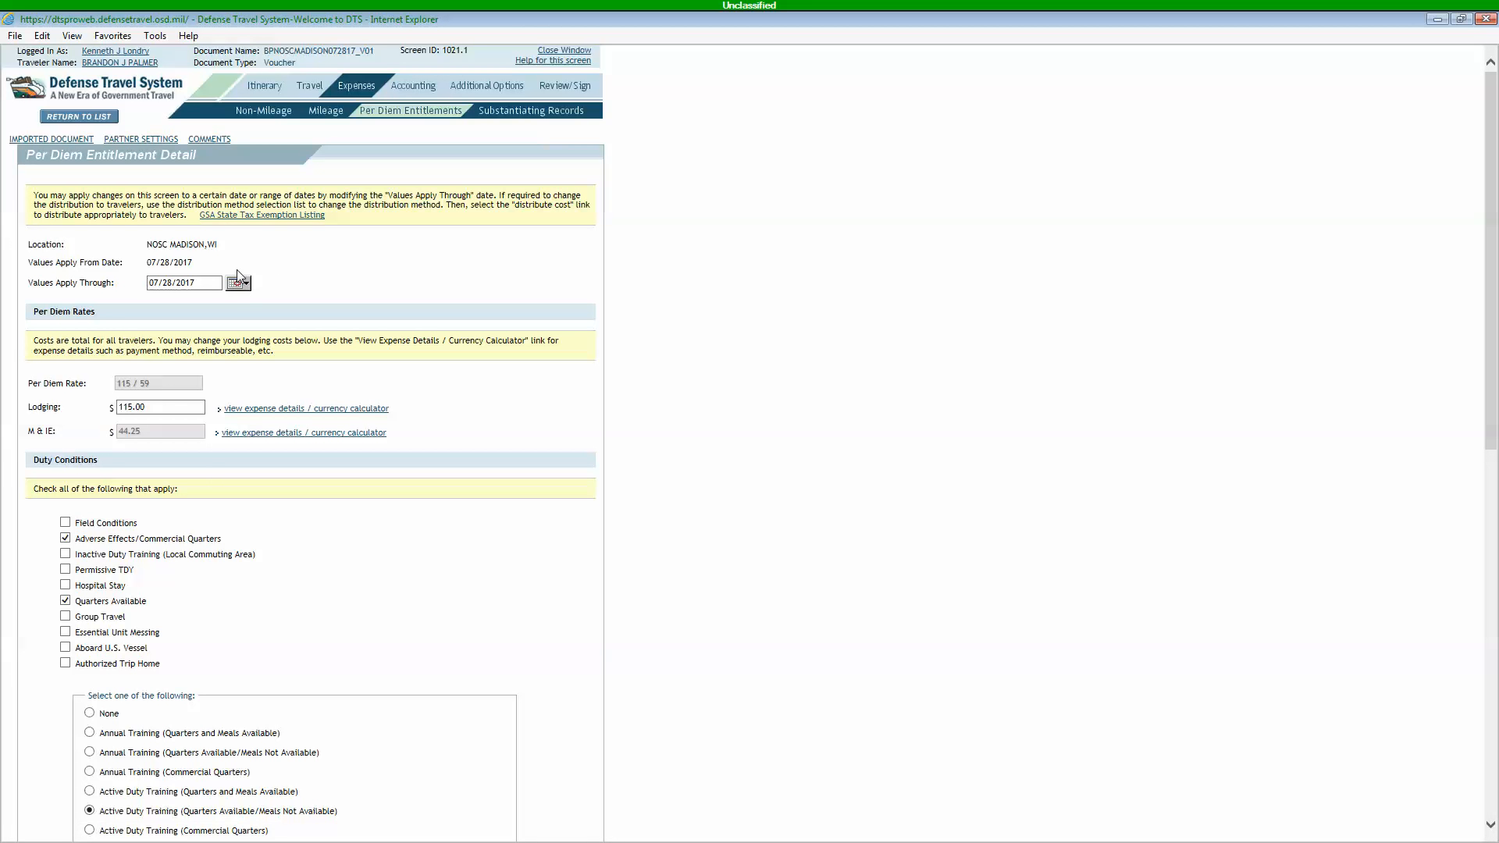
left_click(238, 282)
type("9")
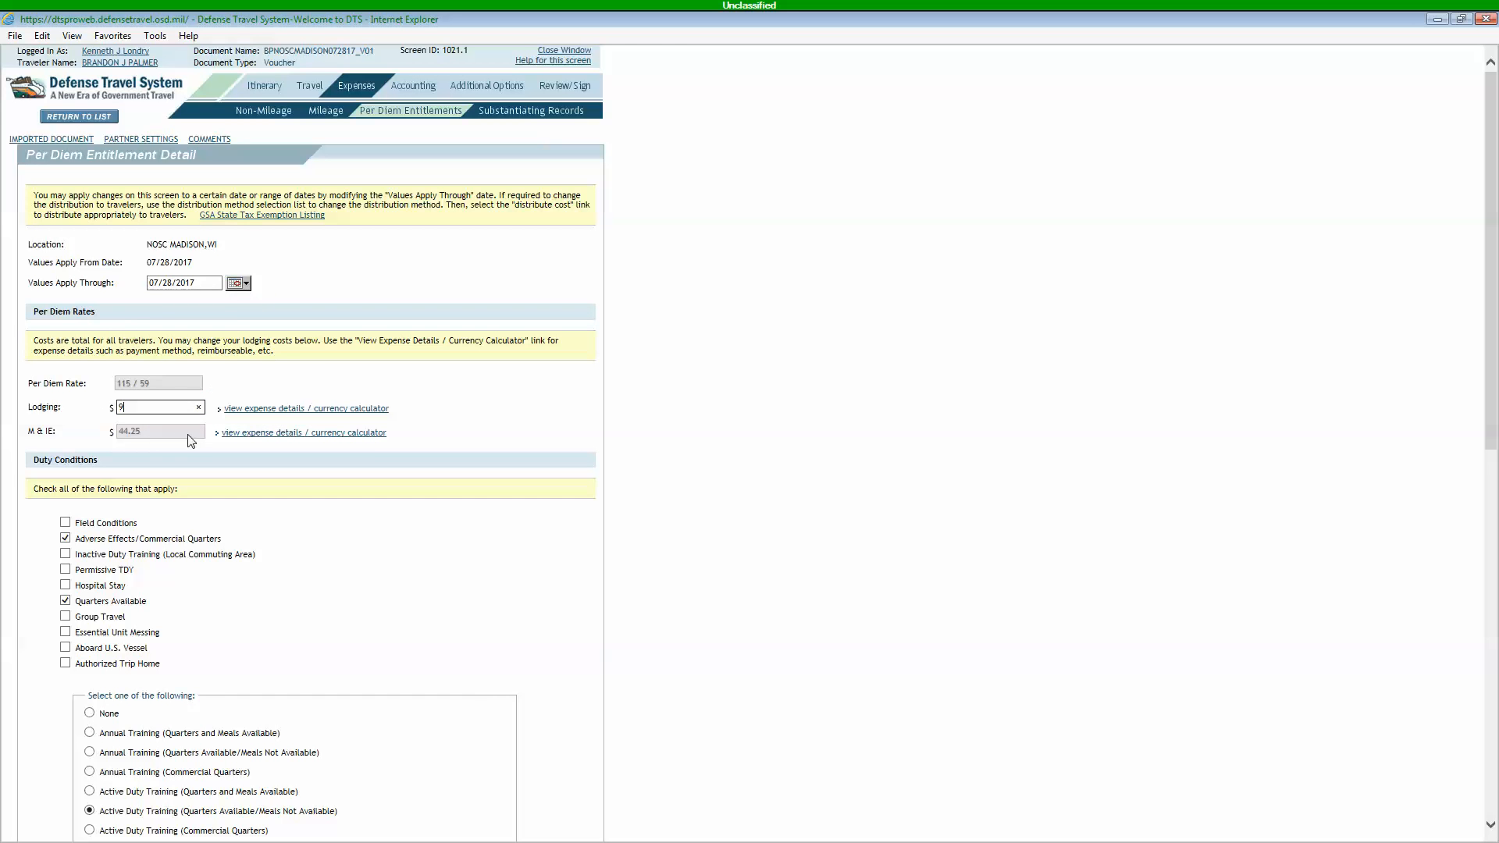
left_click(238, 283)
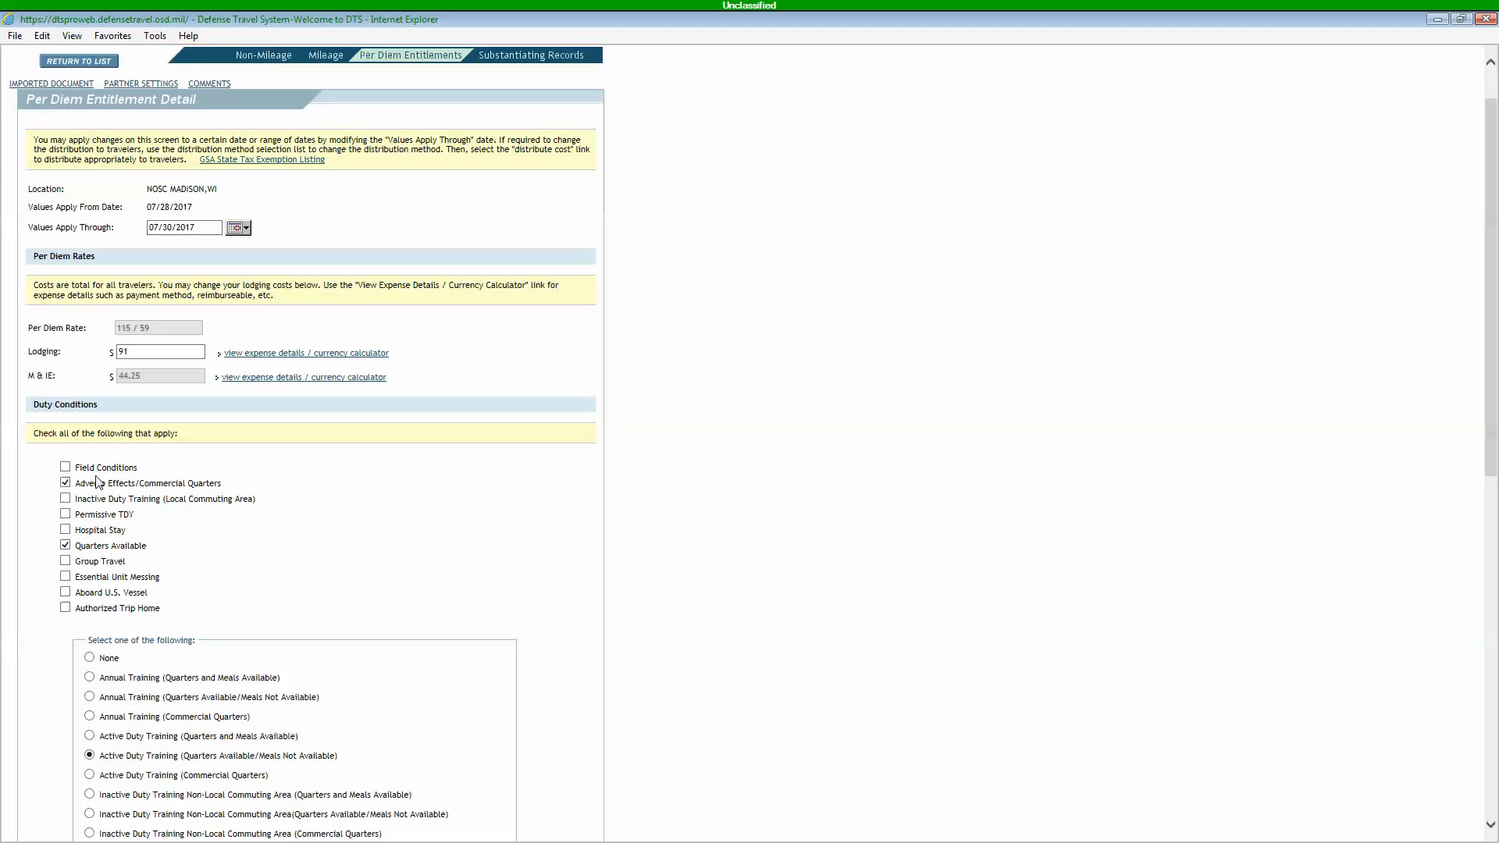
mouse_move(205, 631)
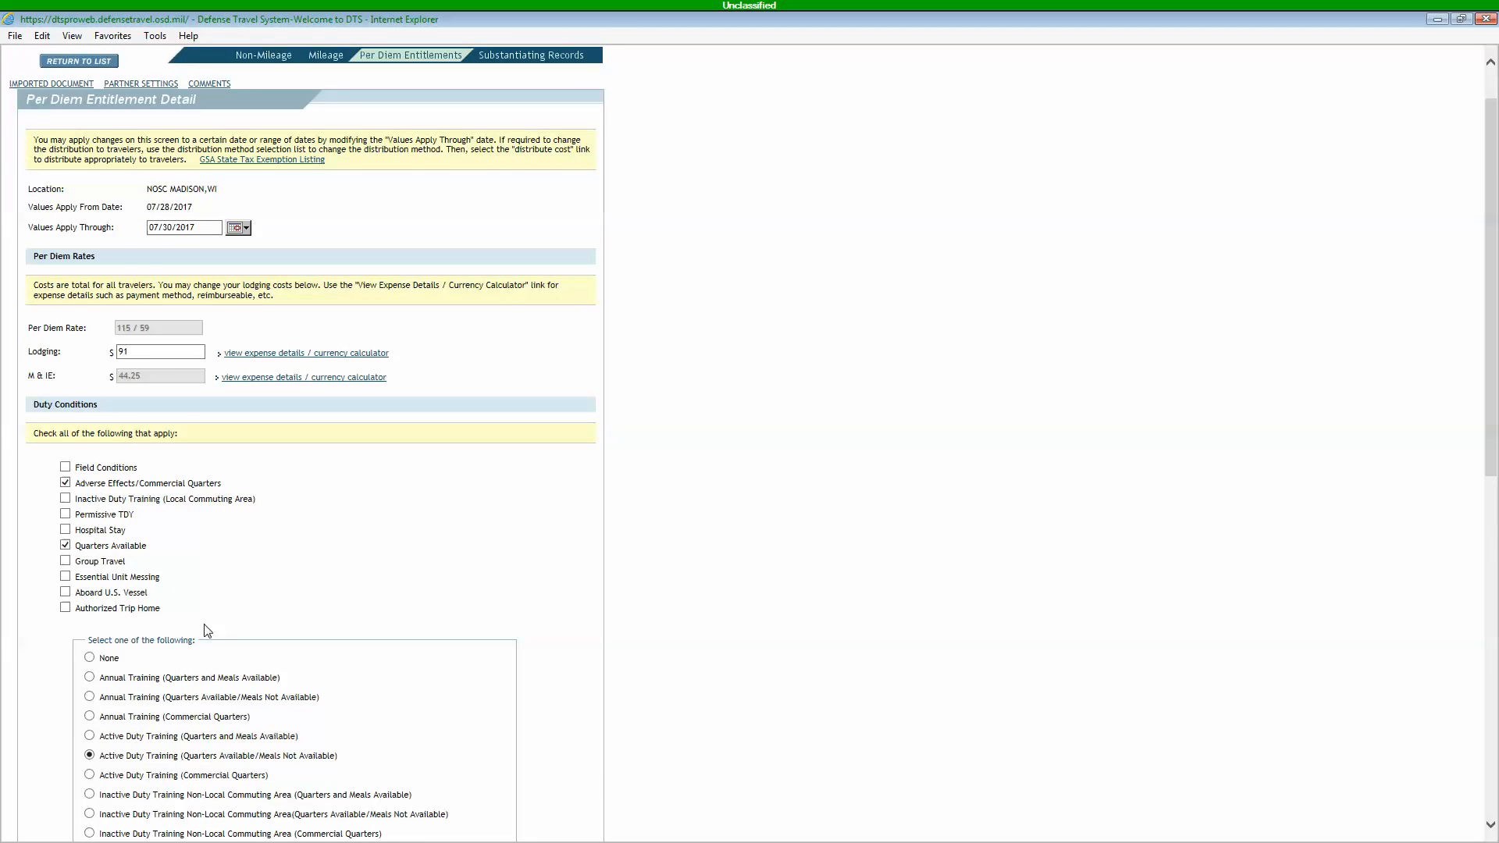
scroll("down", 3)
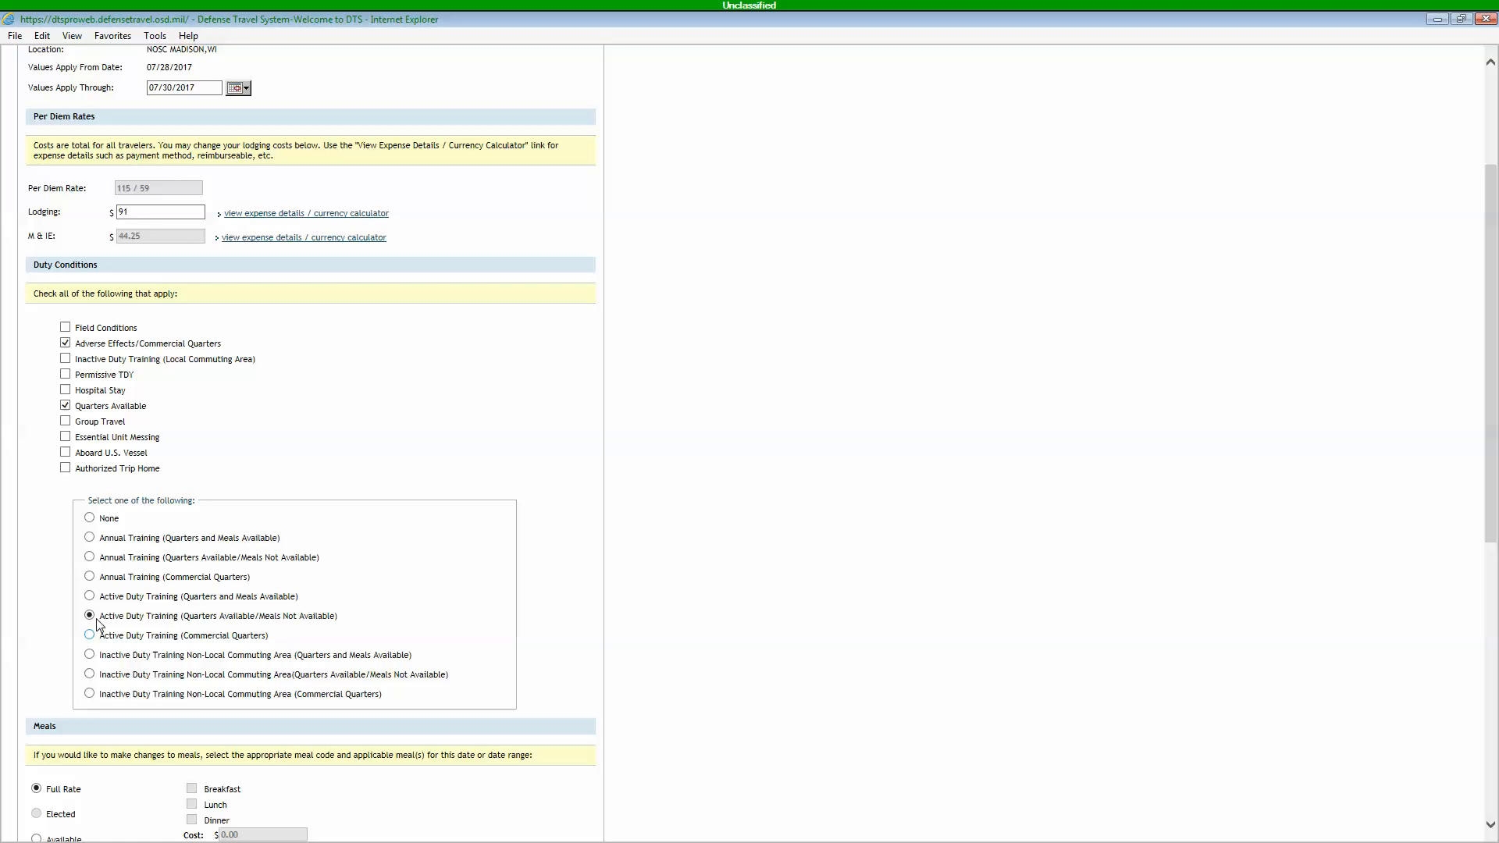
left_click(89, 596)
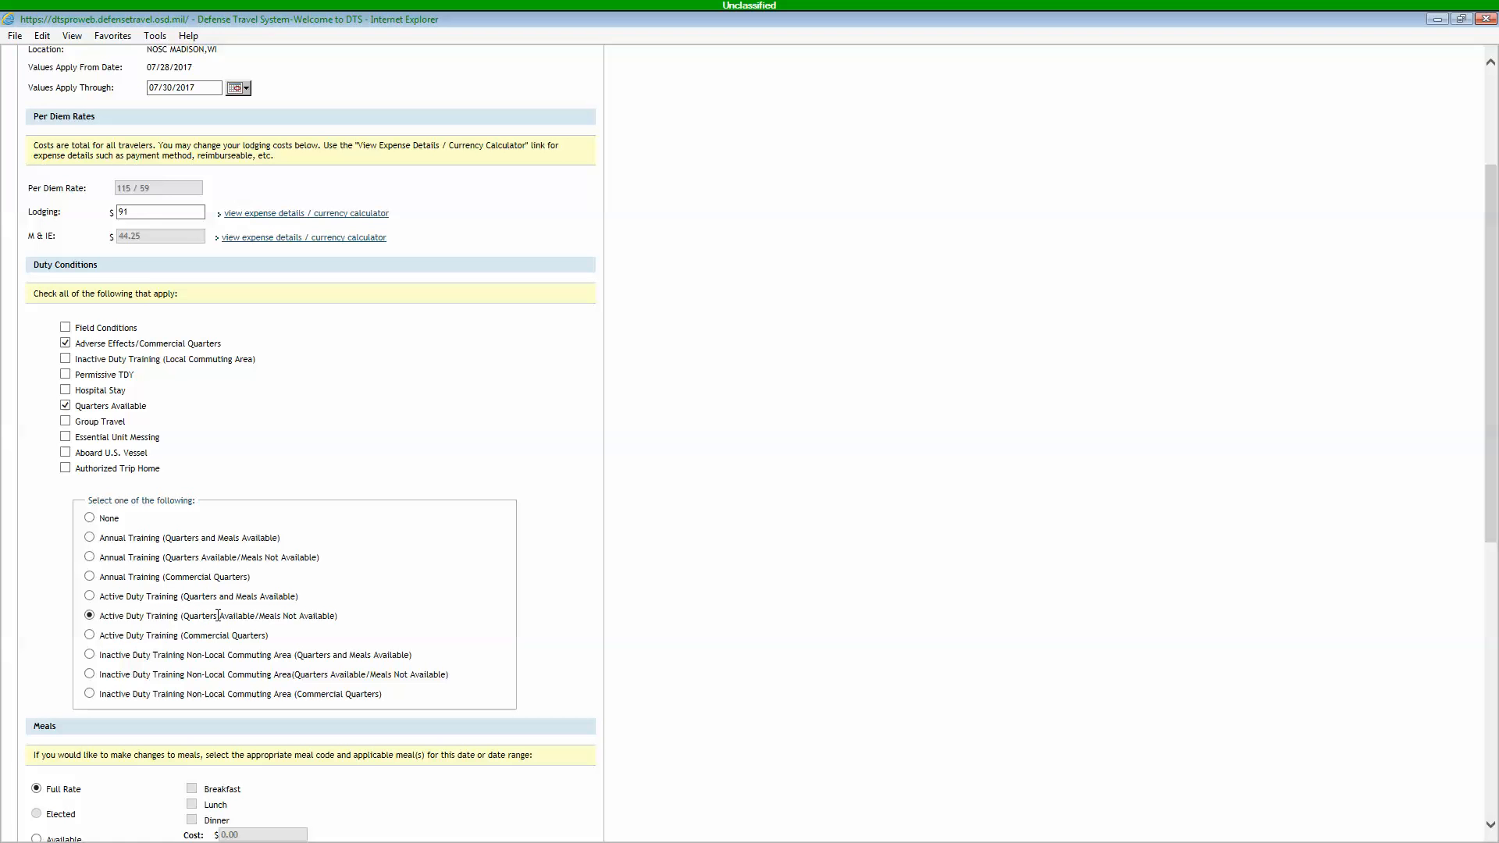
mouse_move(451, 531)
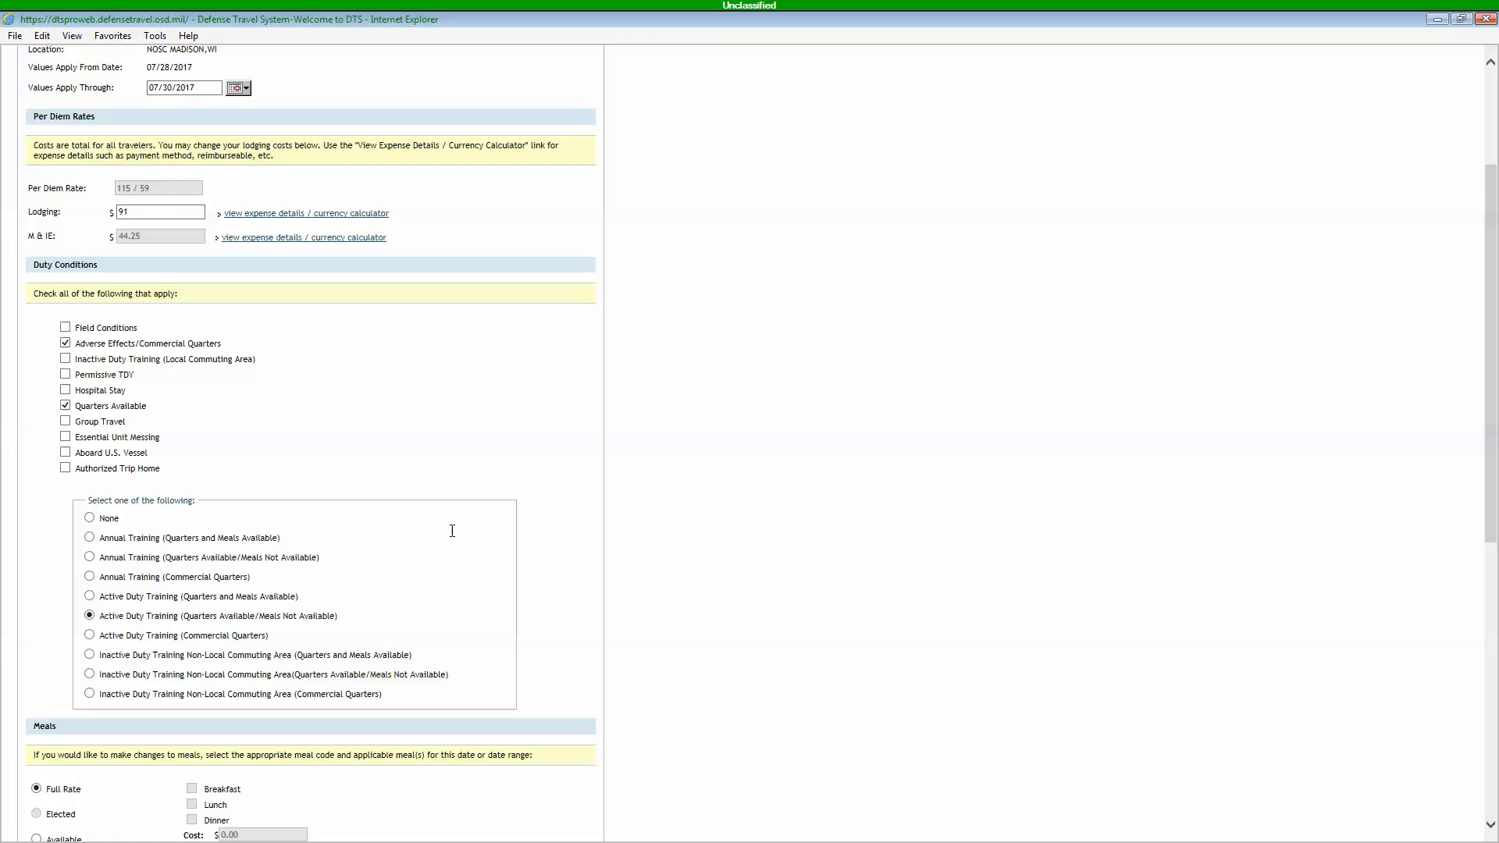
Step: Mark breakfast, lunch and dinner available, save the entitlements, and dismiss the notice
scroll("down", 3)
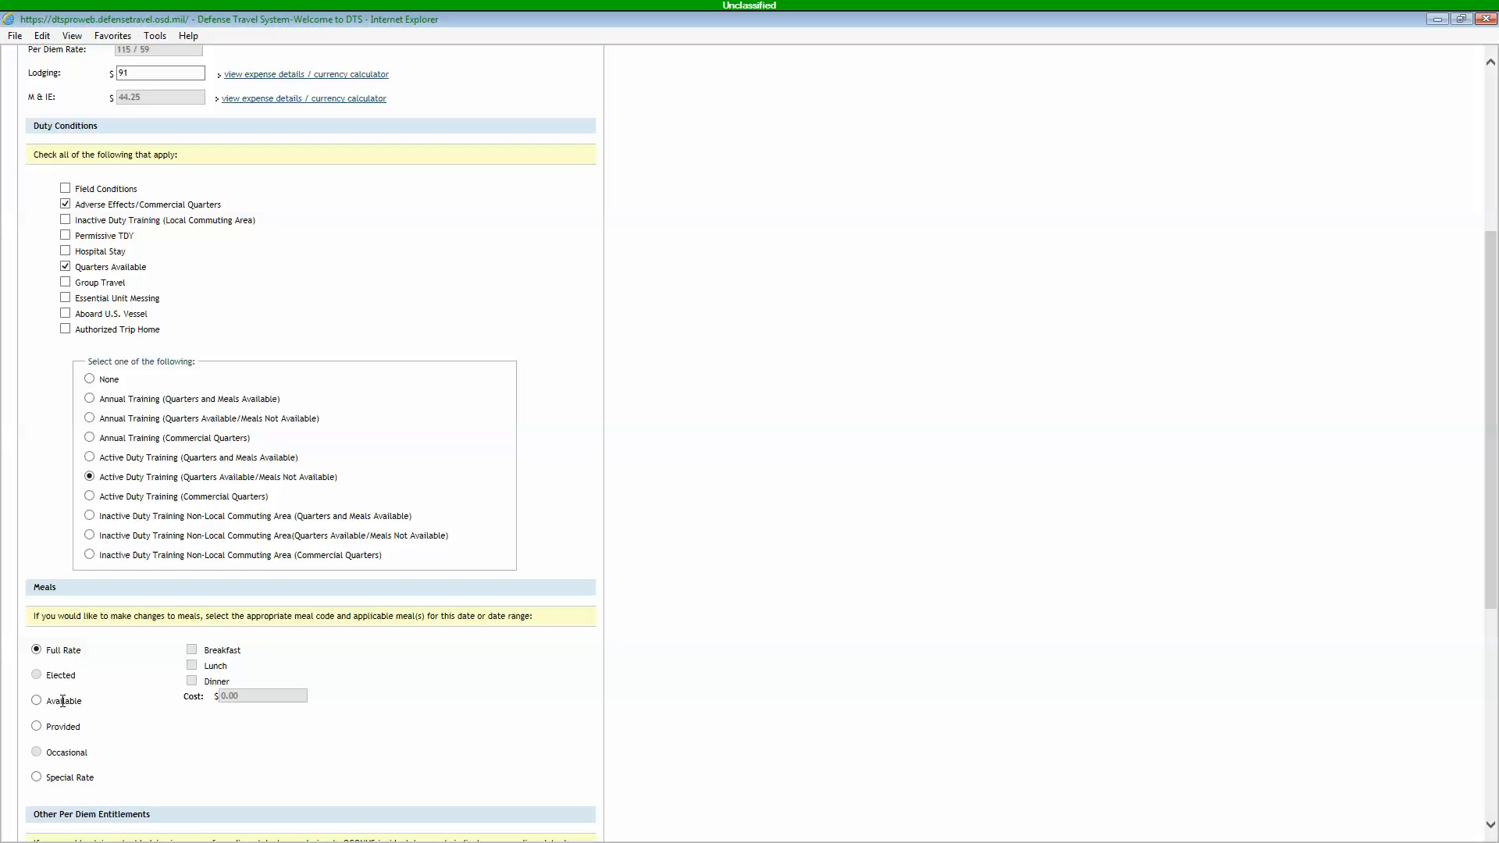
mouse_move(55, 675)
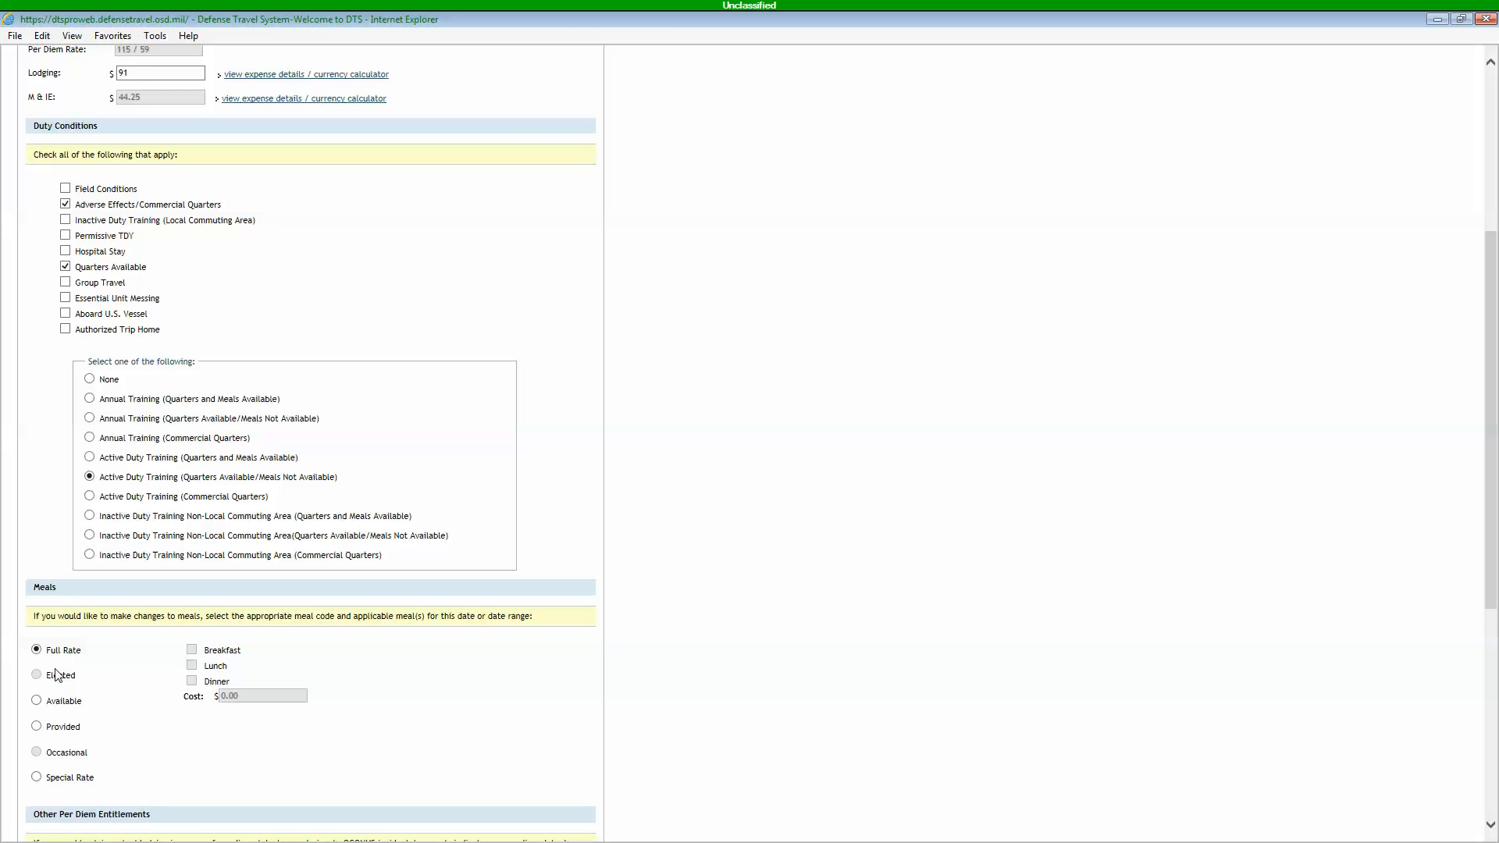
left_click(36, 701)
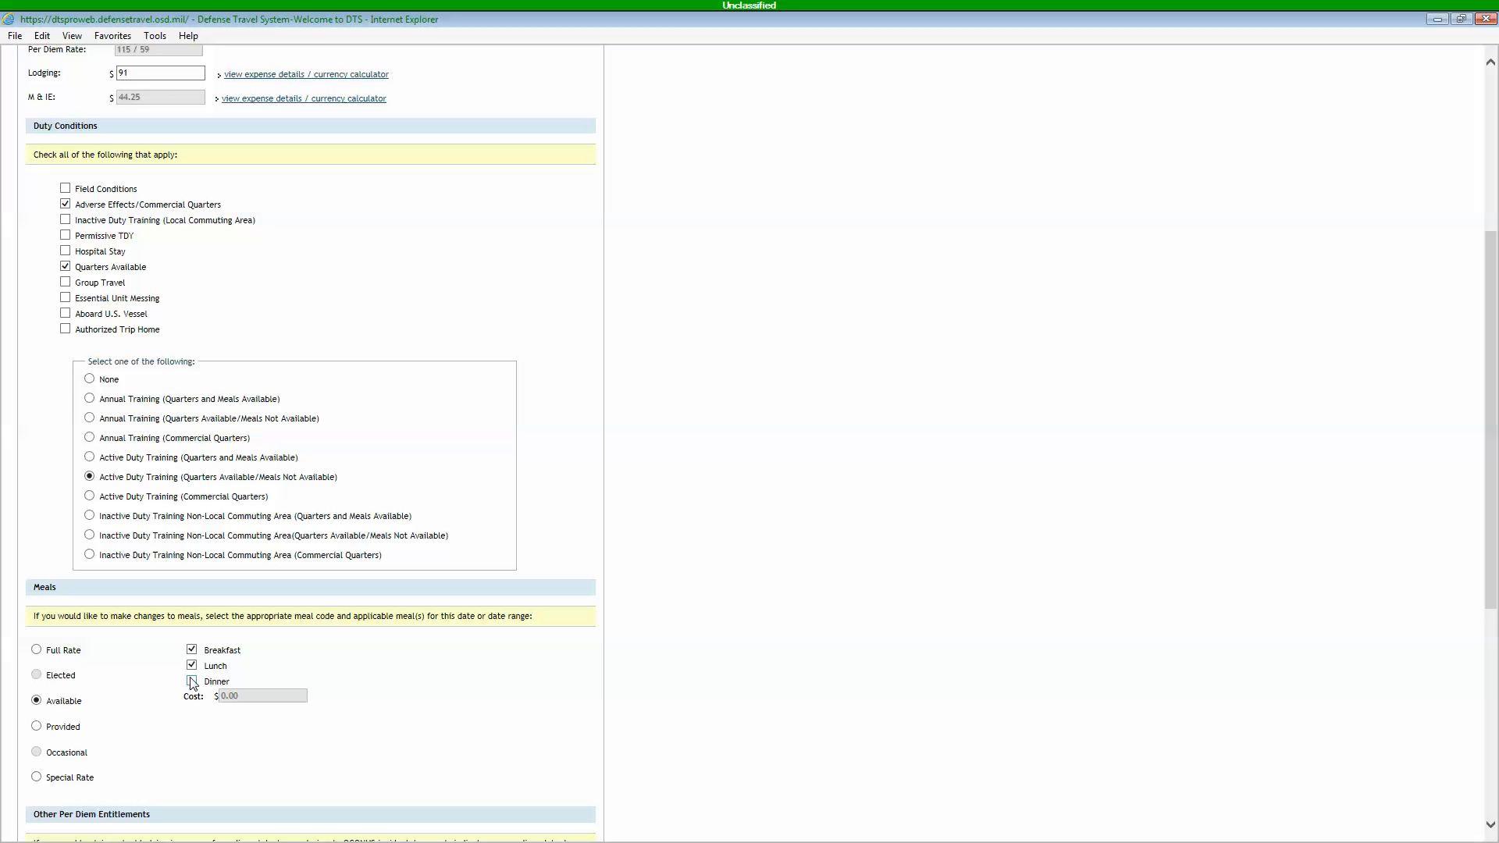
left_click(191, 681)
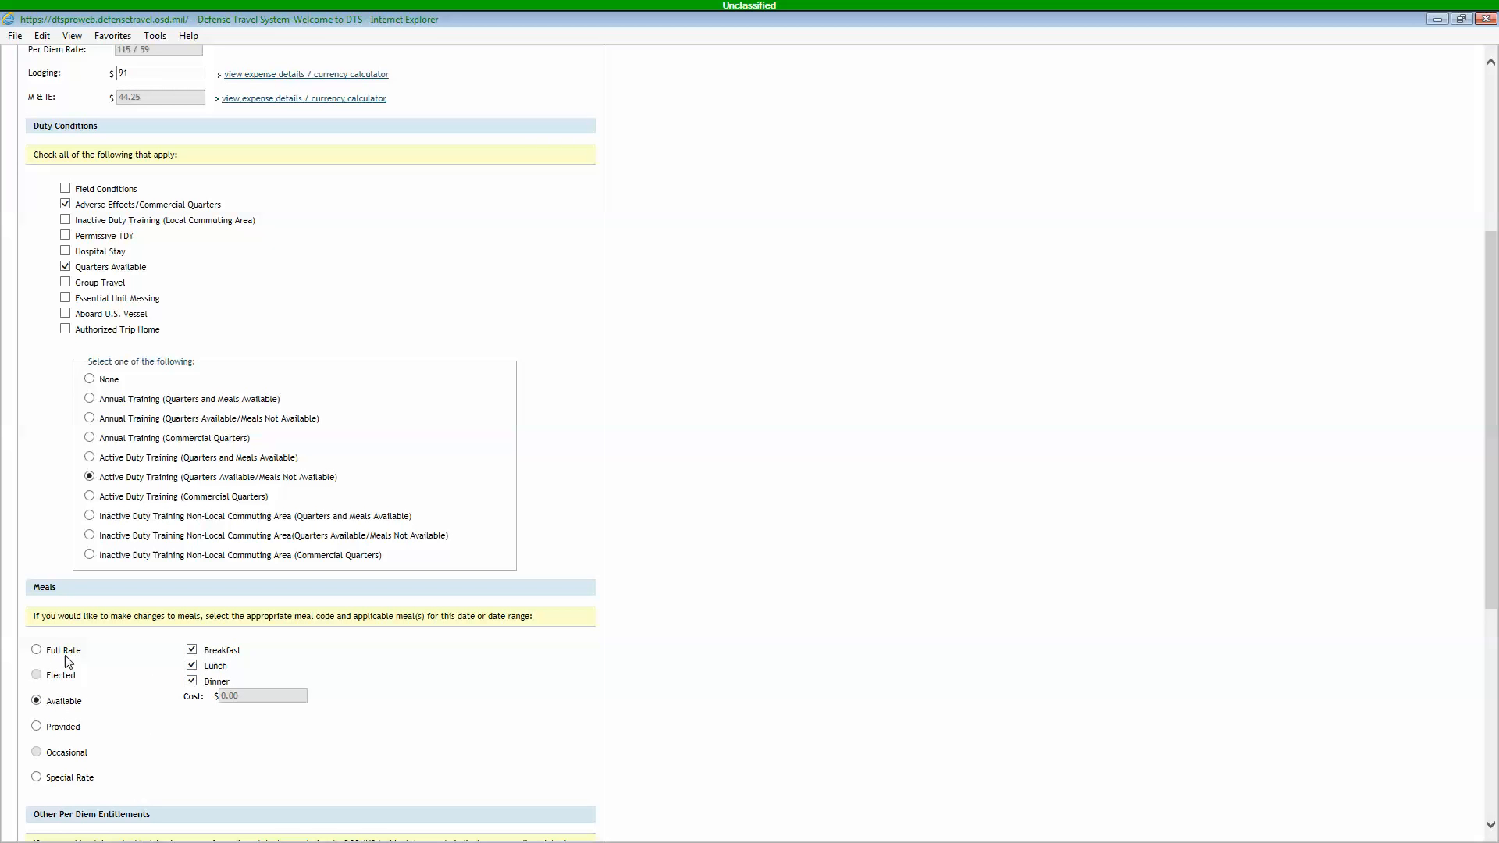
scroll("down", 3)
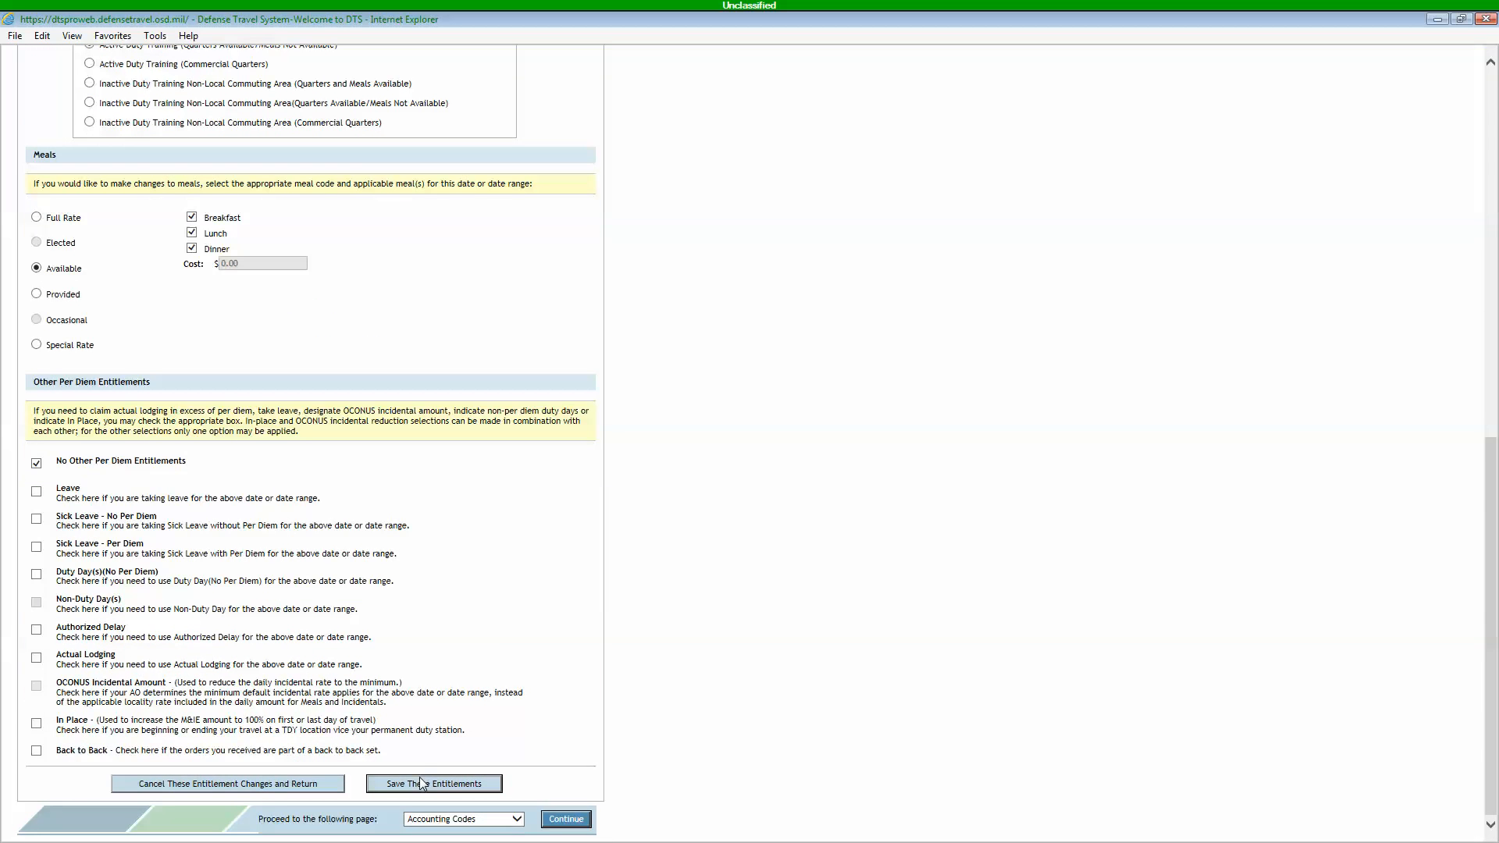
left_click(433, 784)
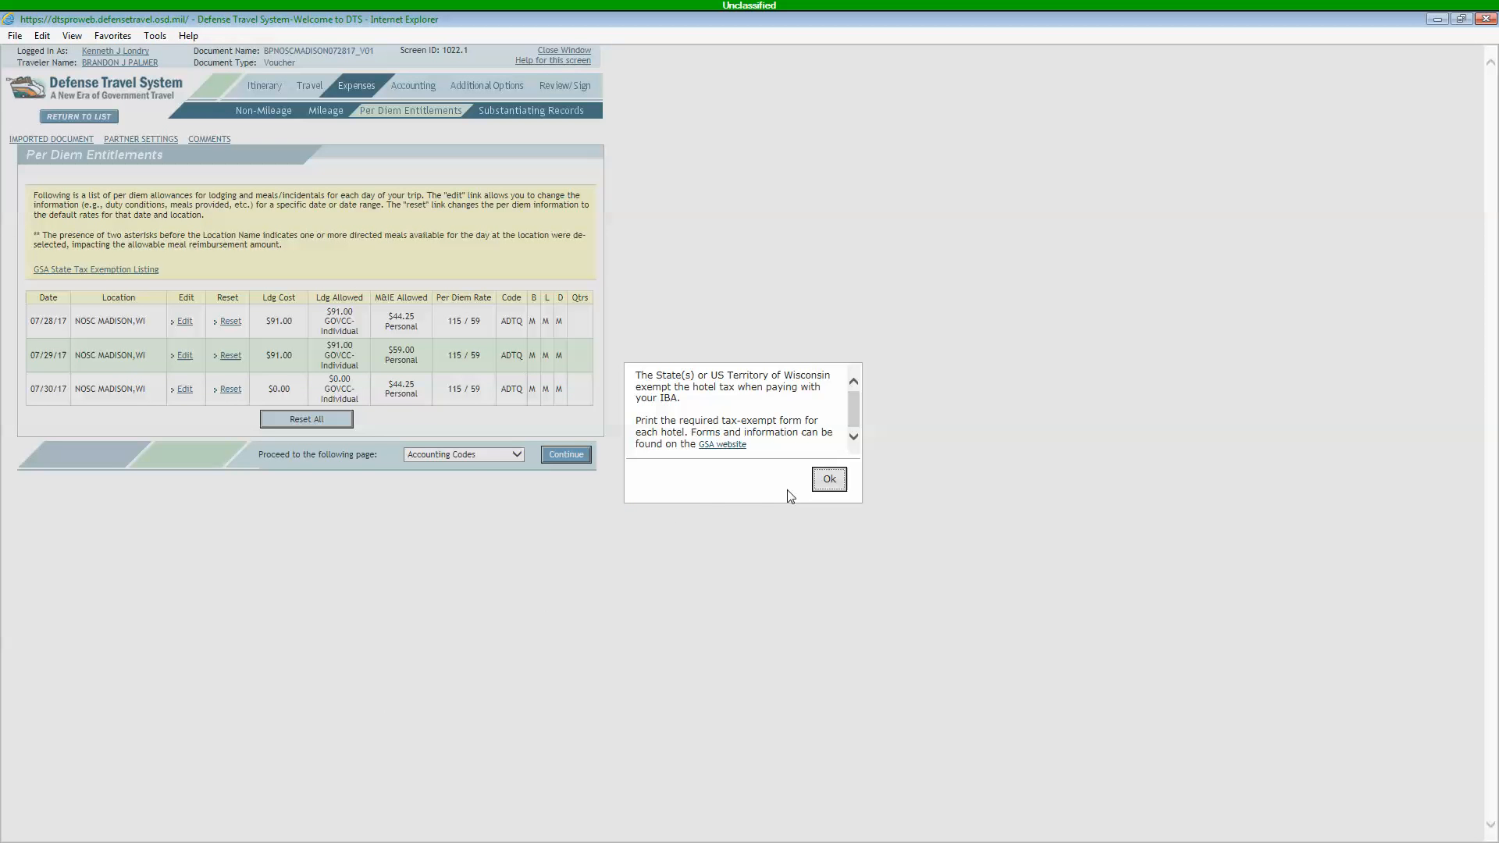
left_click(828, 479)
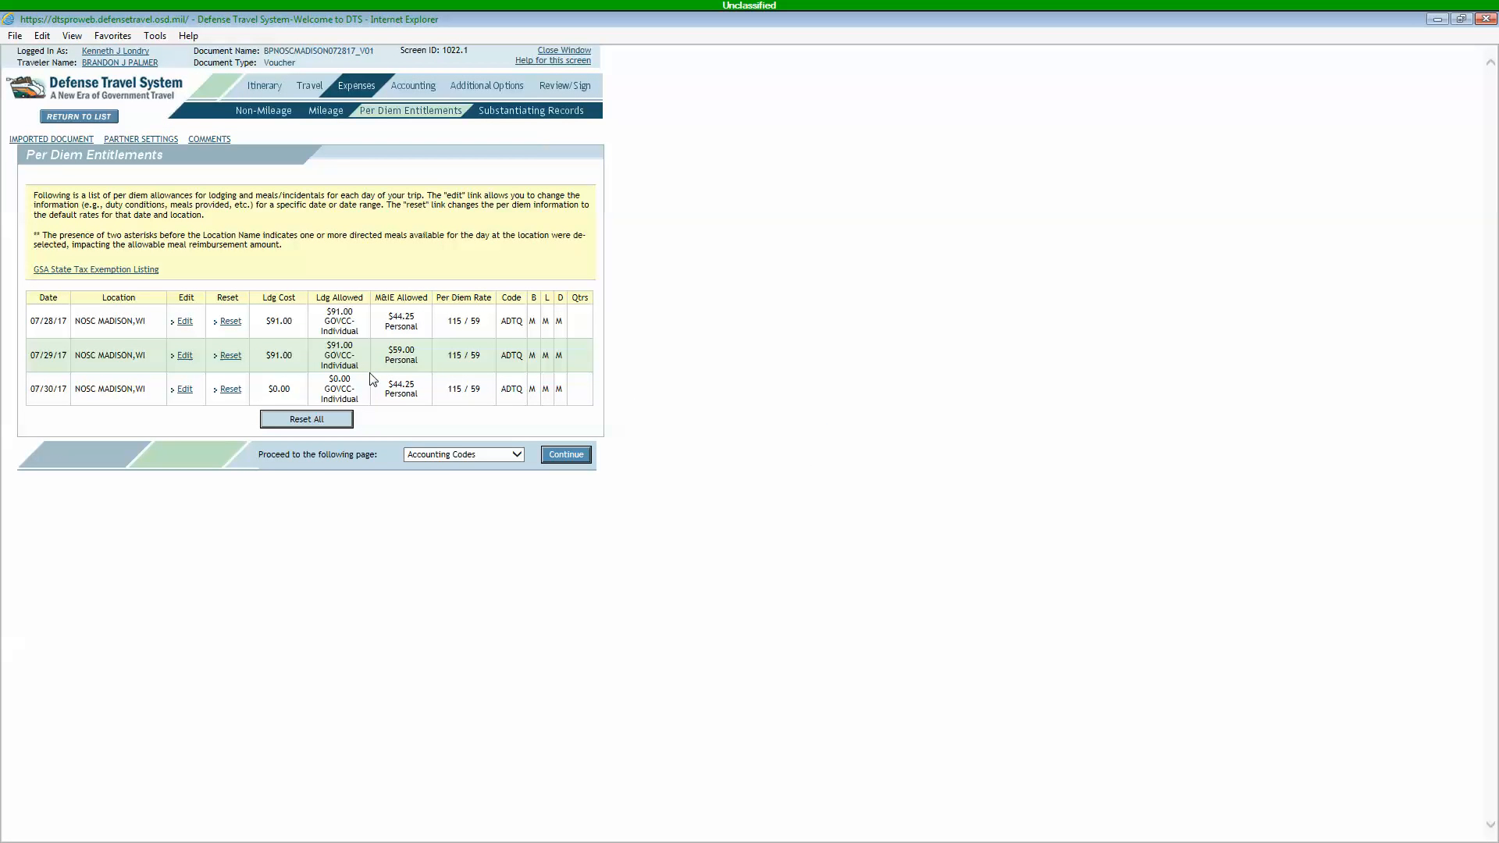
mouse_move(299, 346)
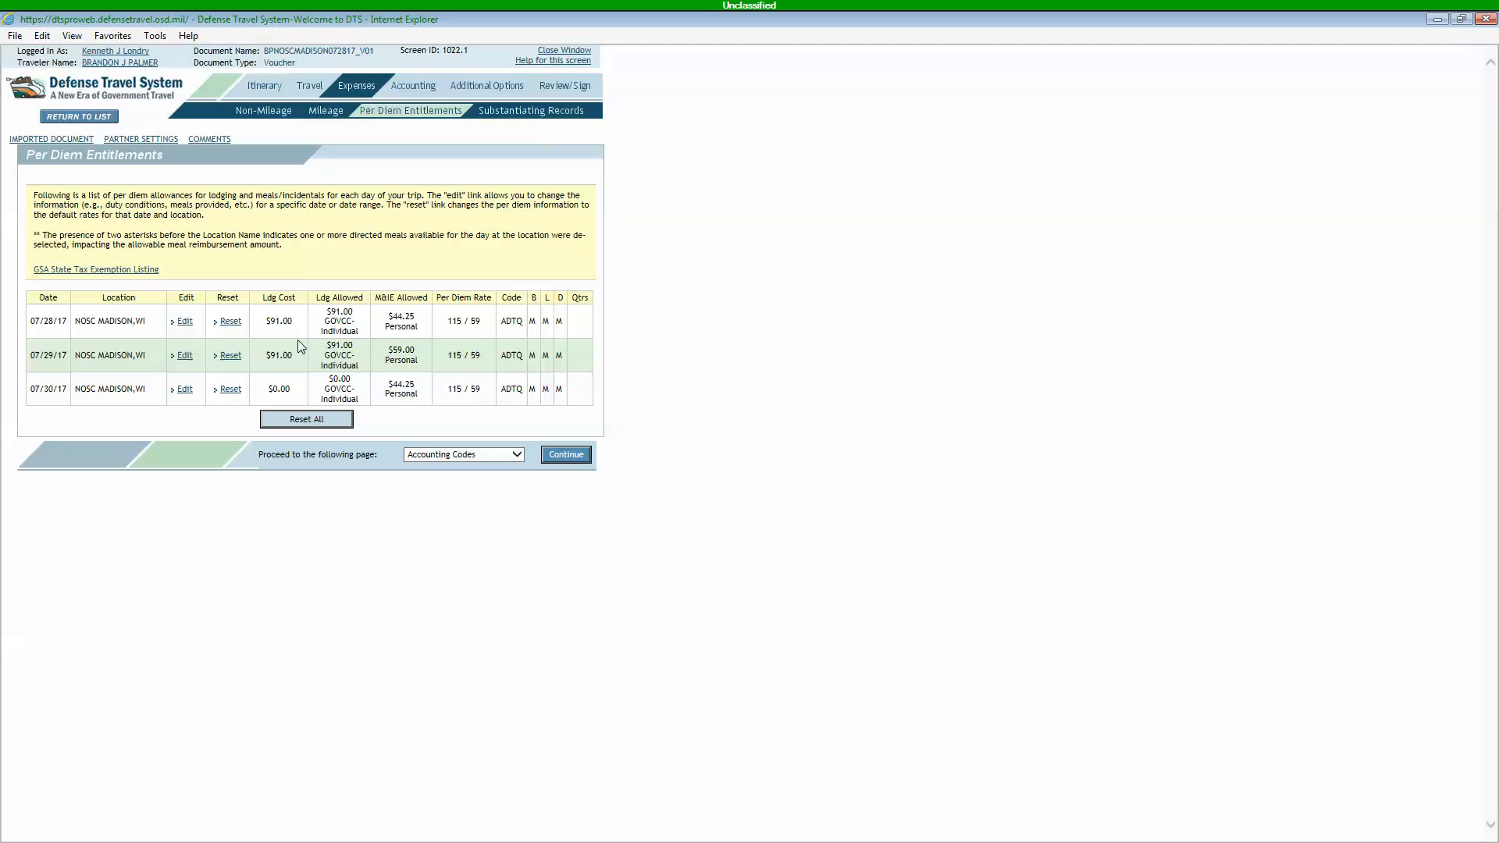
mouse_move(352, 297)
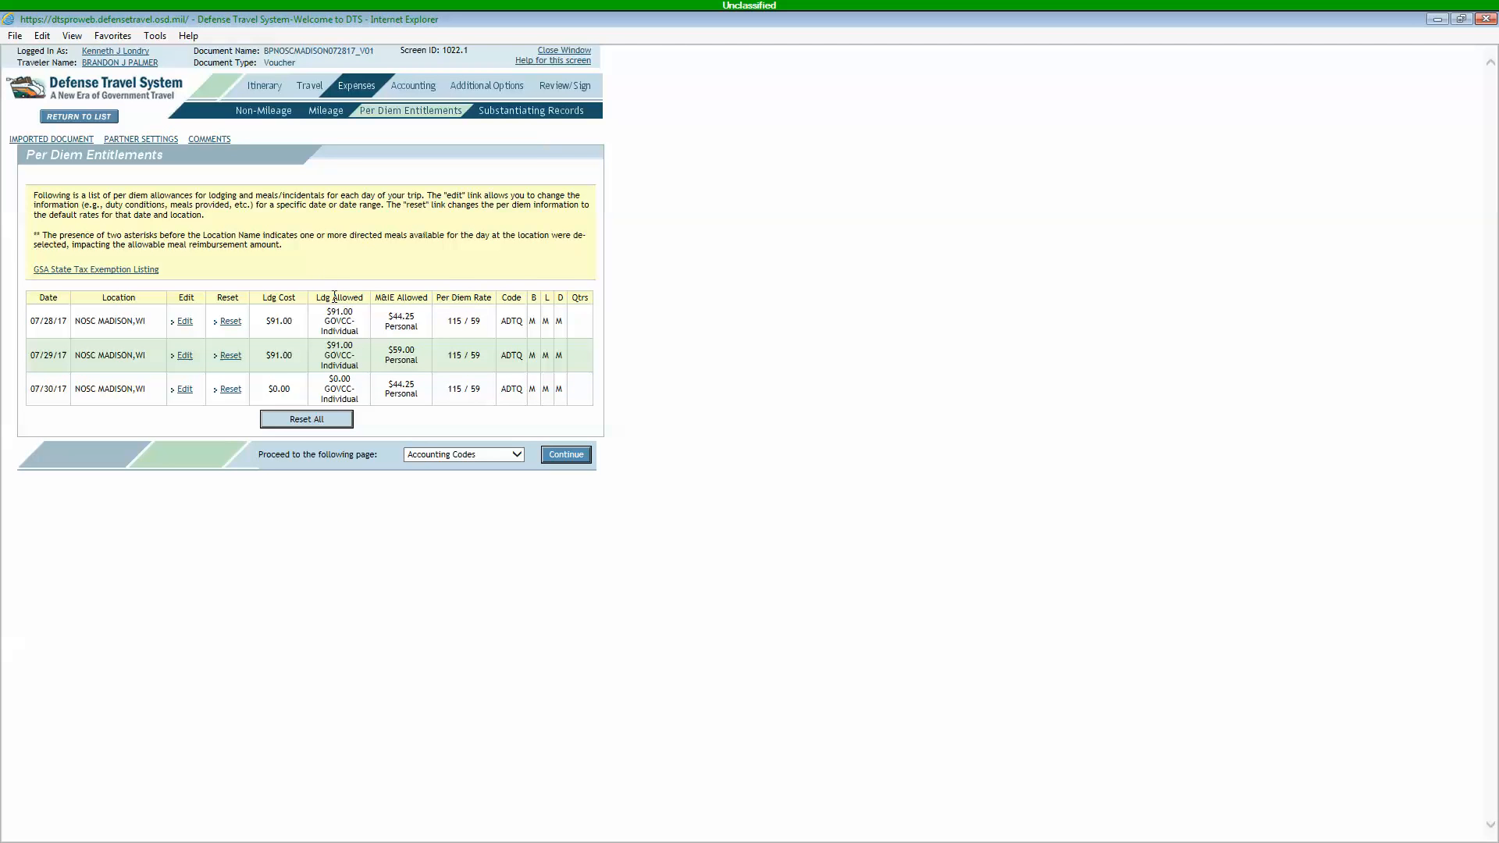
mouse_move(411, 314)
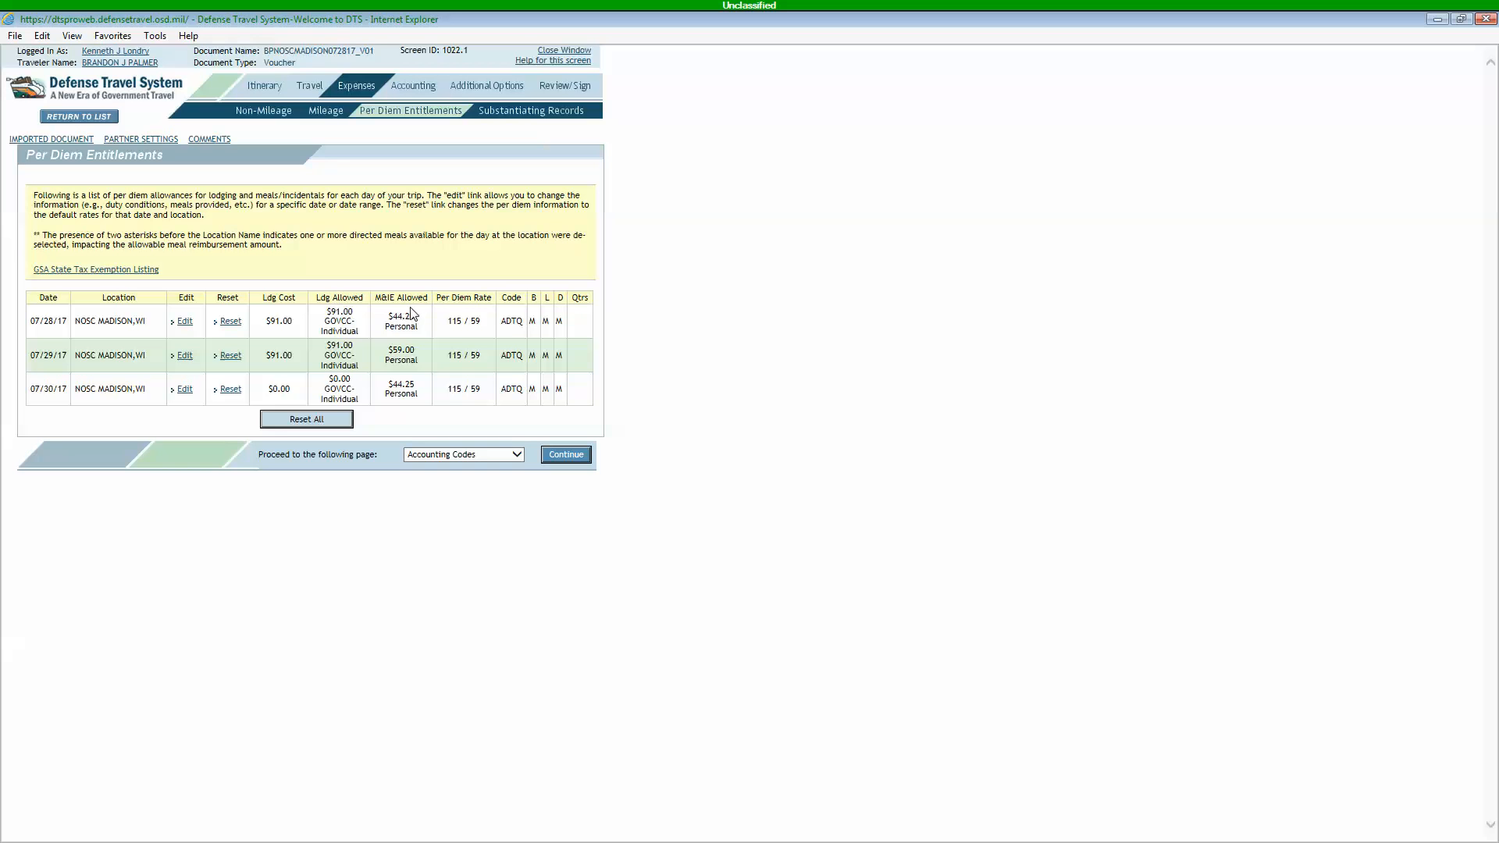
mouse_move(367, 327)
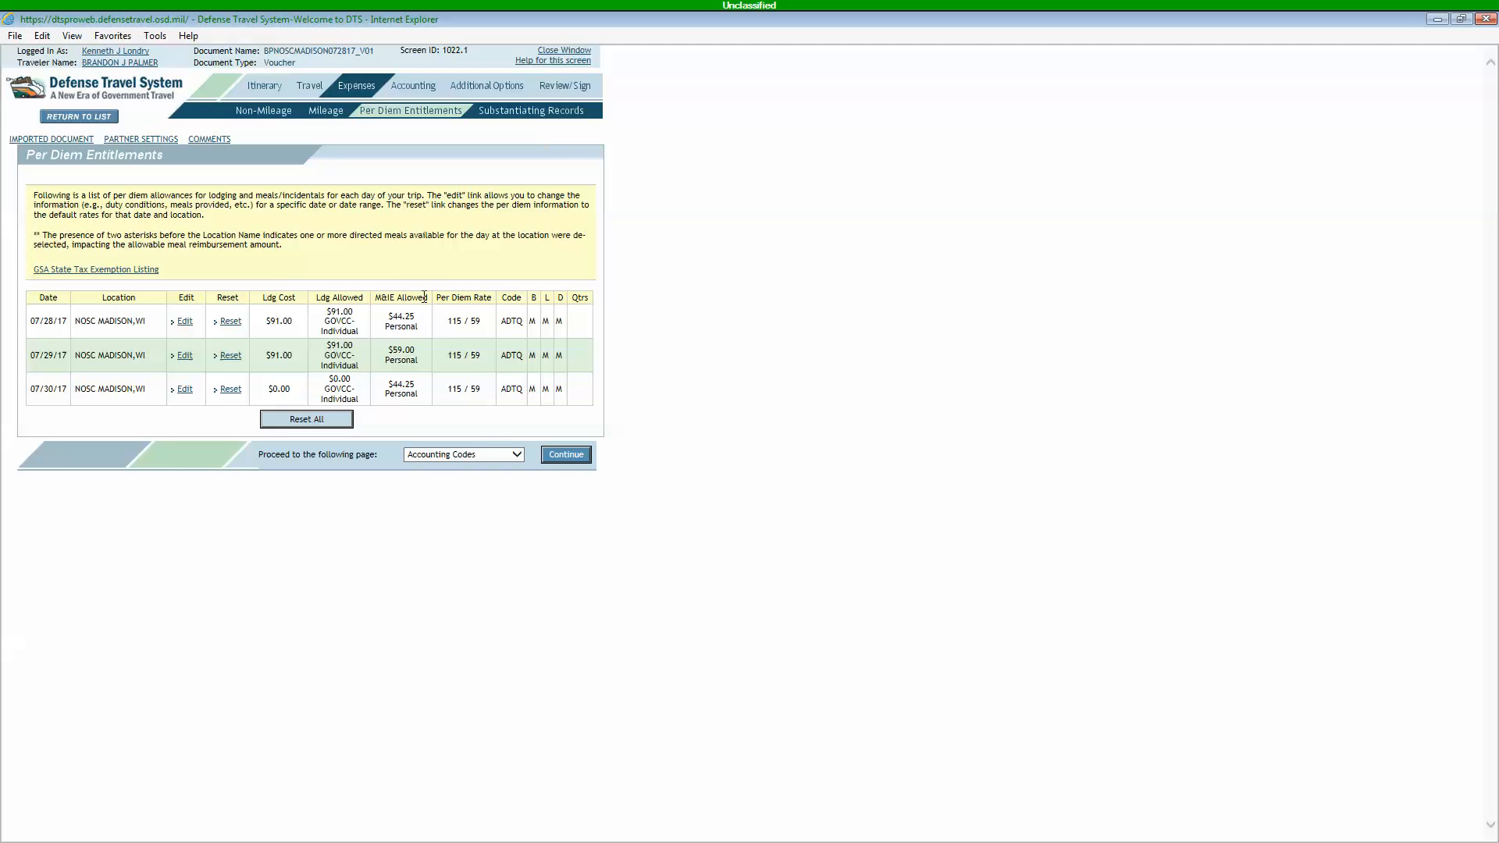
mouse_move(418, 265)
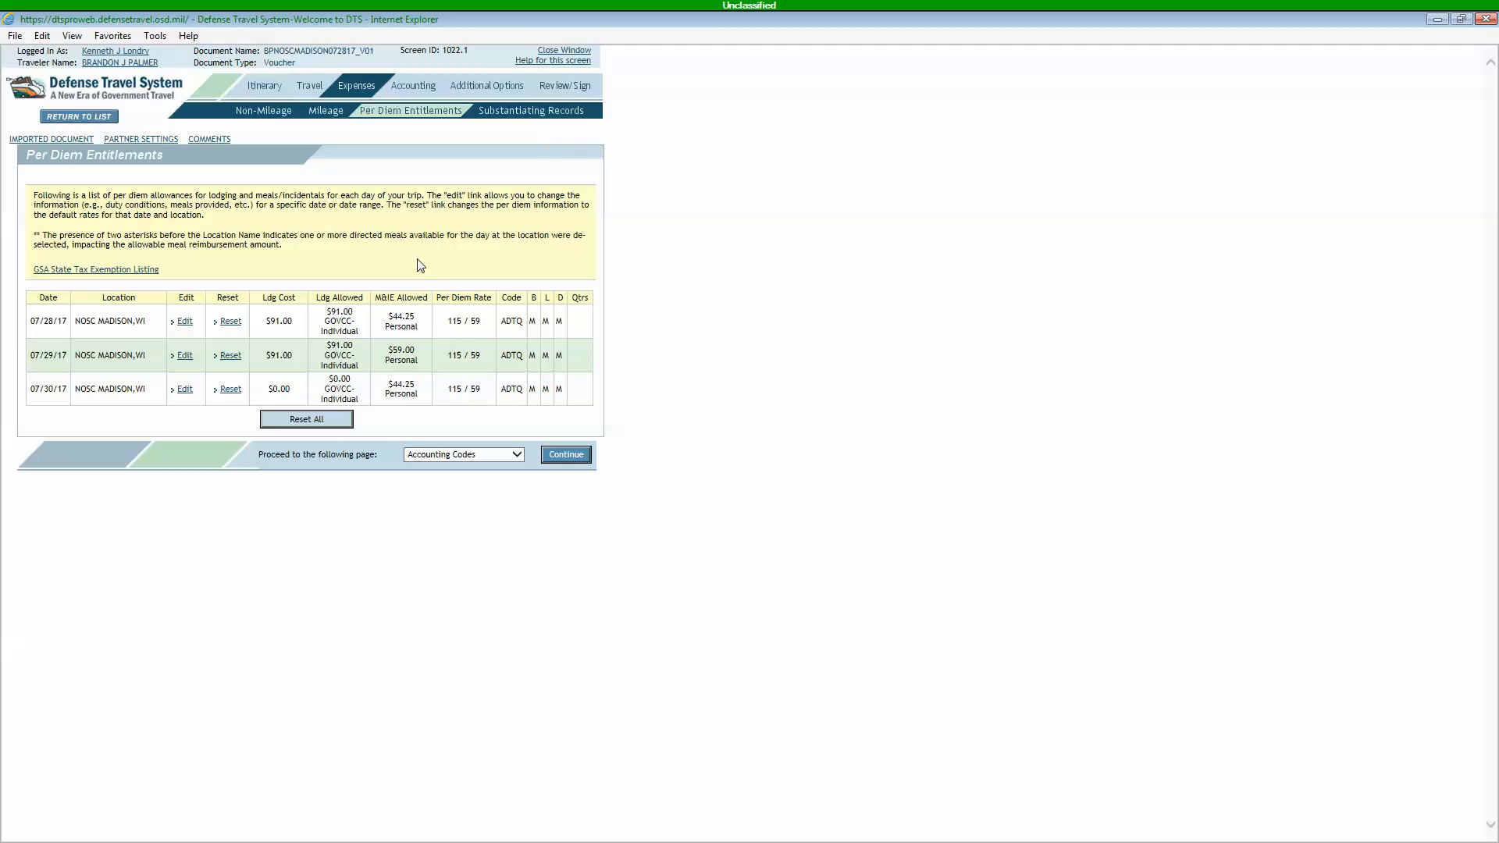
mouse_move(529, 120)
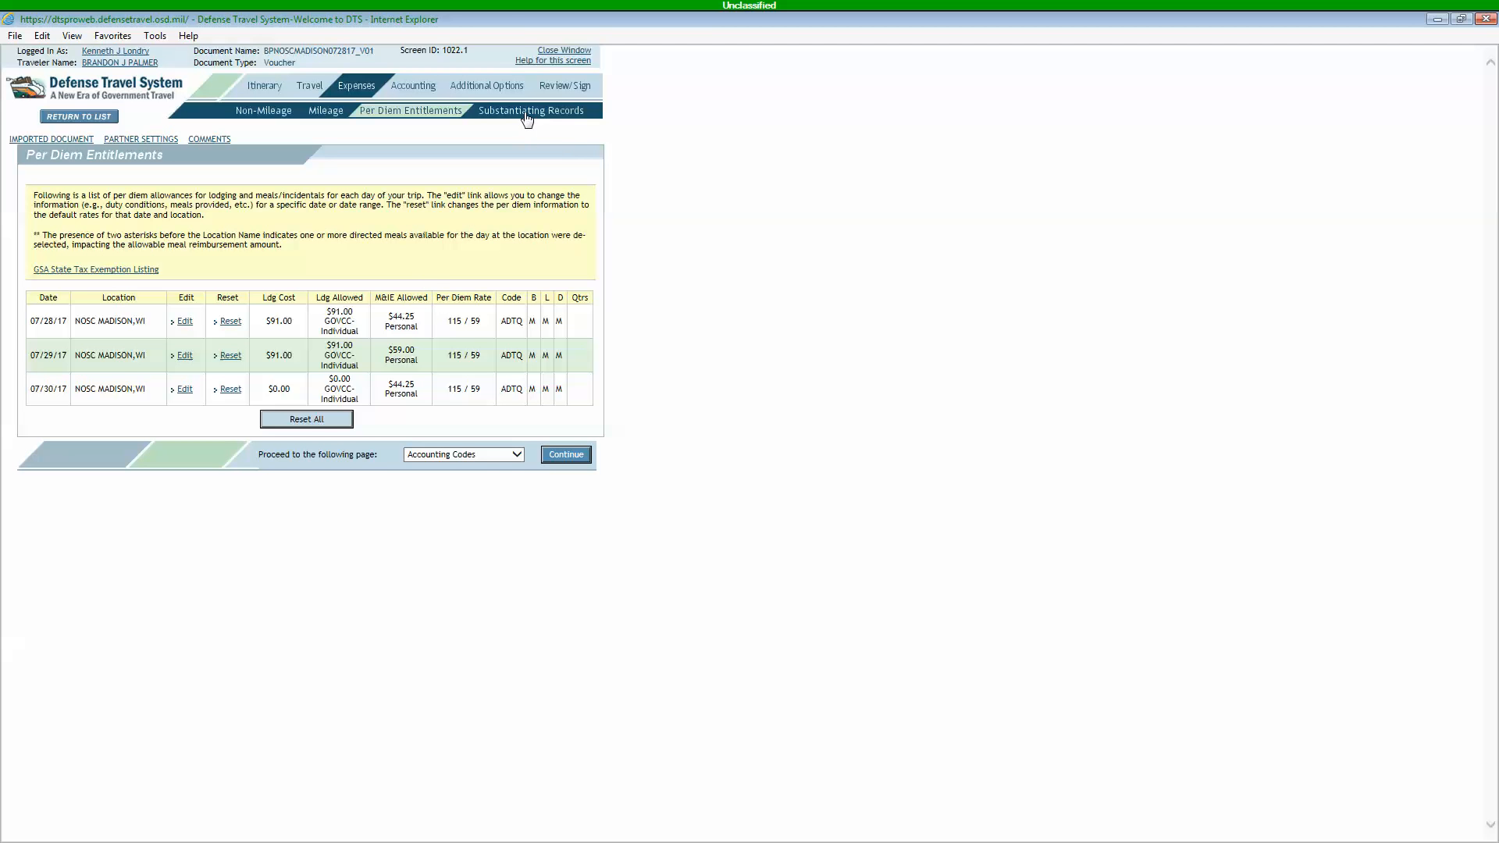
left_click(531, 110)
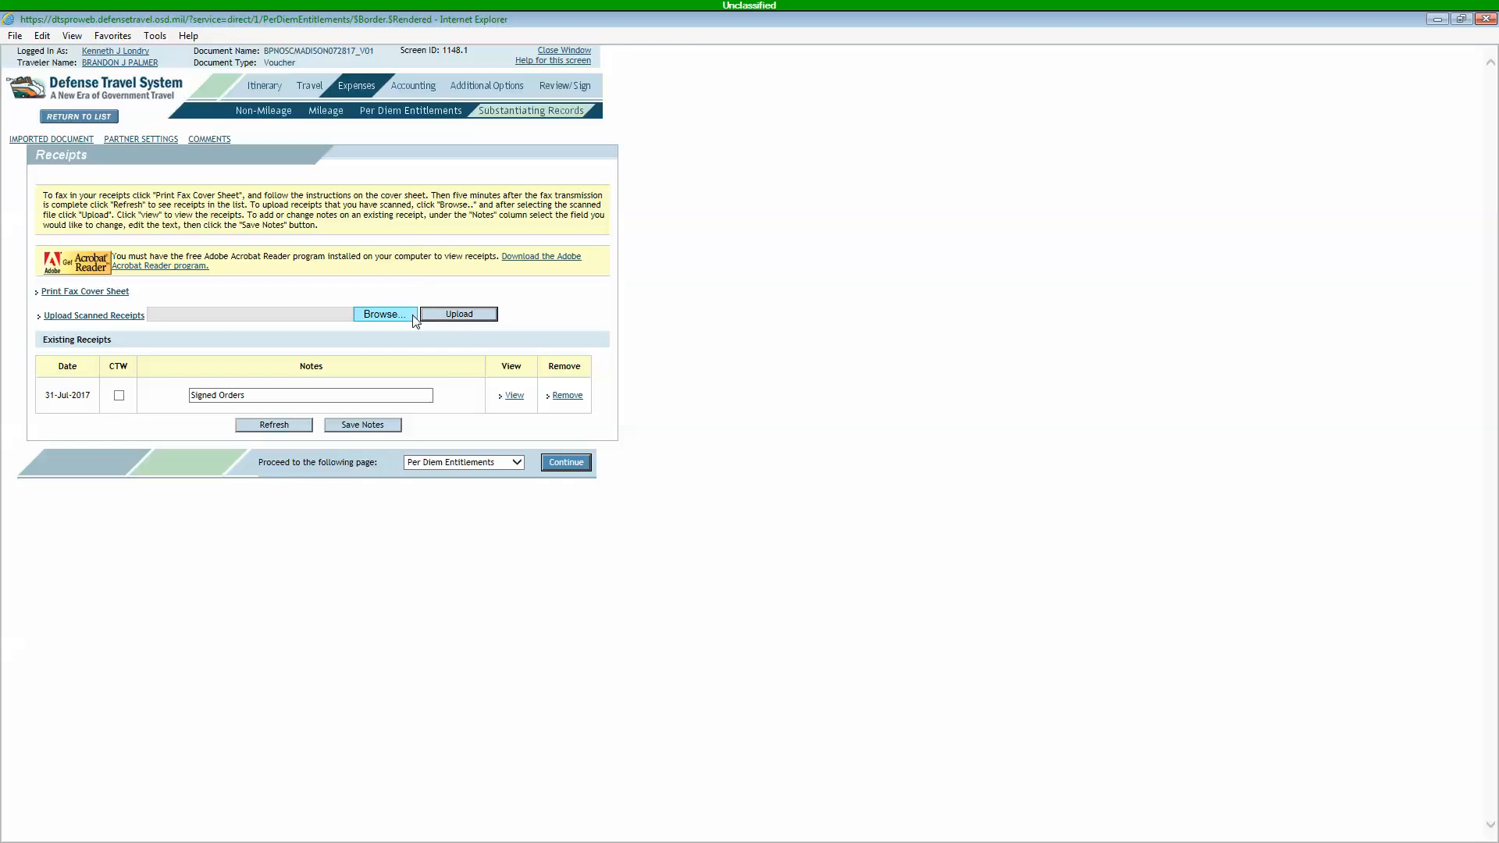
mouse_move(389, 375)
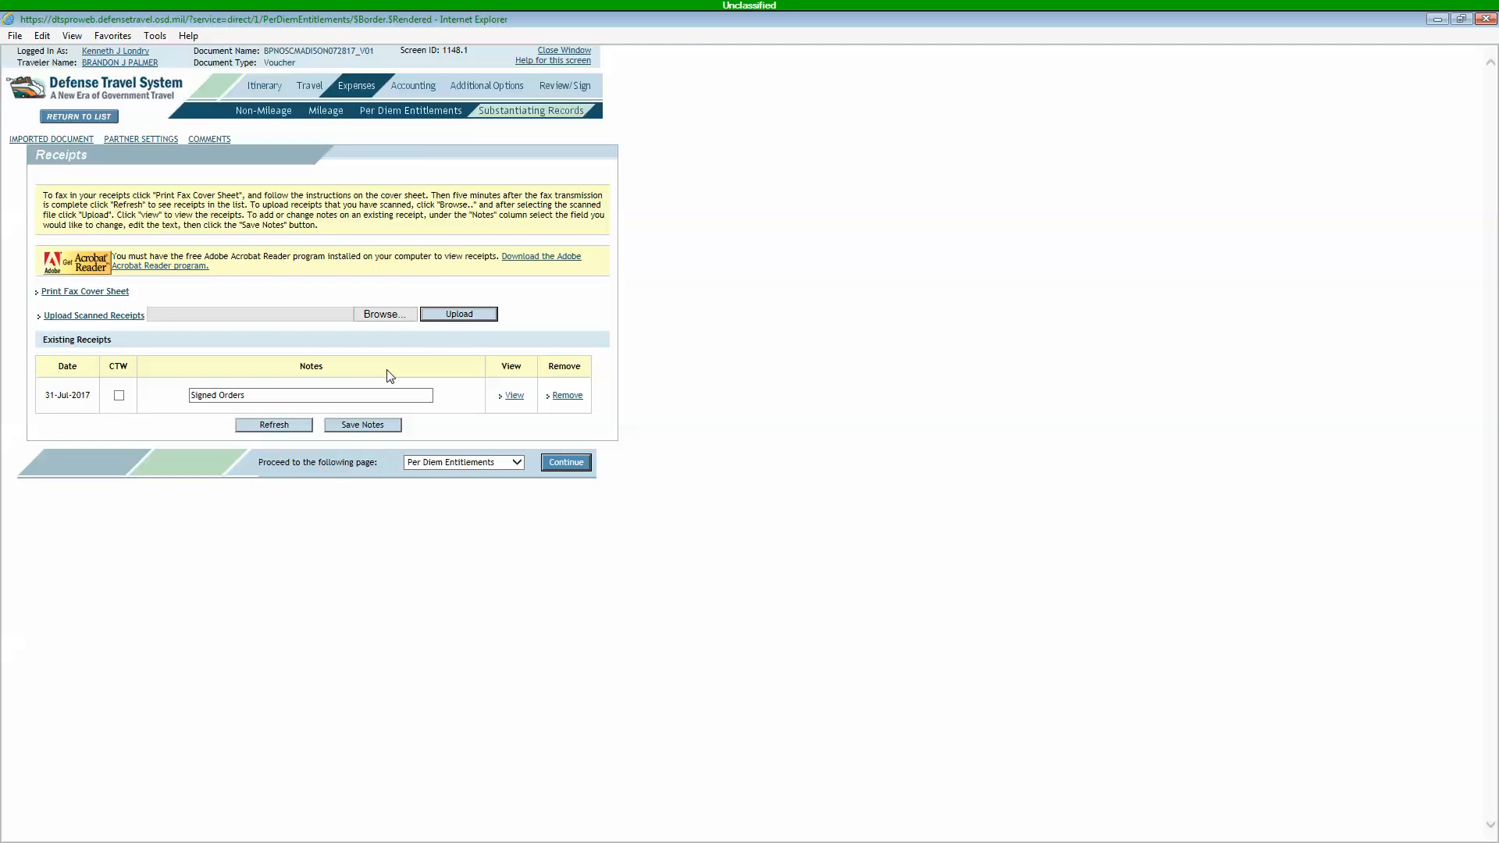
mouse_move(373, 363)
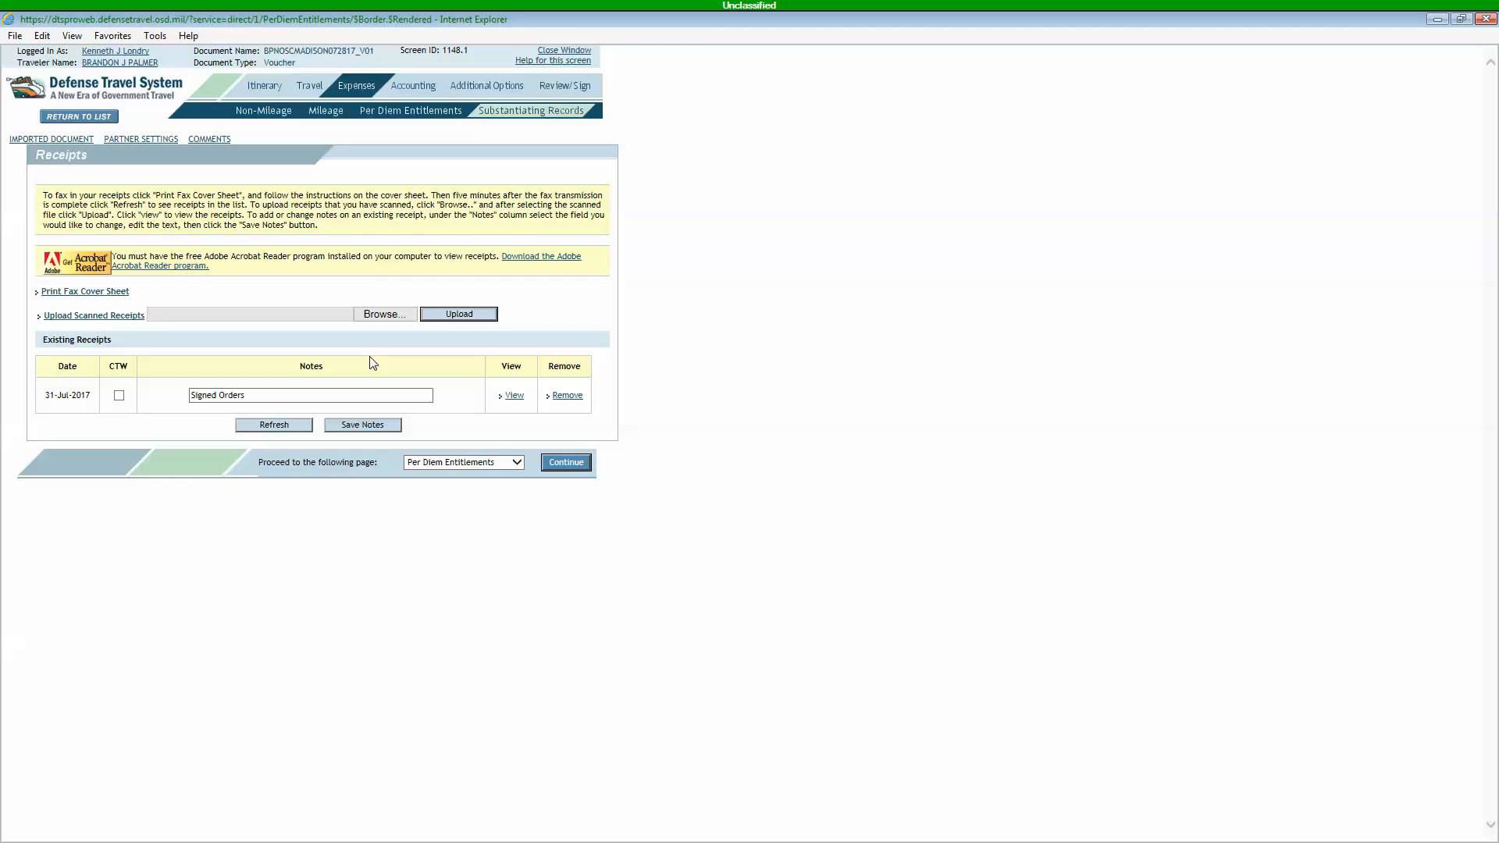
mouse_move(353, 370)
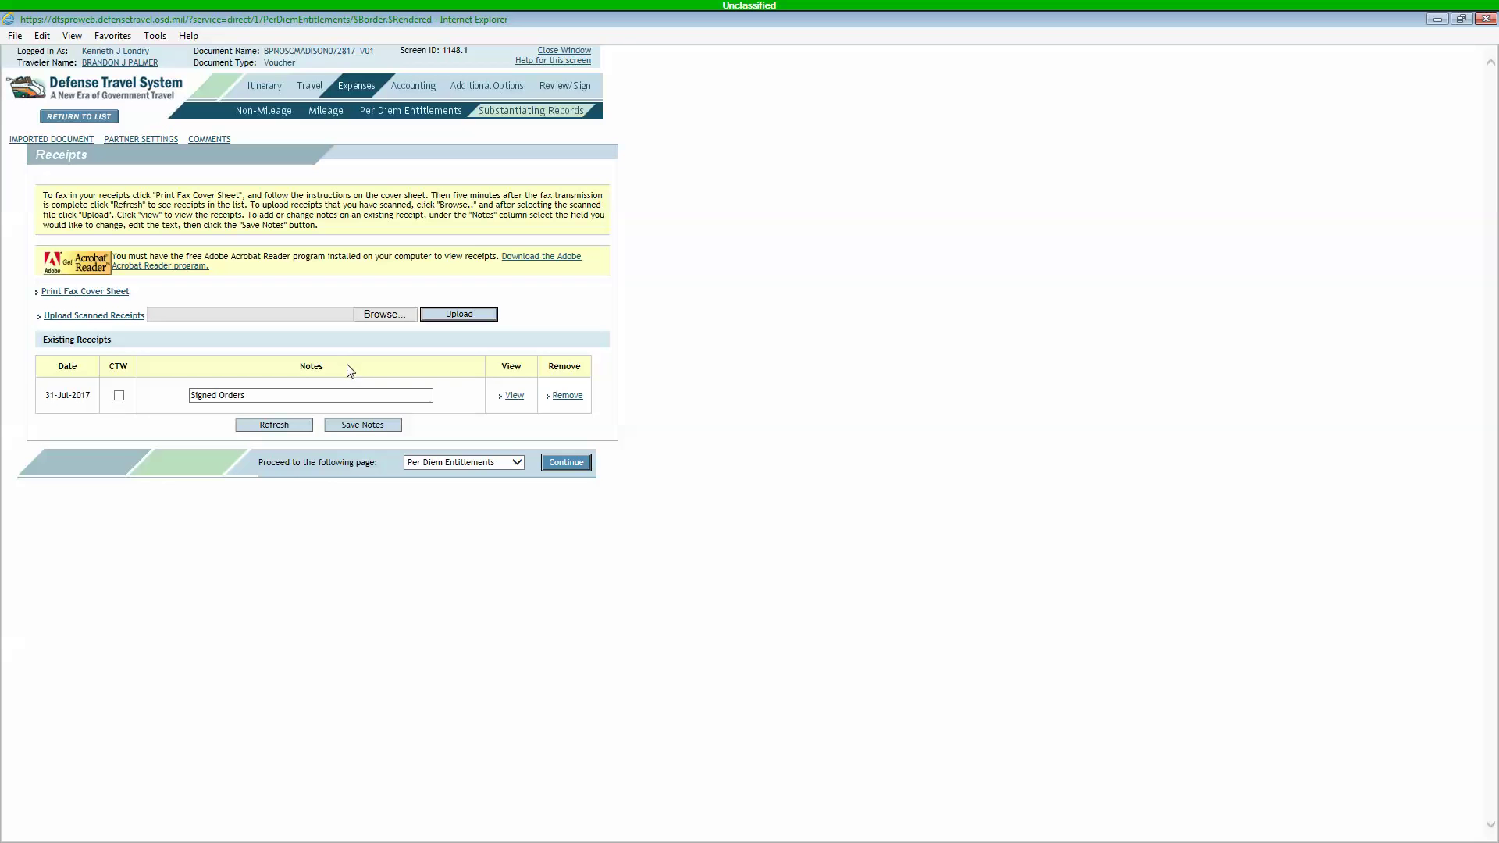
mouse_move(341, 364)
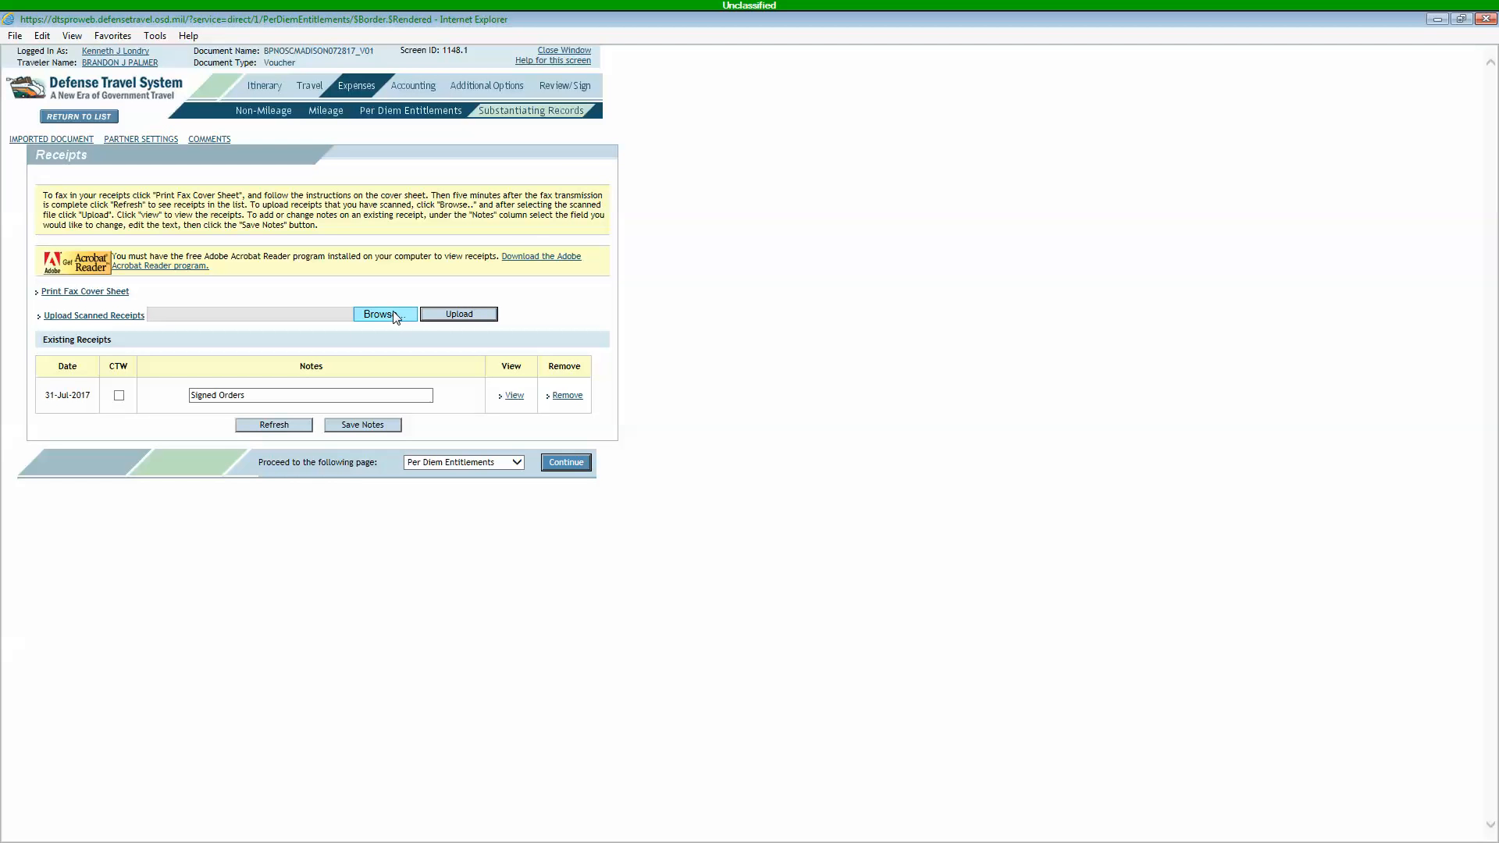
mouse_move(295, 346)
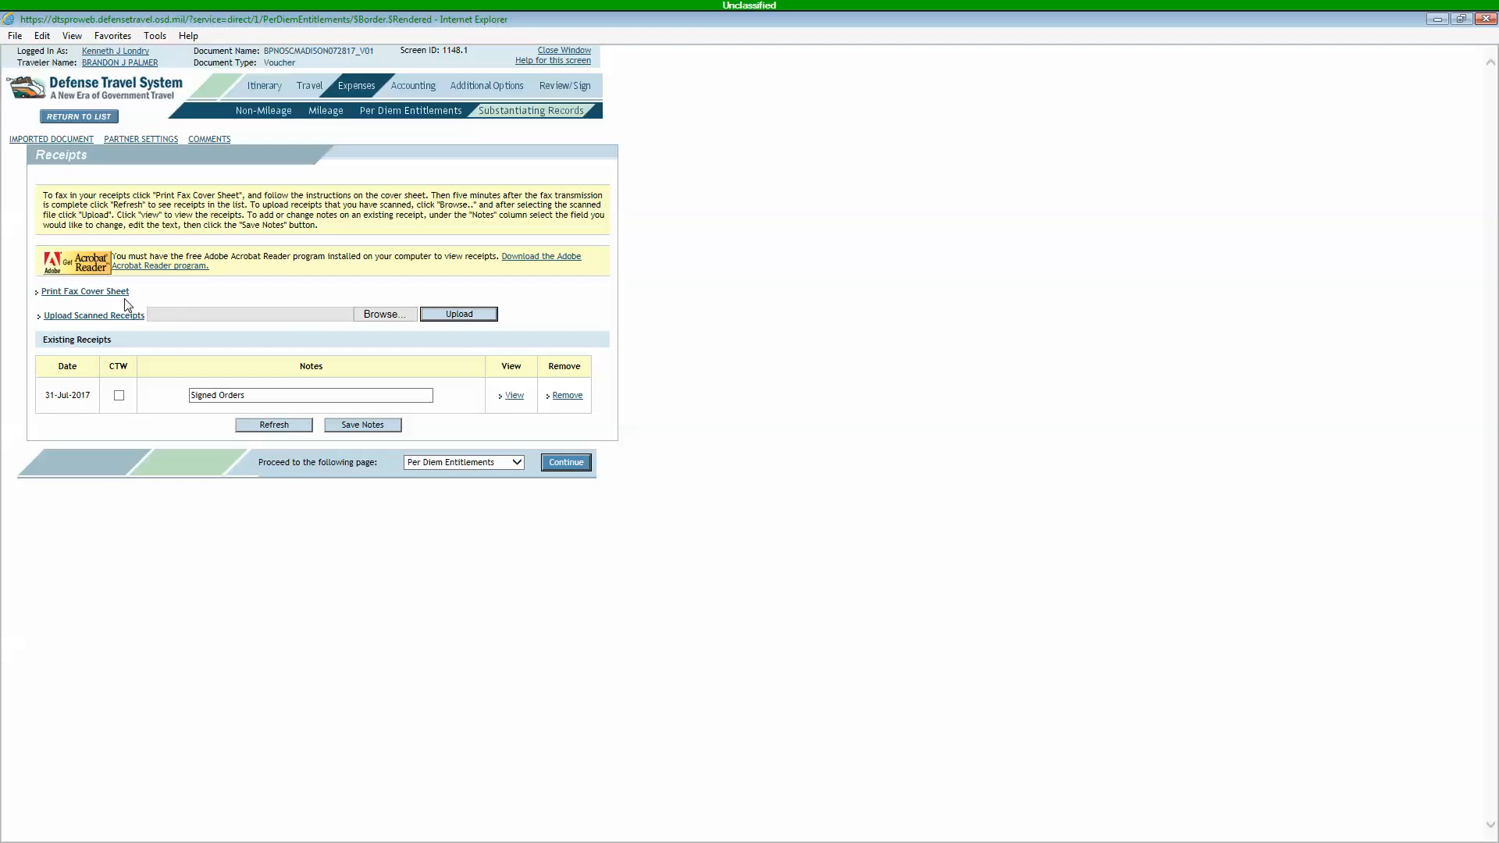
mouse_move(52, 298)
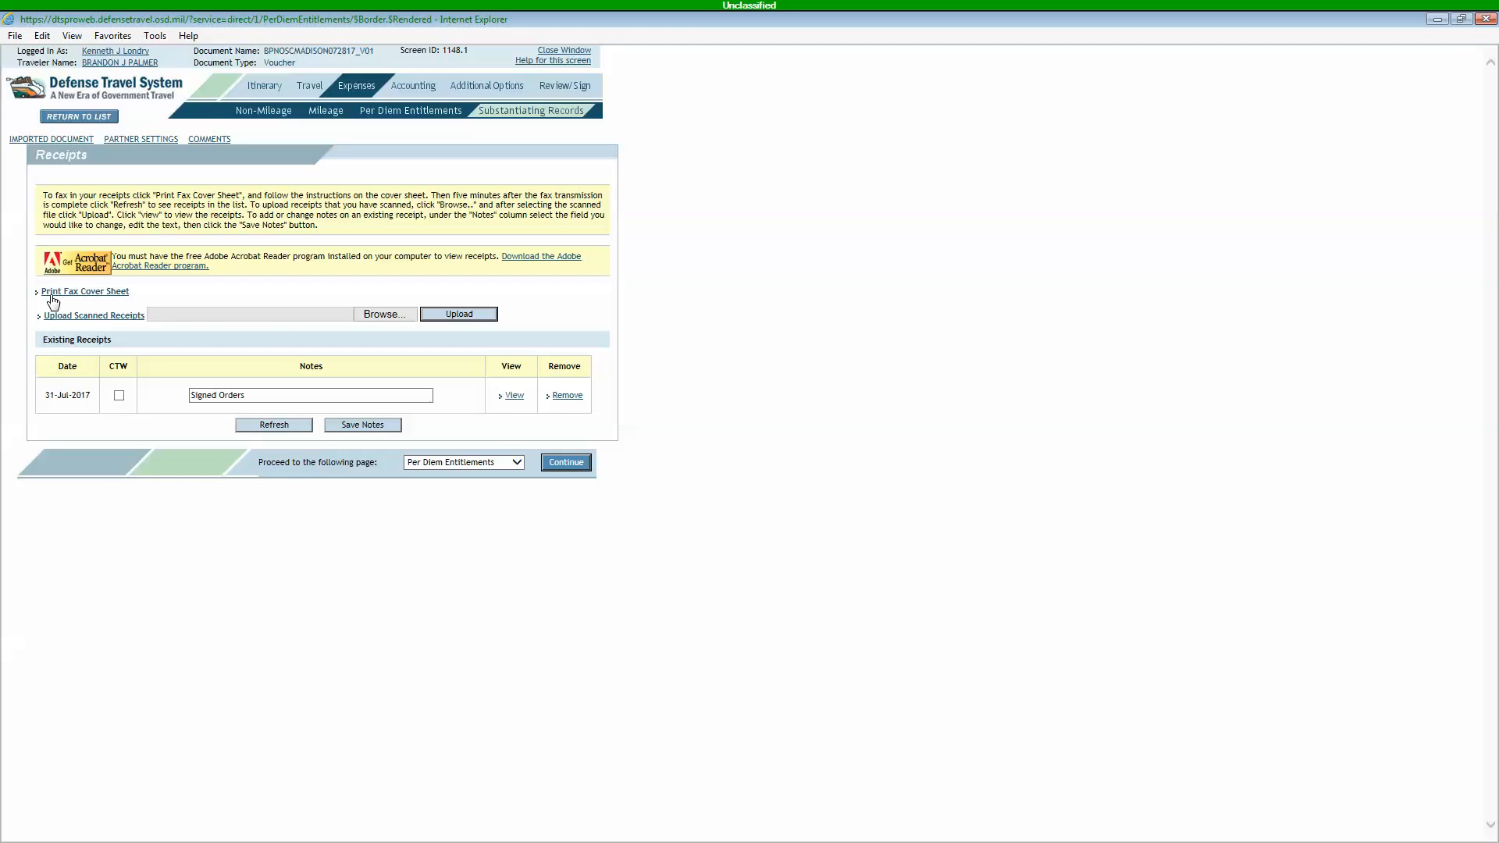
mouse_move(94, 297)
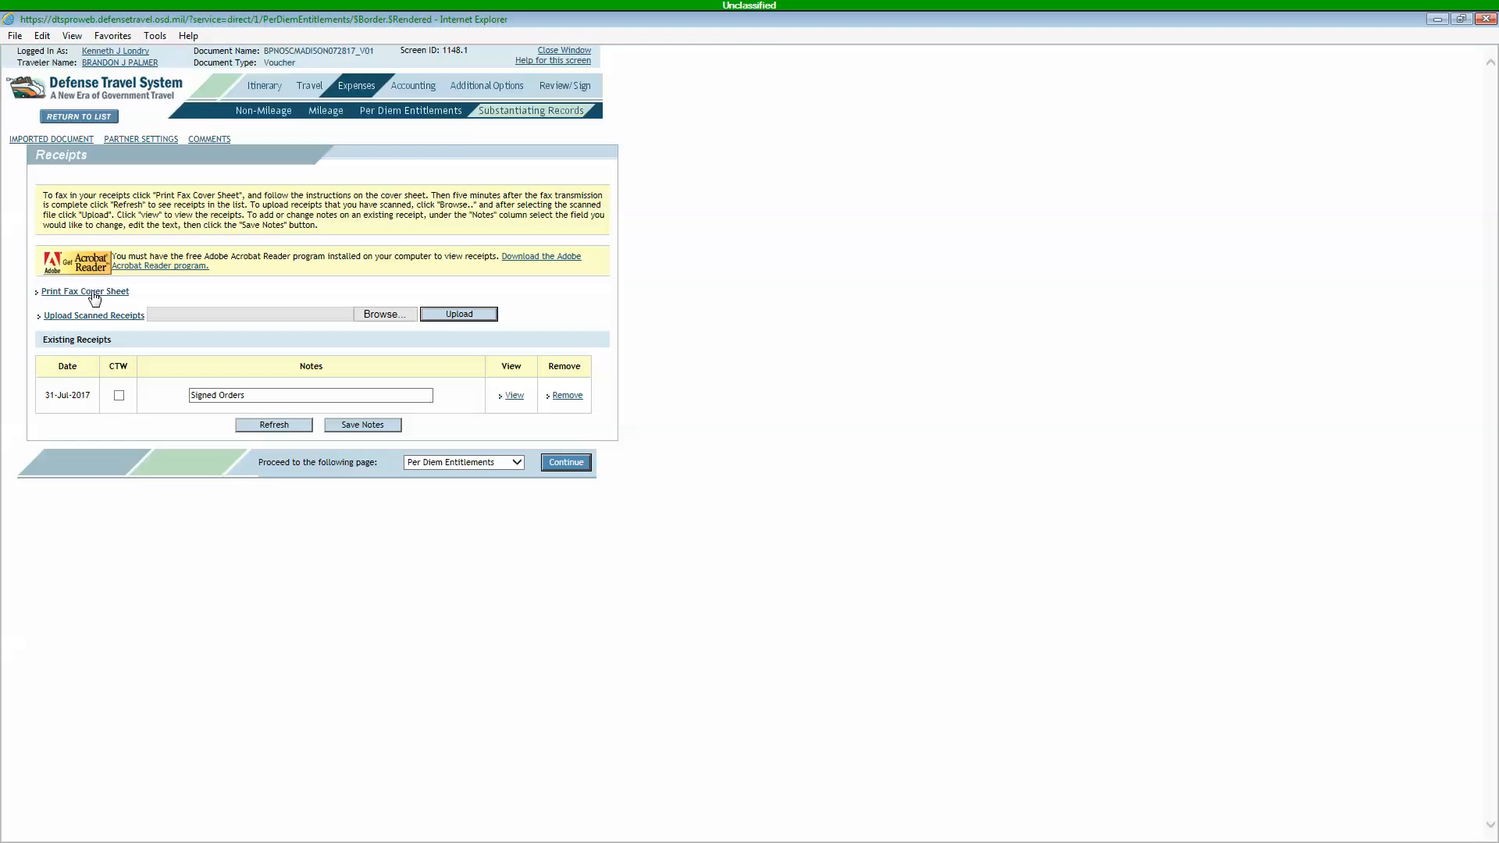
mouse_move(111, 302)
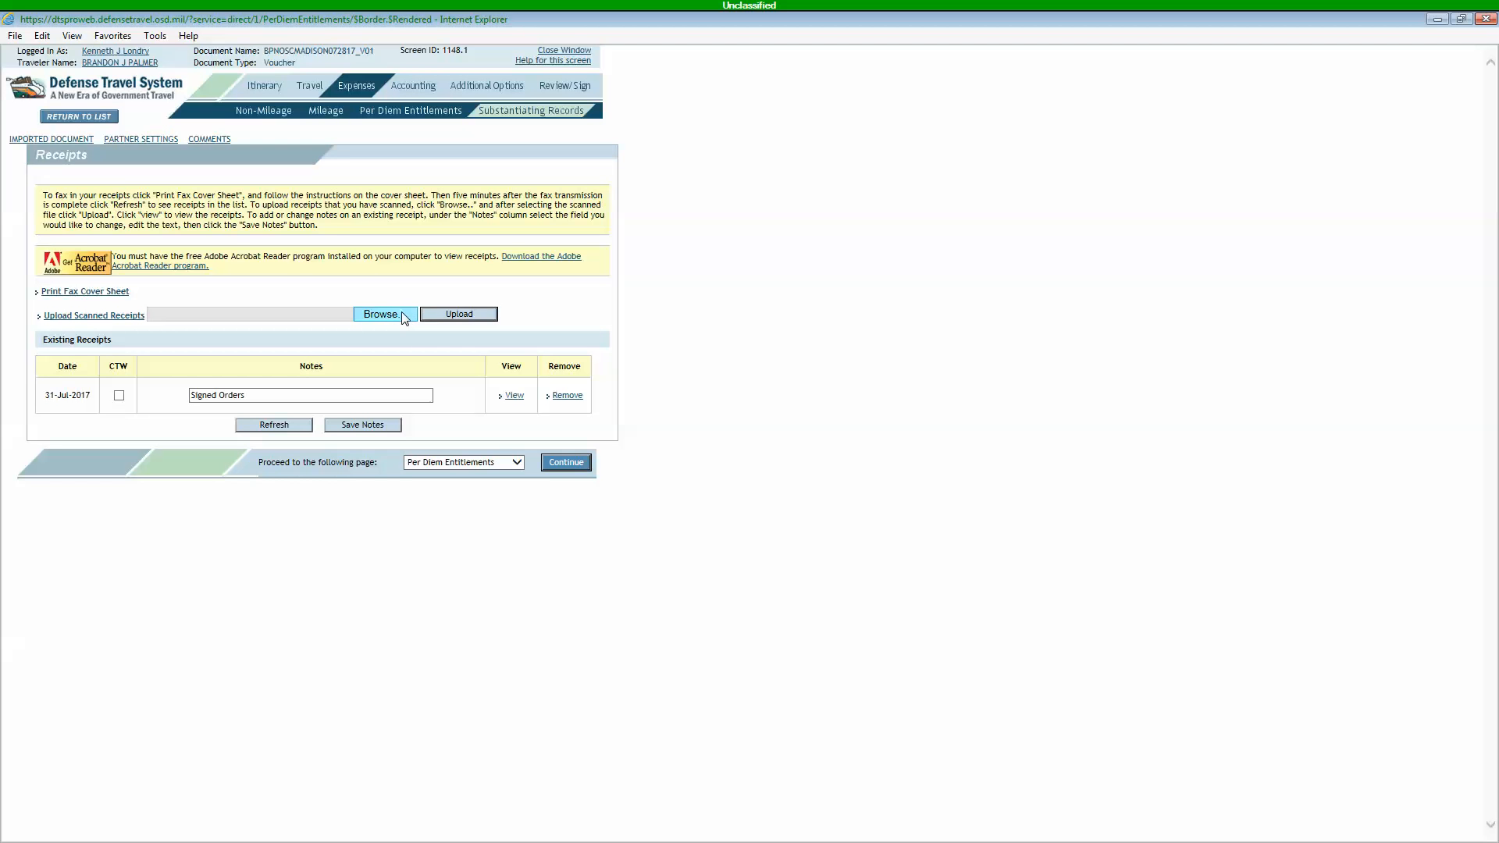
mouse_move(393, 323)
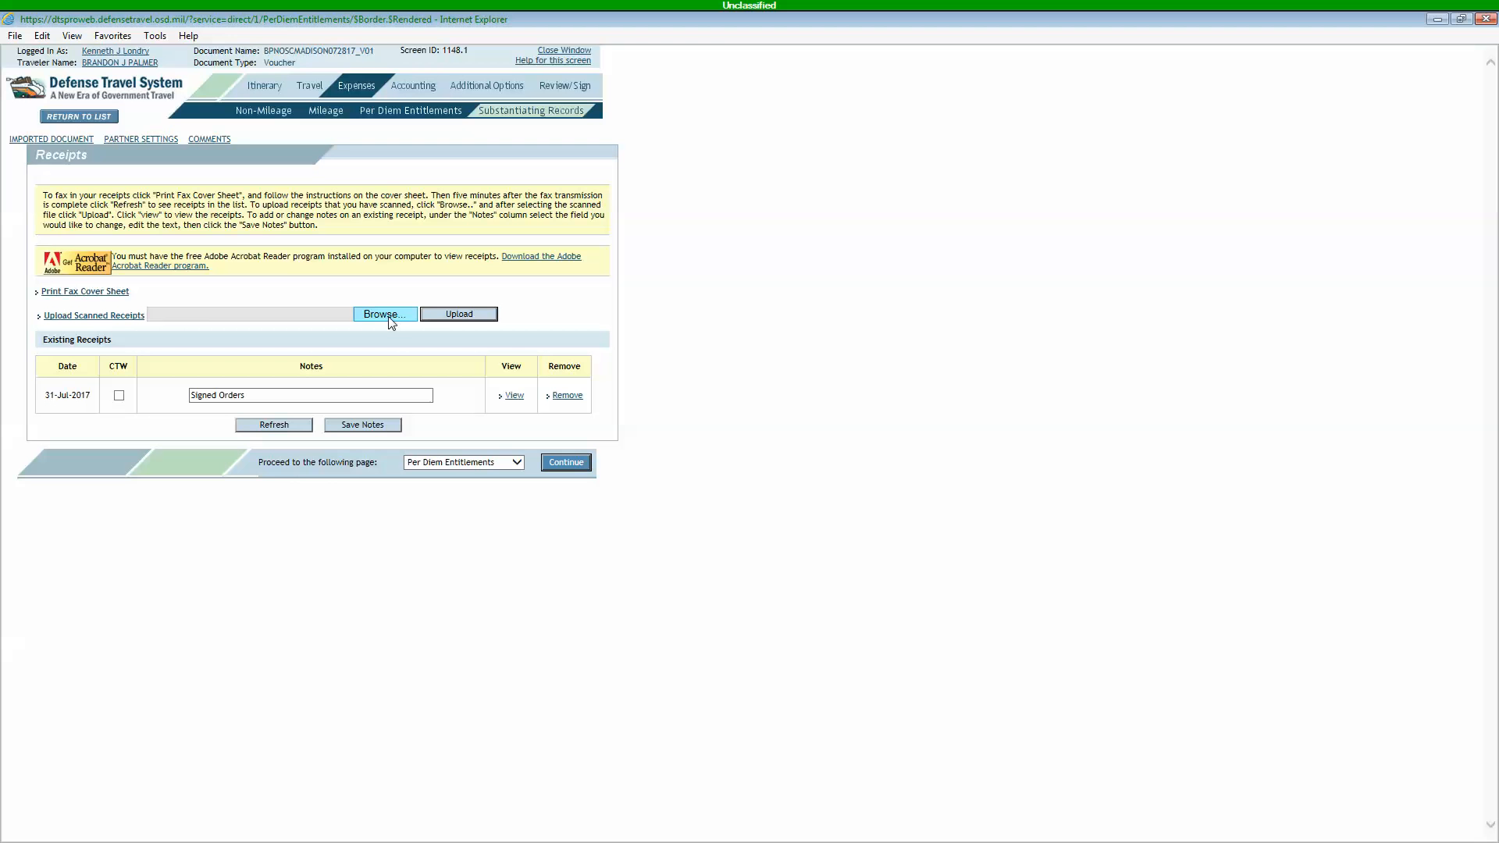
mouse_move(99, 298)
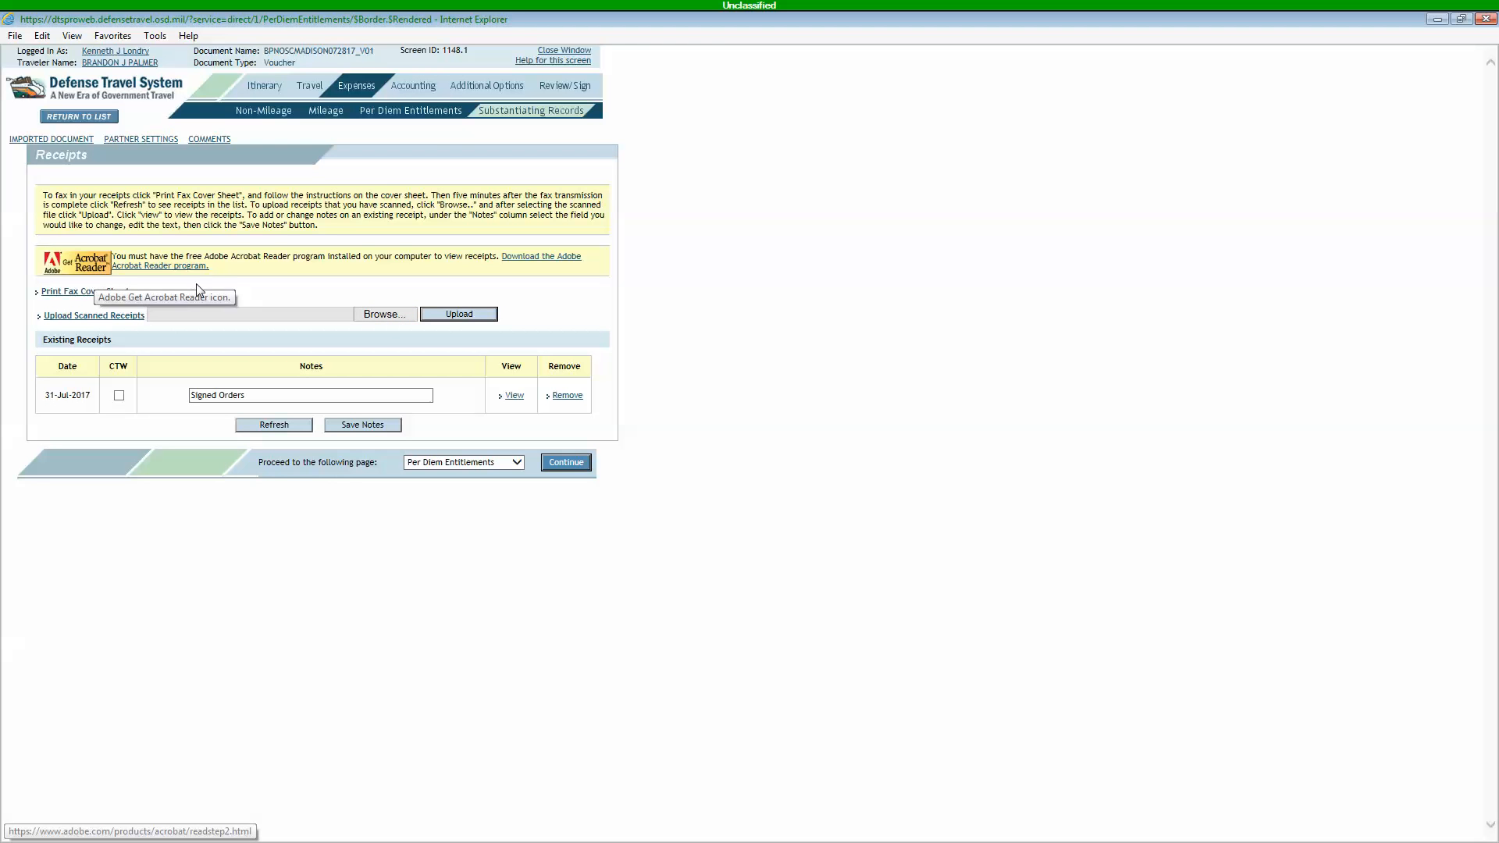
mouse_move(100, 299)
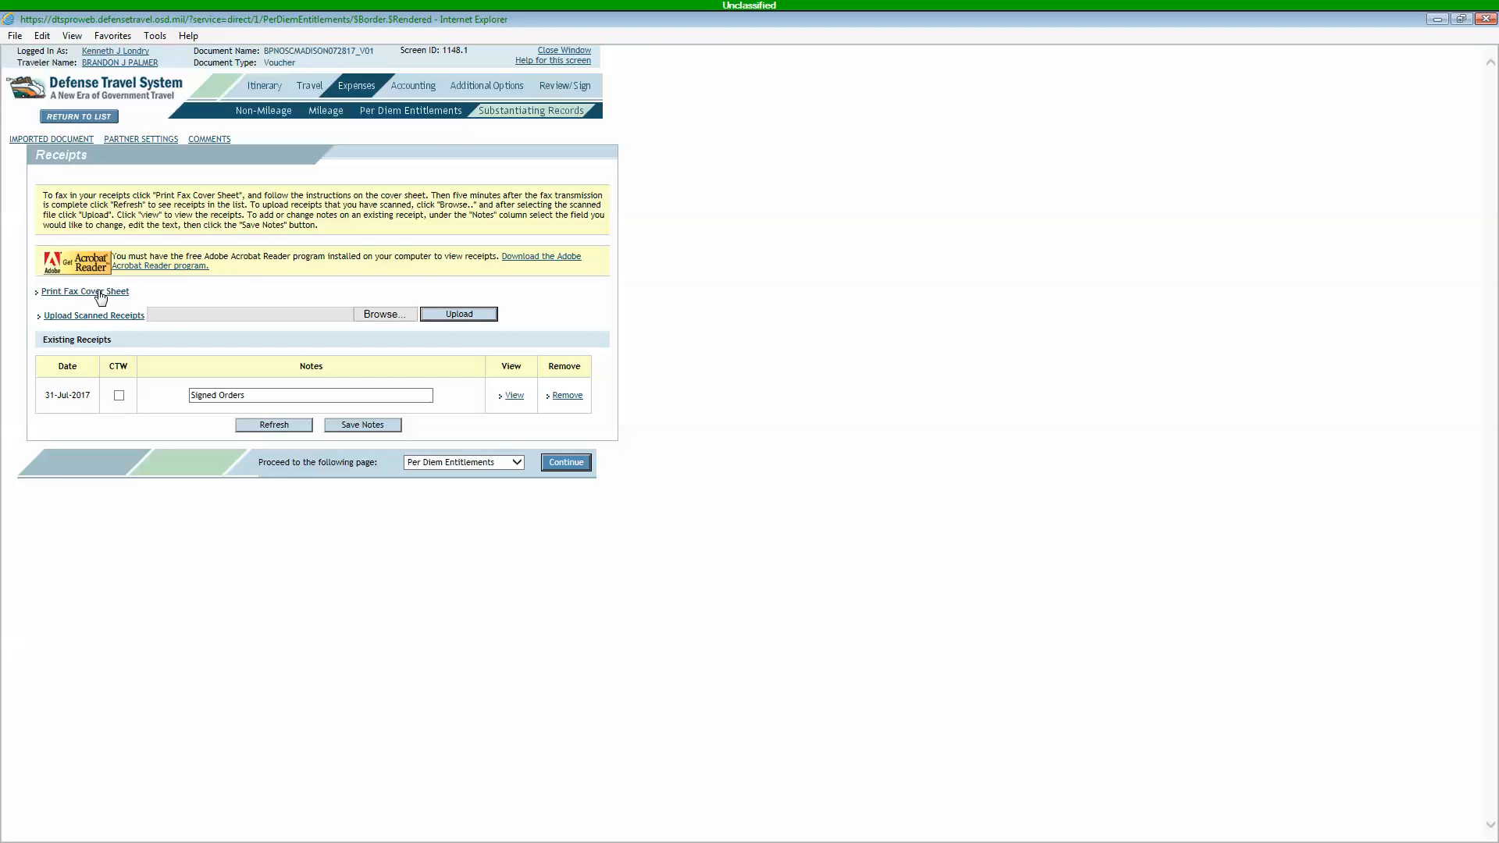
mouse_move(103, 323)
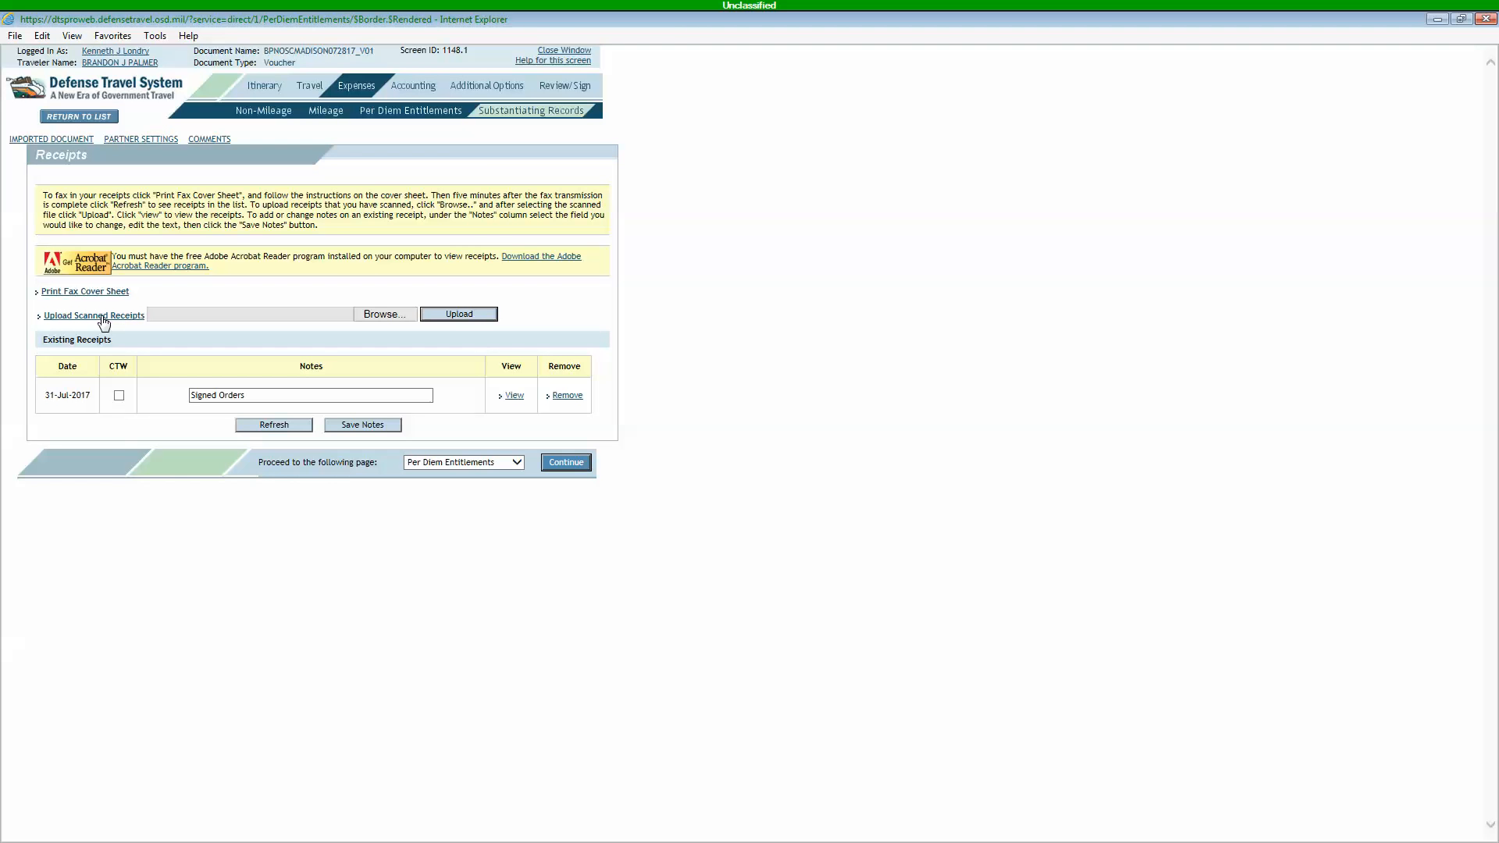
mouse_move(290, 287)
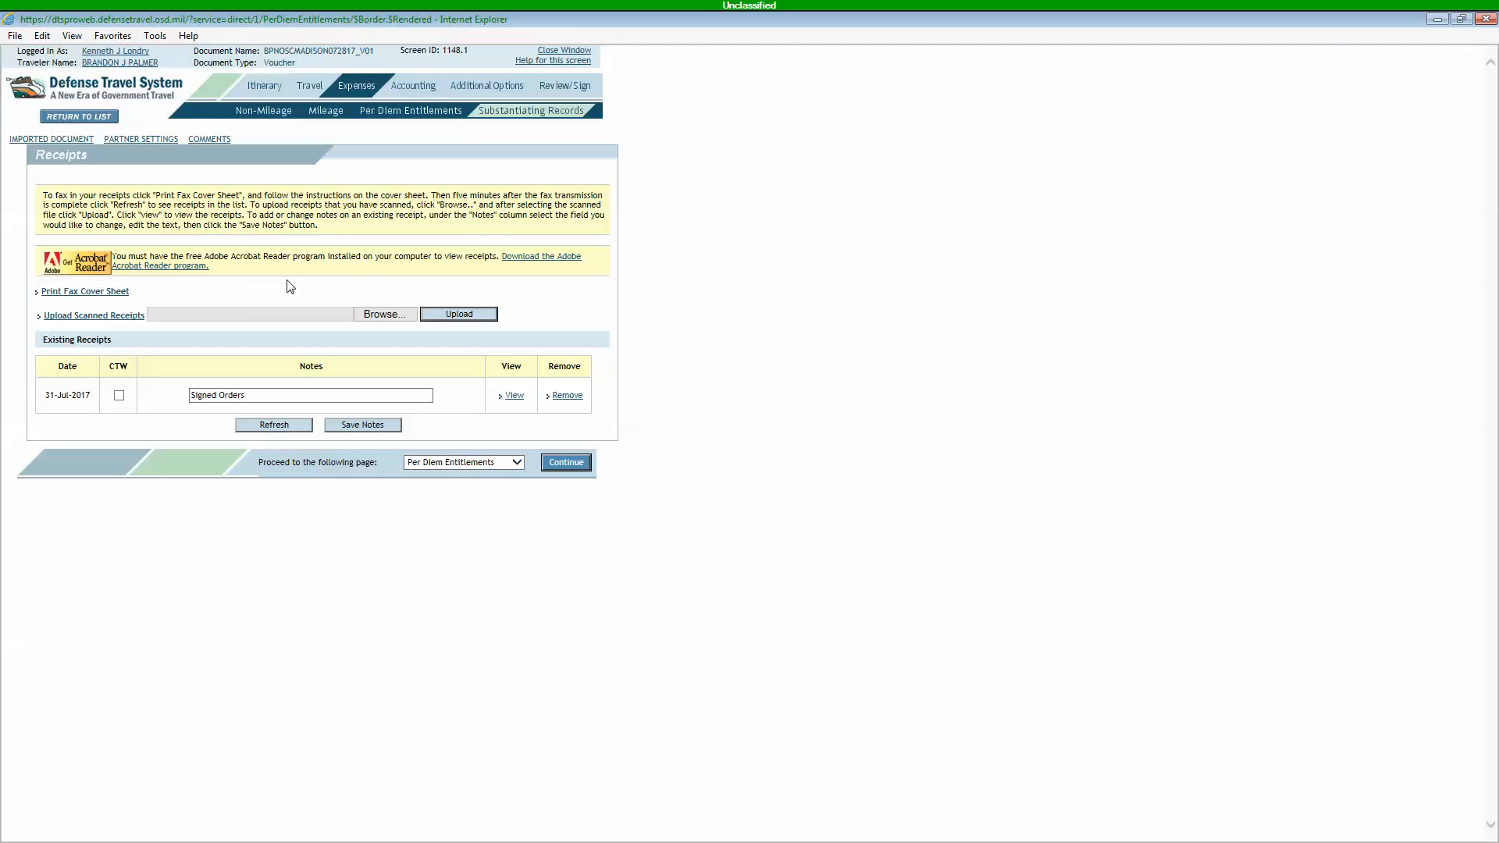
mouse_move(309, 289)
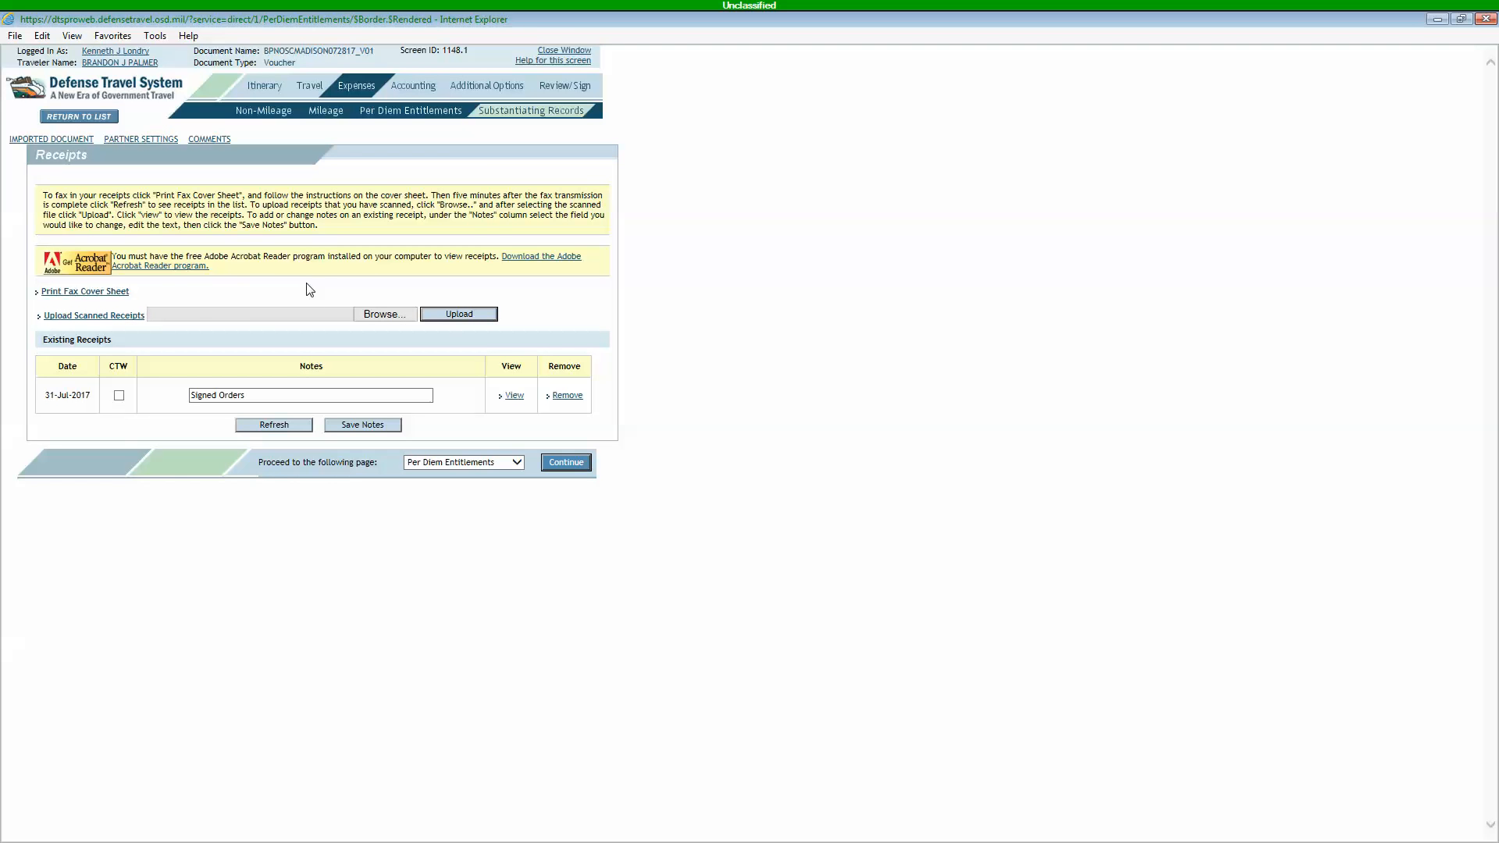
mouse_move(348, 241)
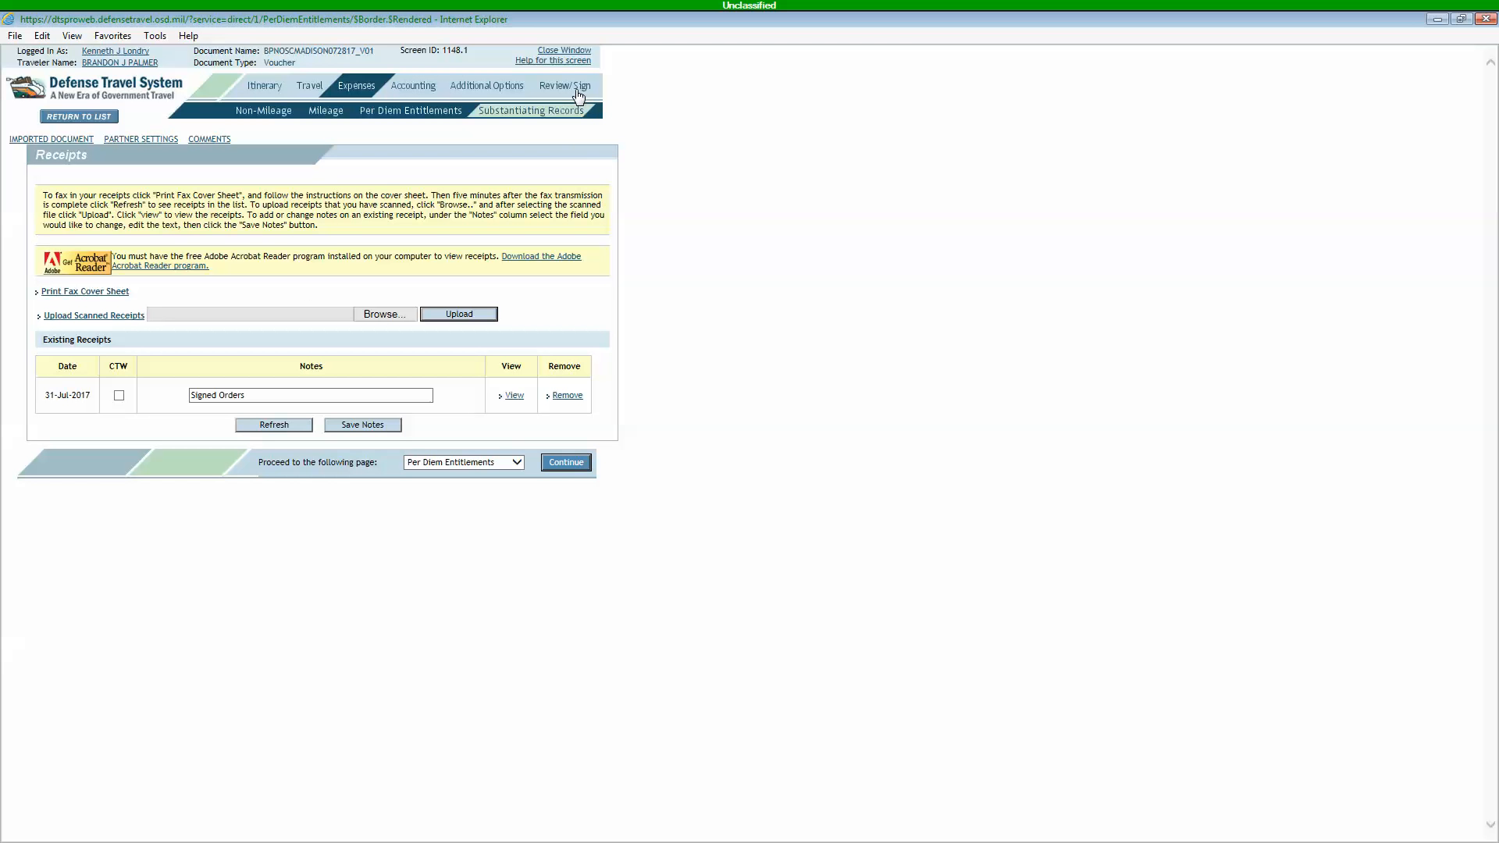
Step: Scroll the Review/Sign trip preview totals, then save and proceed to Other Auths
left_click(565, 85)
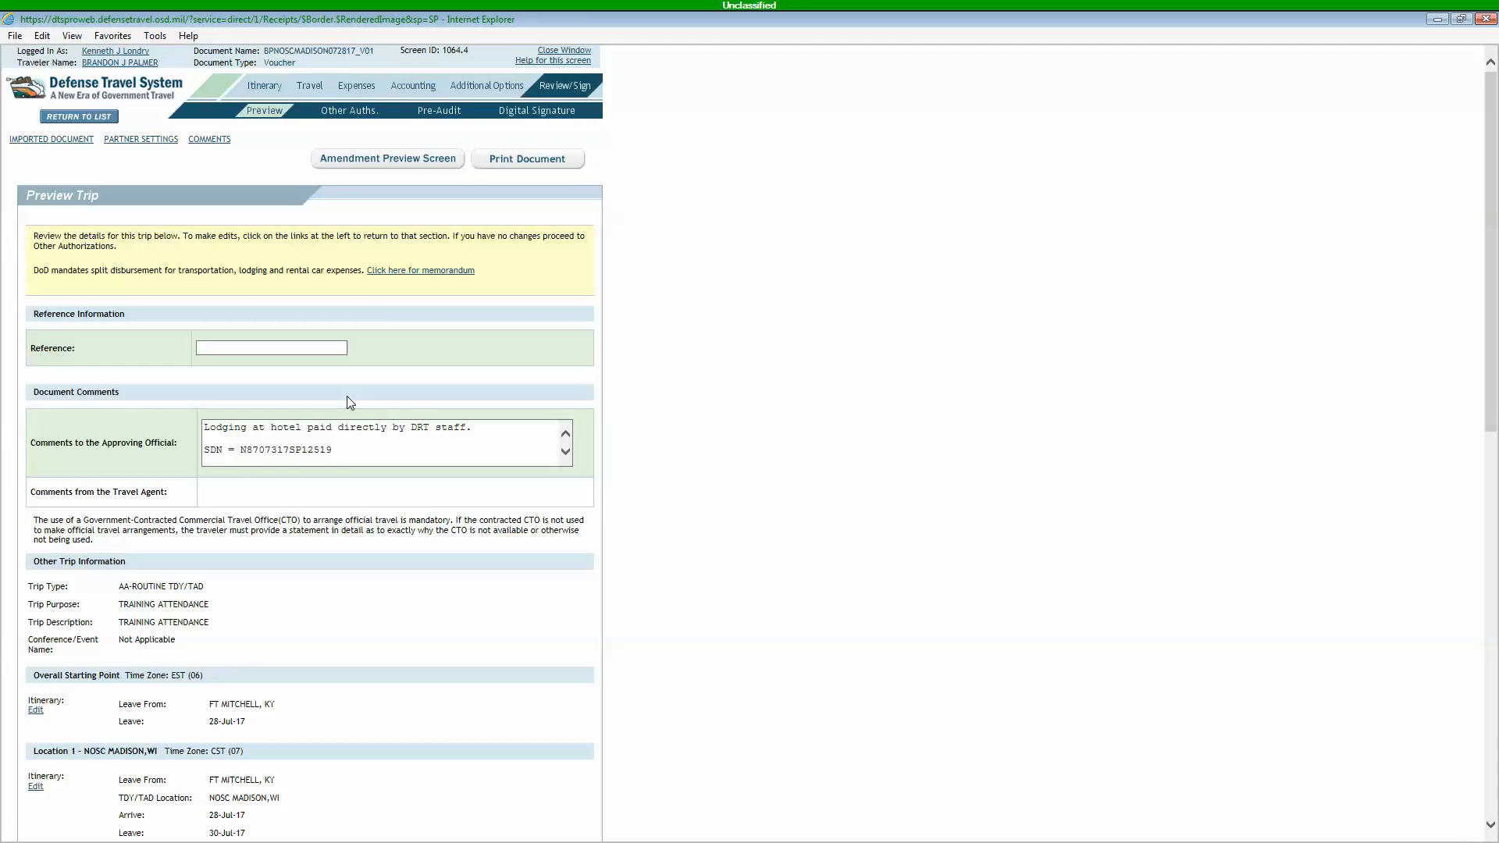
scroll("down", 3)
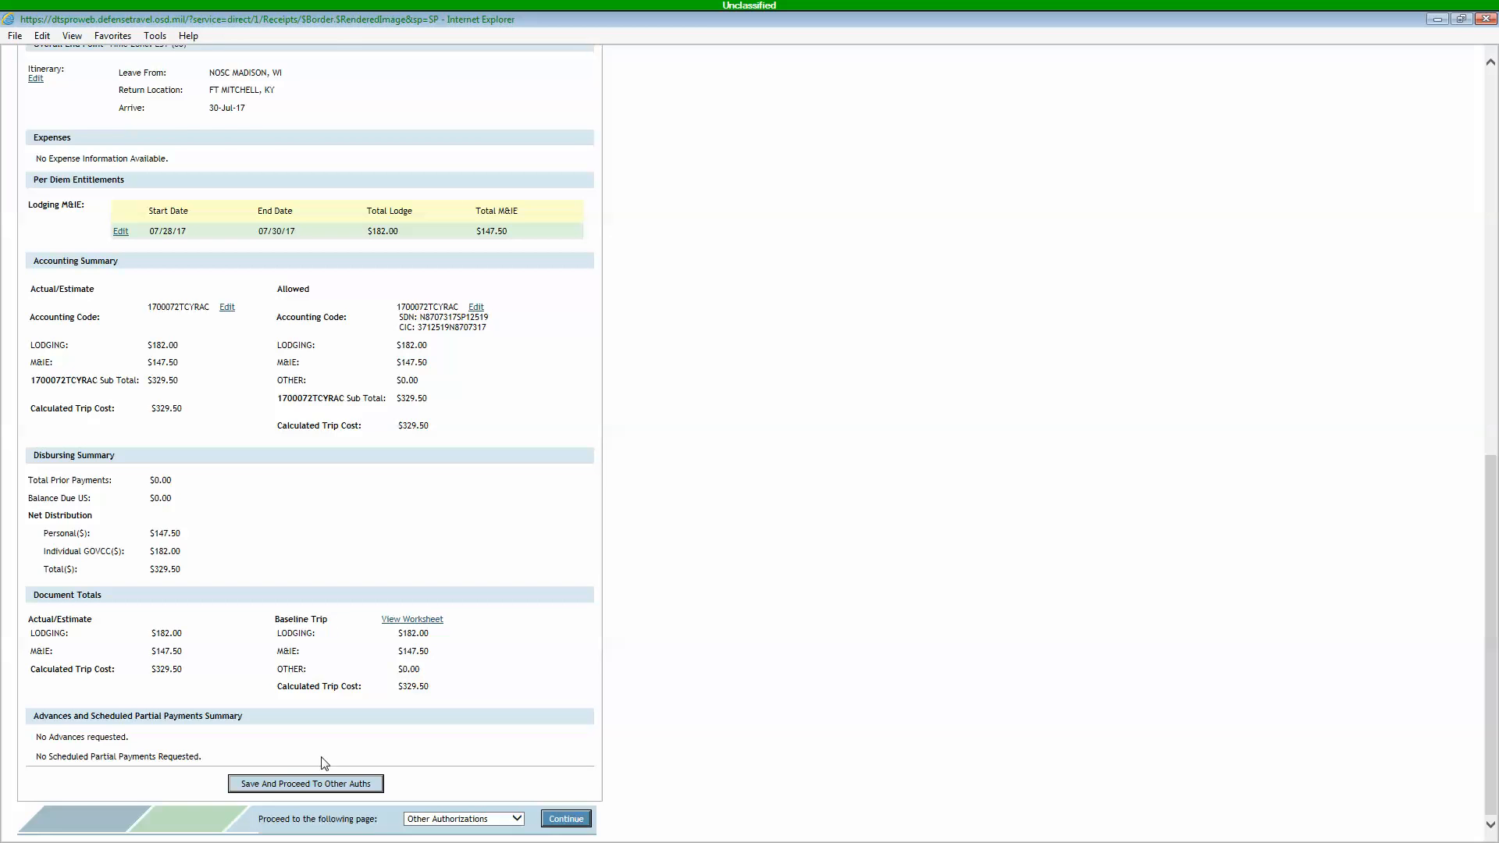
left_click(306, 783)
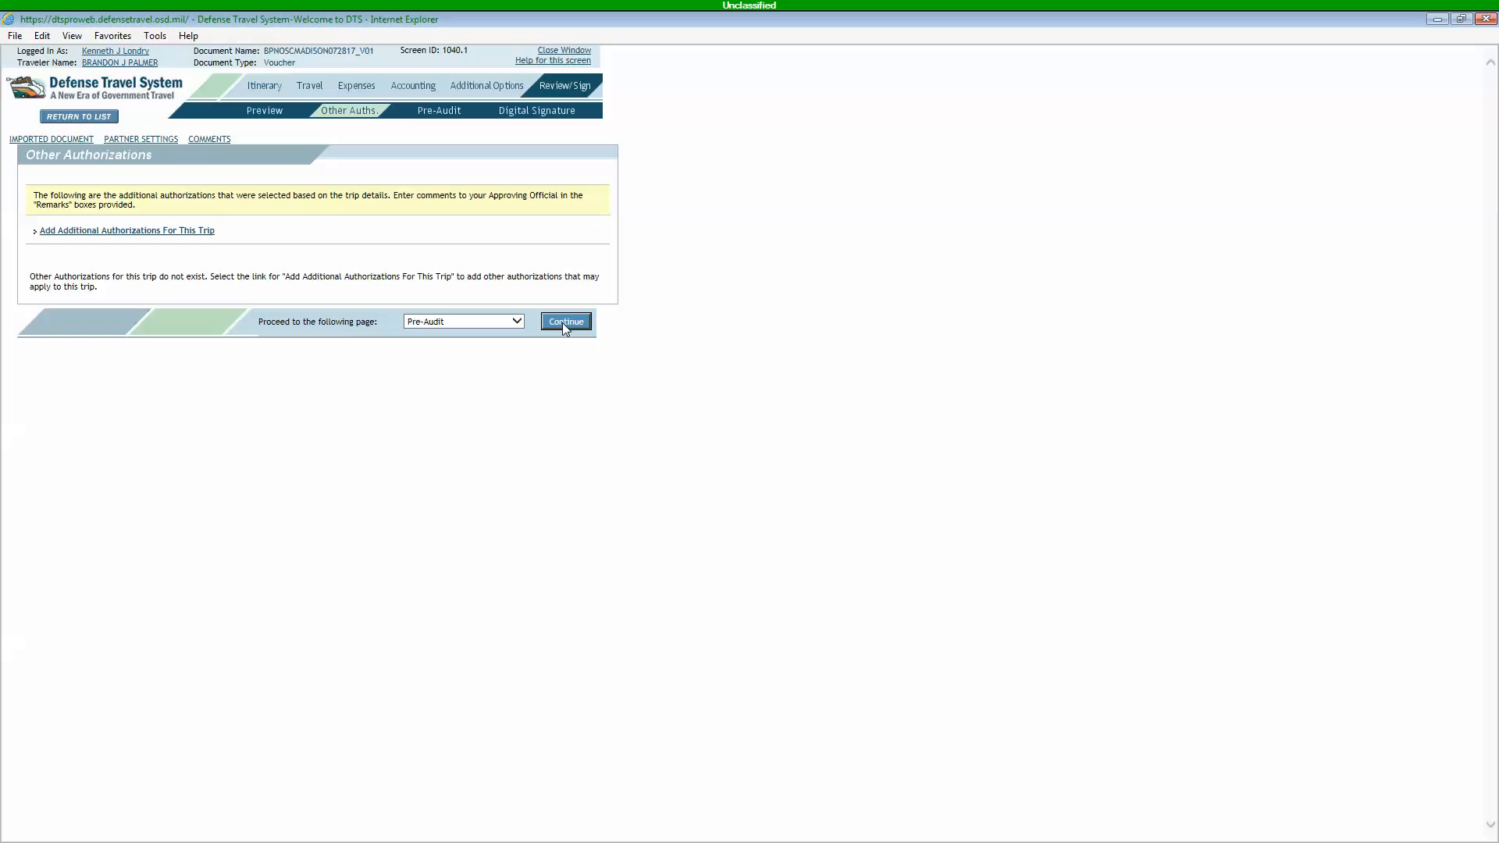
mouse_move(493, 374)
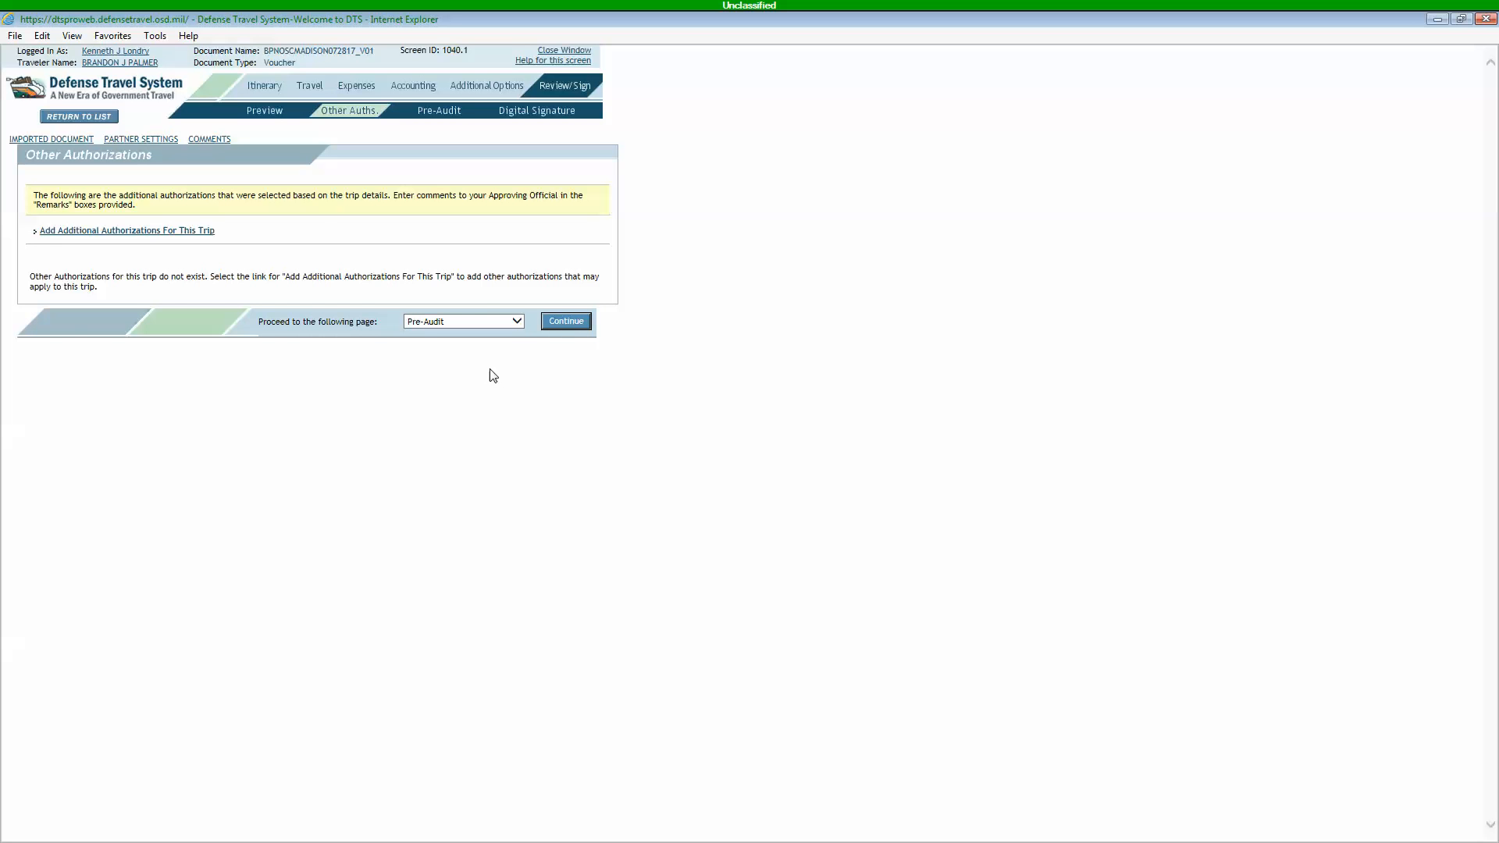
Step: On Pre-Audit, change the lodging-not-used justification to a single period
left_click(566, 320)
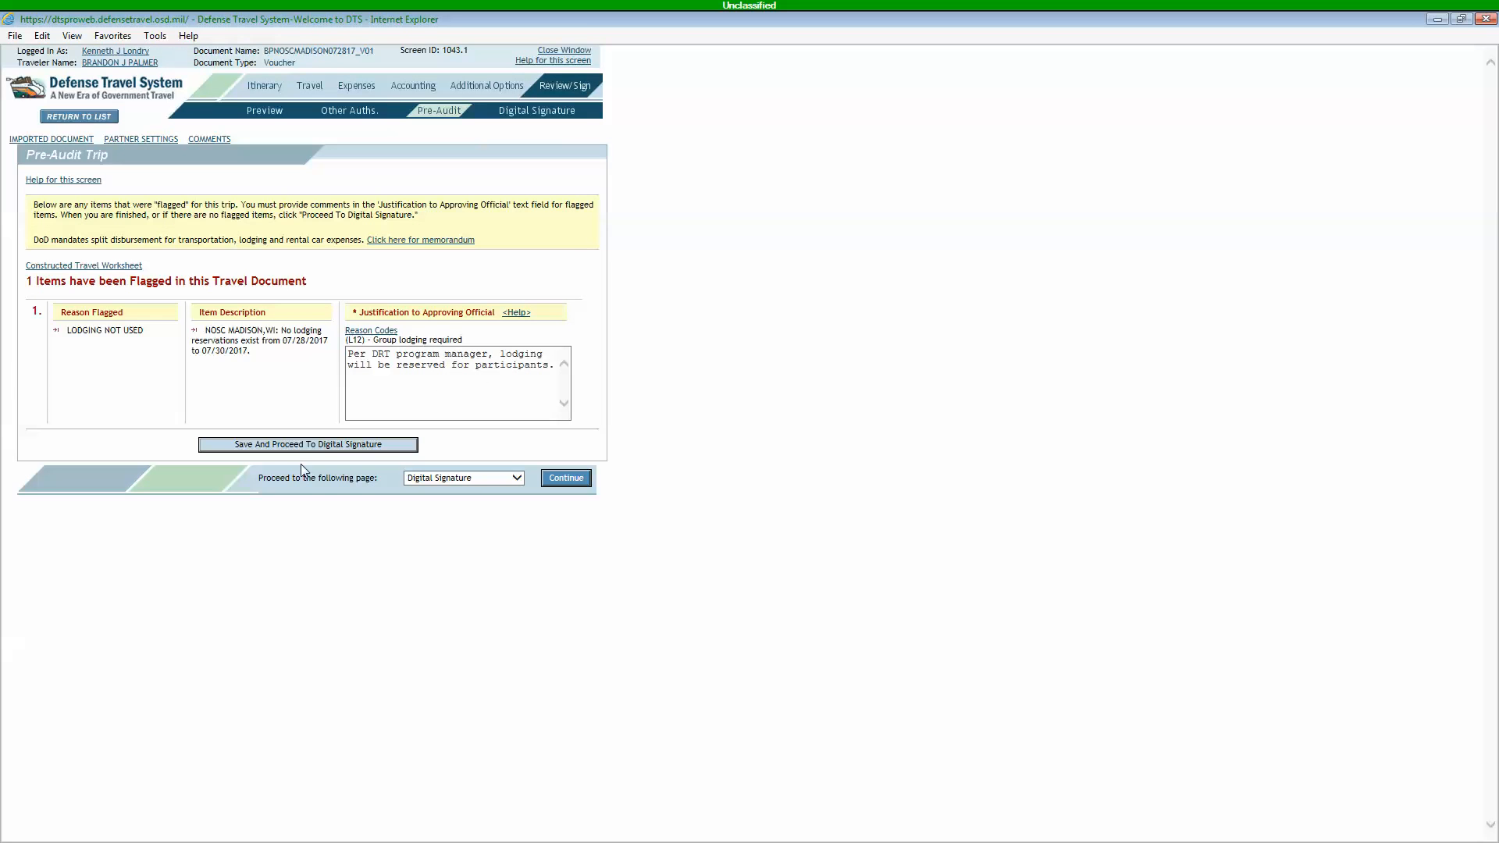
left_click(457, 382)
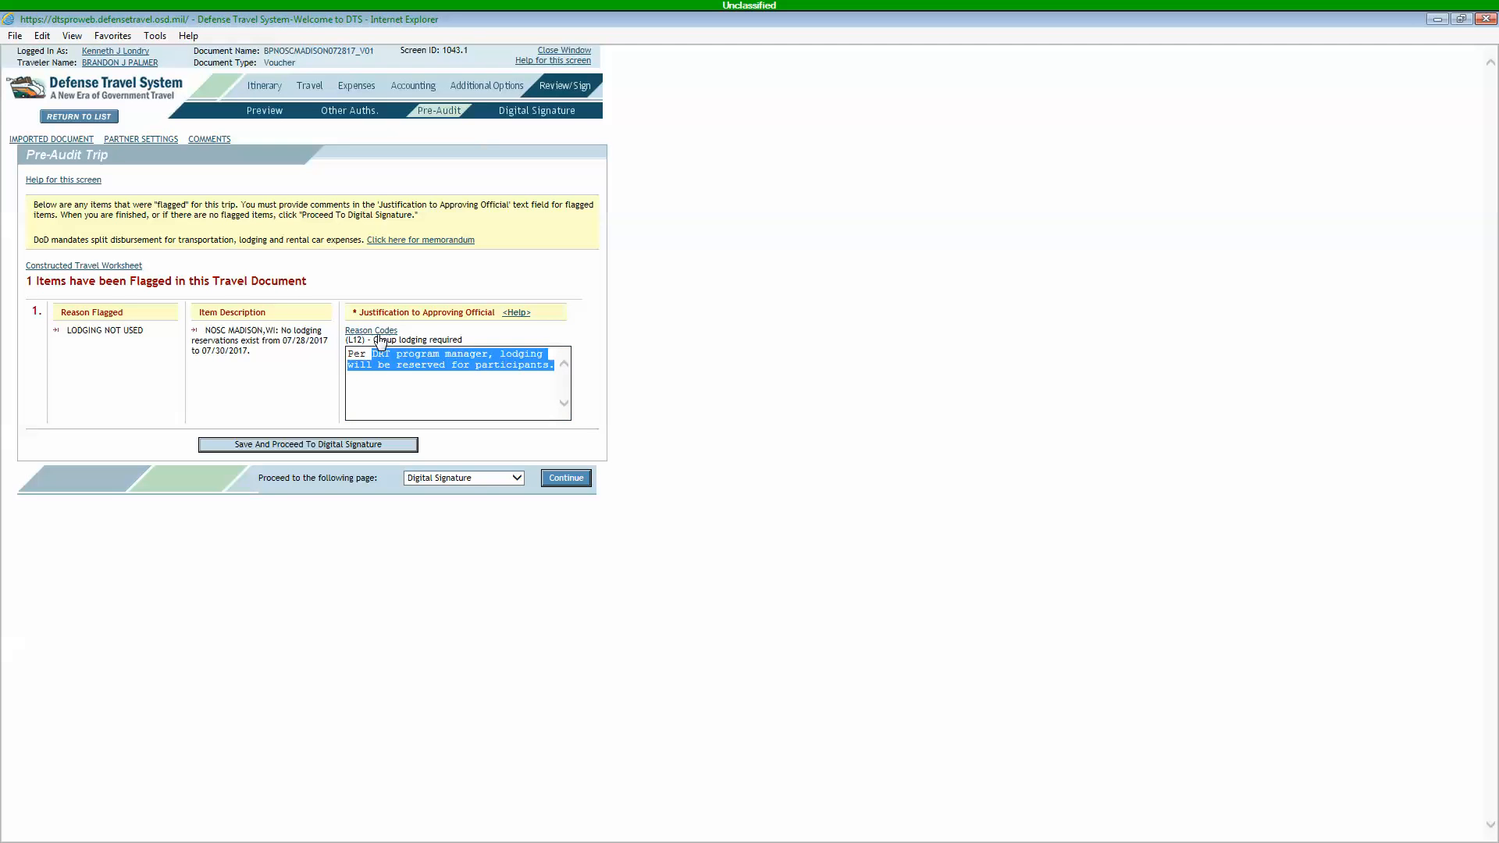
key("Delete")
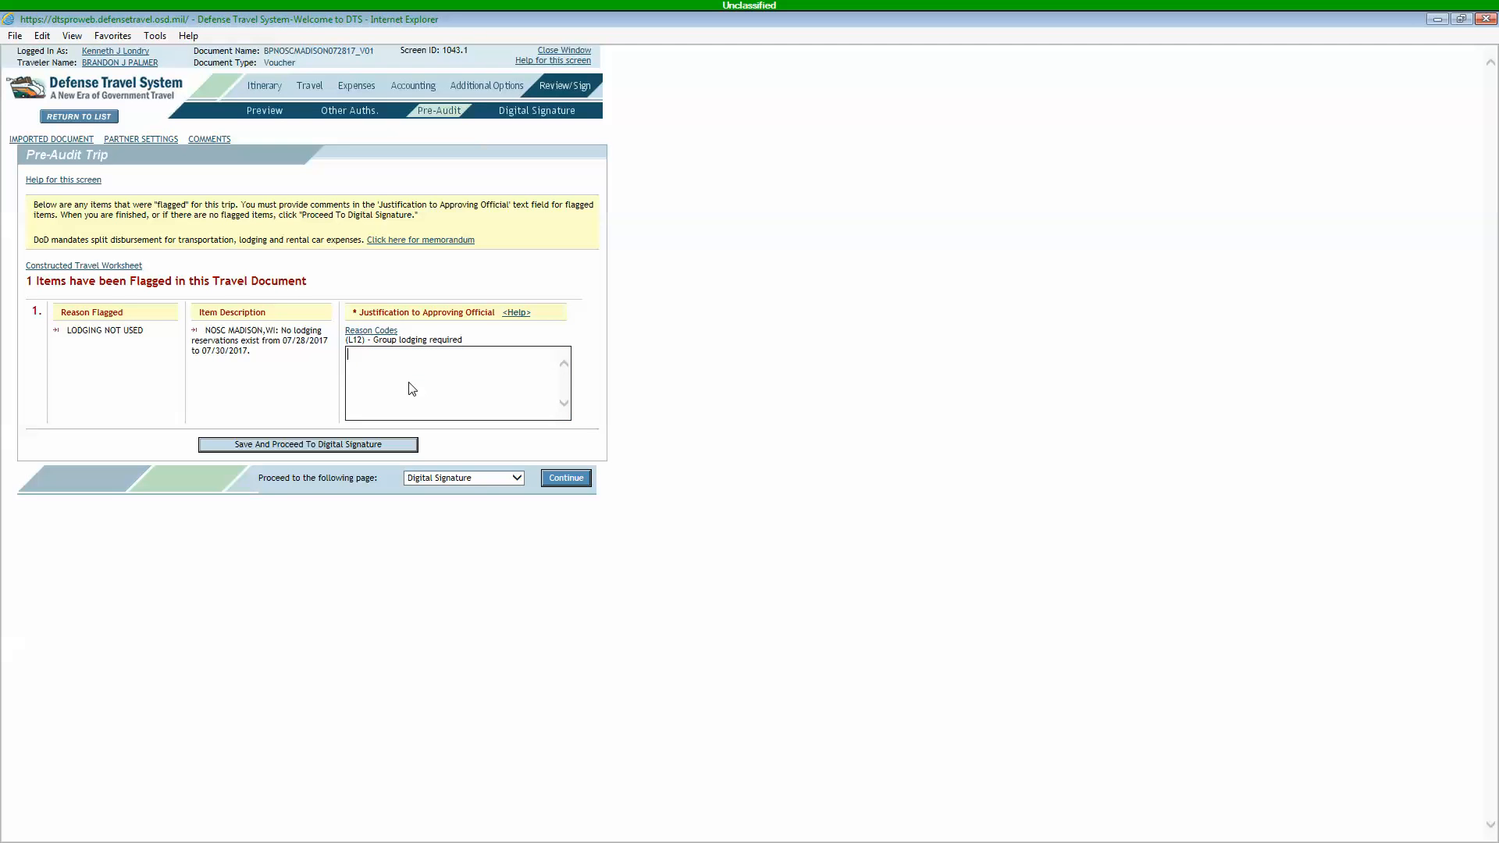
type(".")
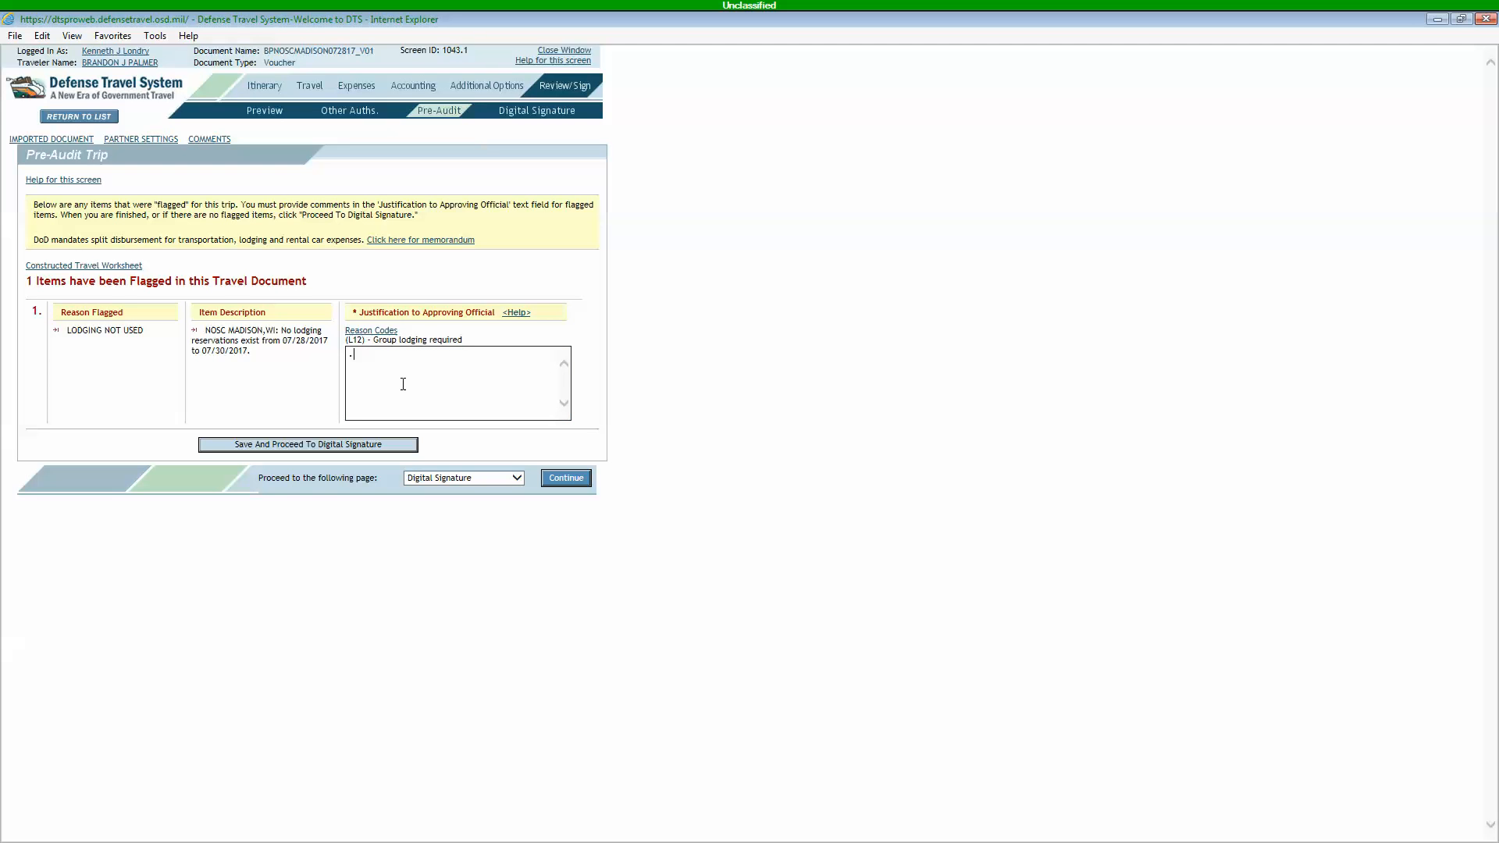
mouse_move(271, 357)
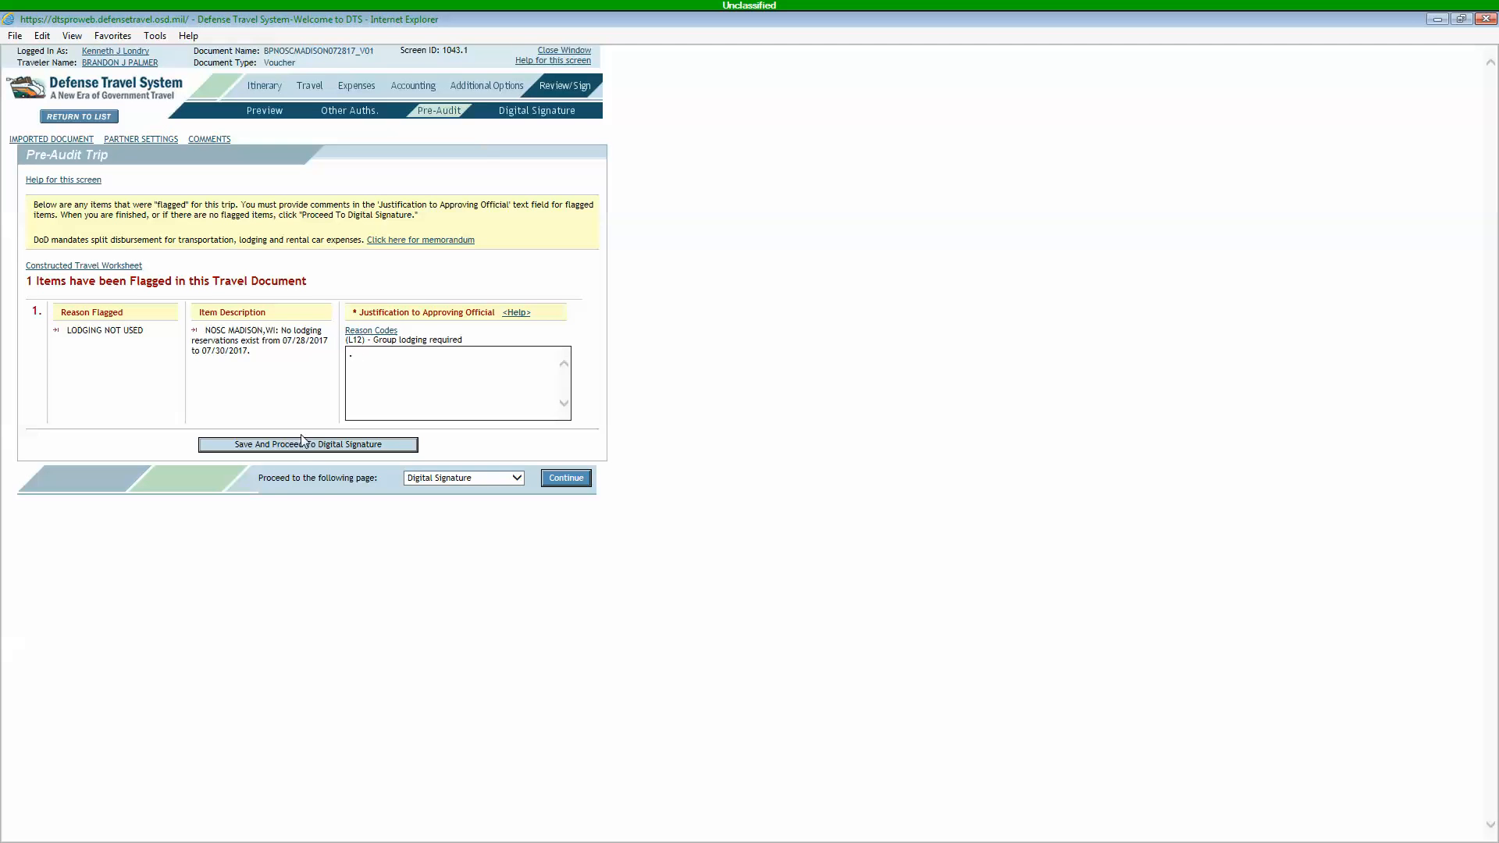
mouse_move(380, 338)
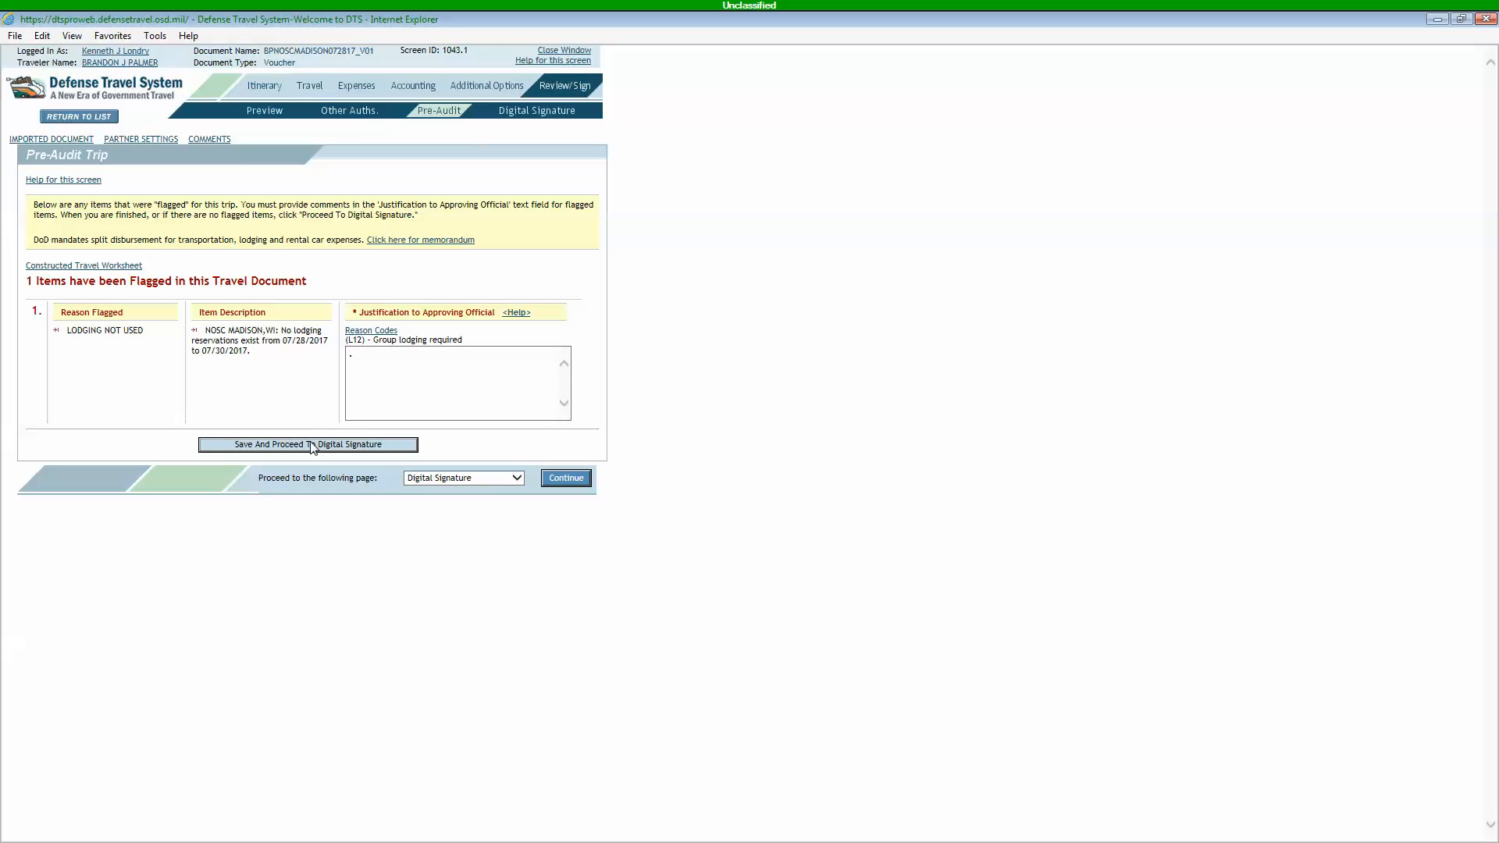
mouse_move(410, 456)
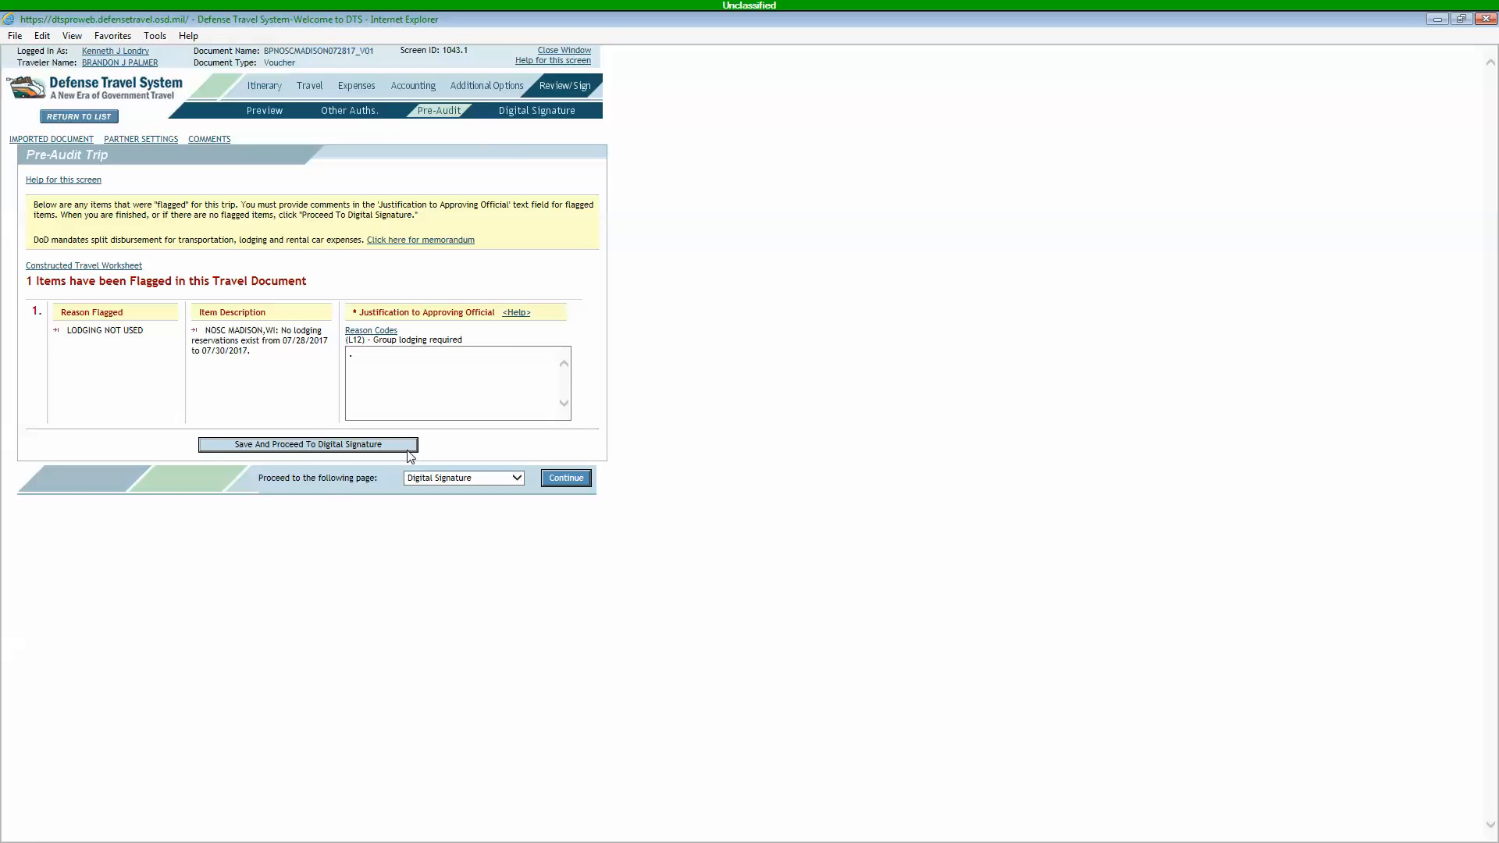
Step: Save the lodging justification and proceed to the Digital Signature page
left_click(307, 443)
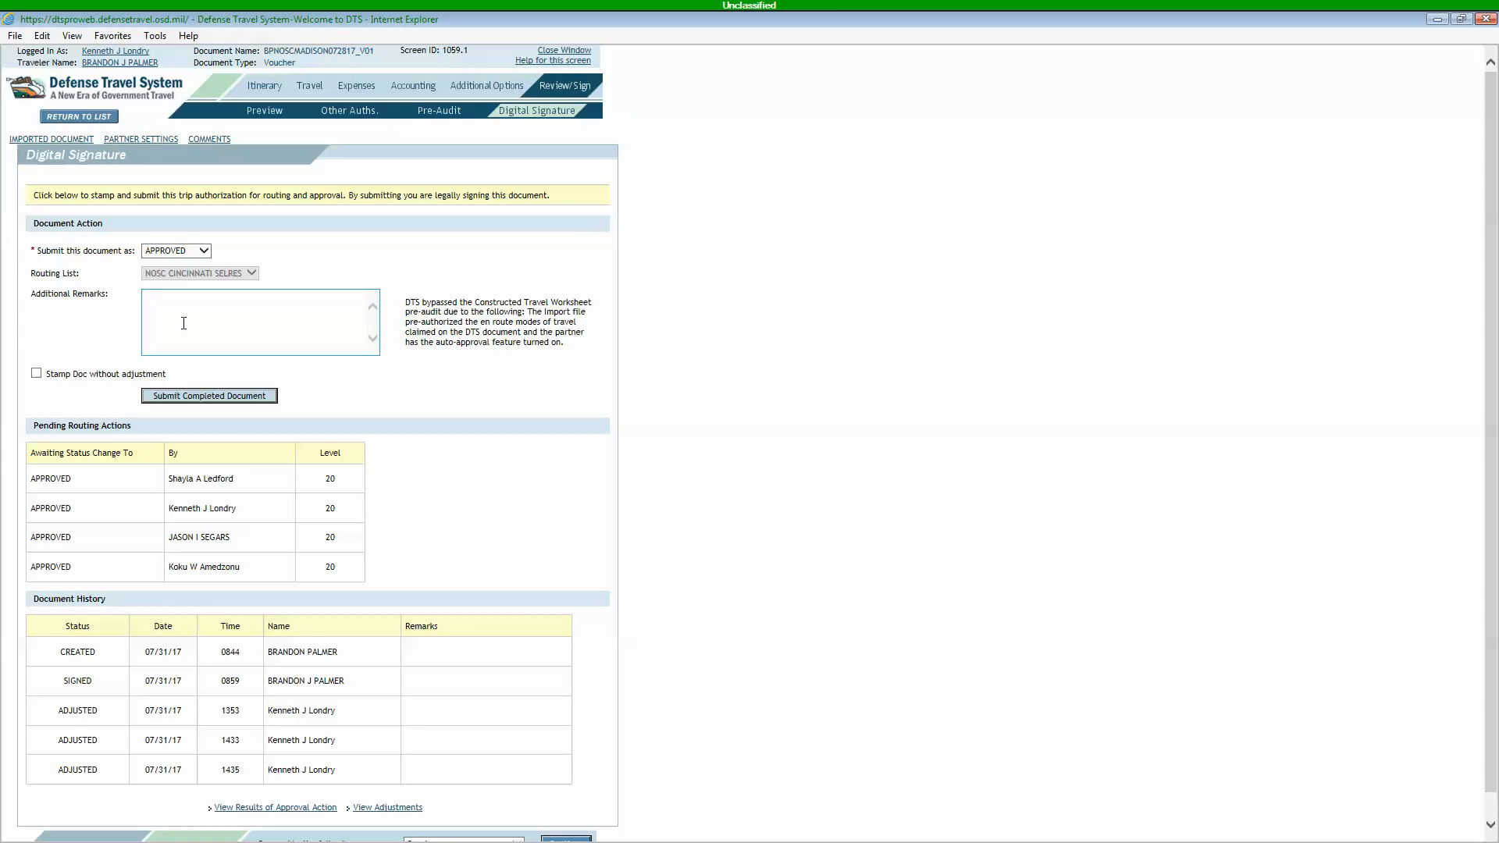
mouse_move(242, 382)
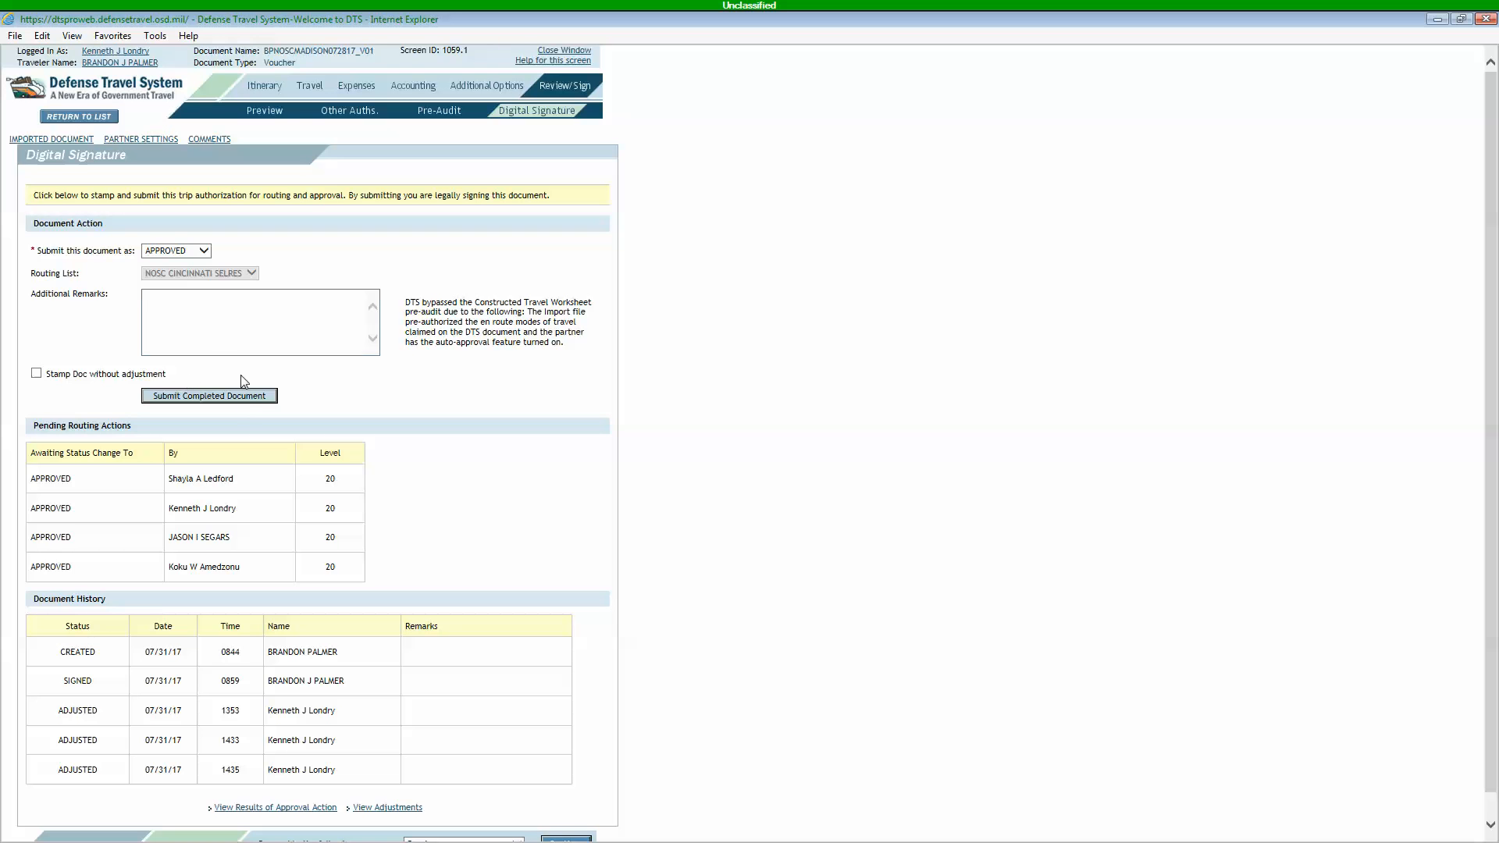
mouse_move(323, 231)
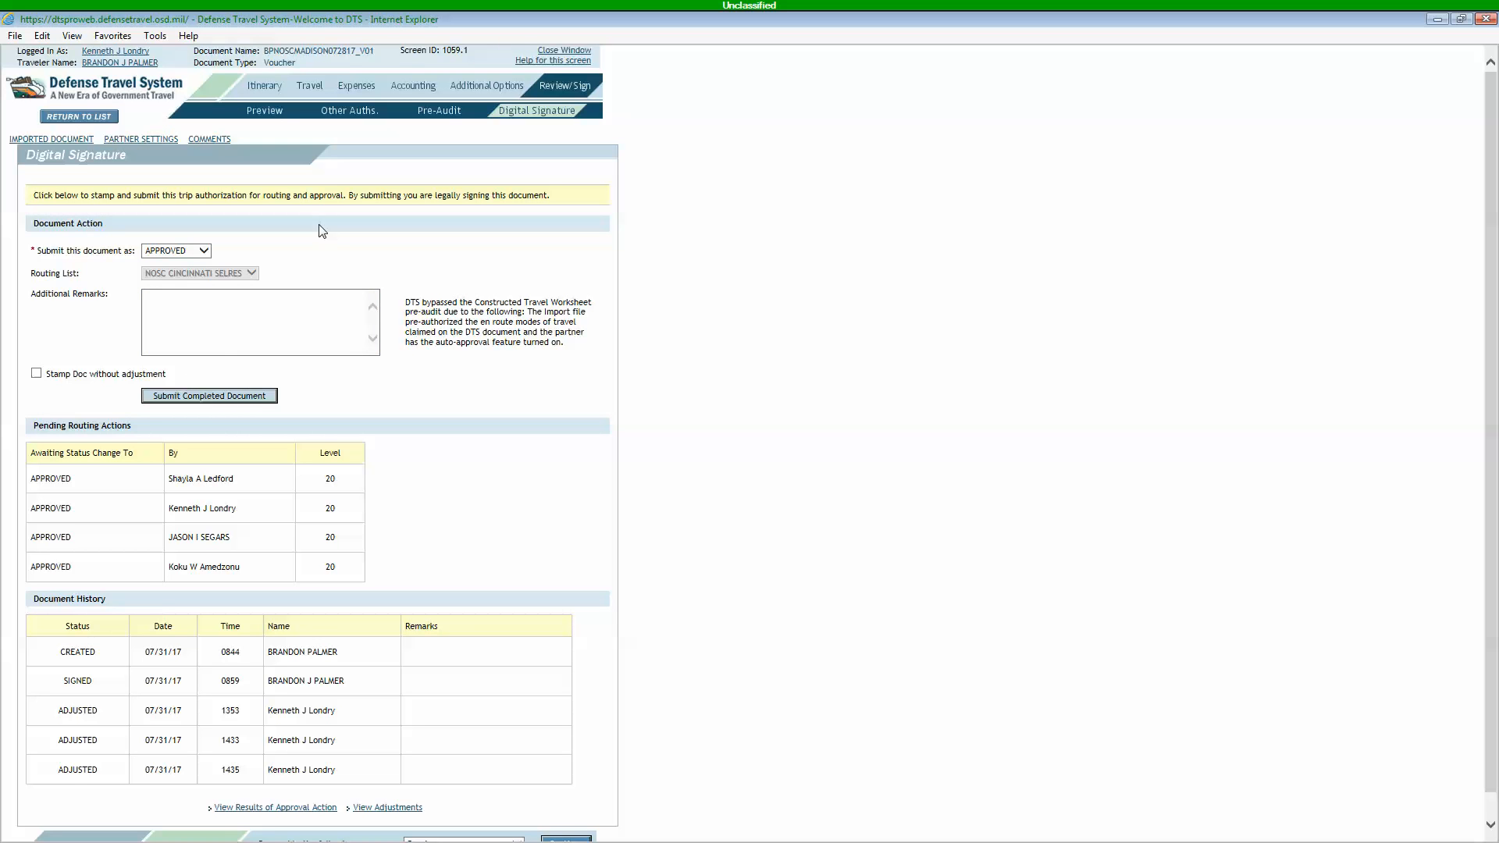
mouse_move(214, 255)
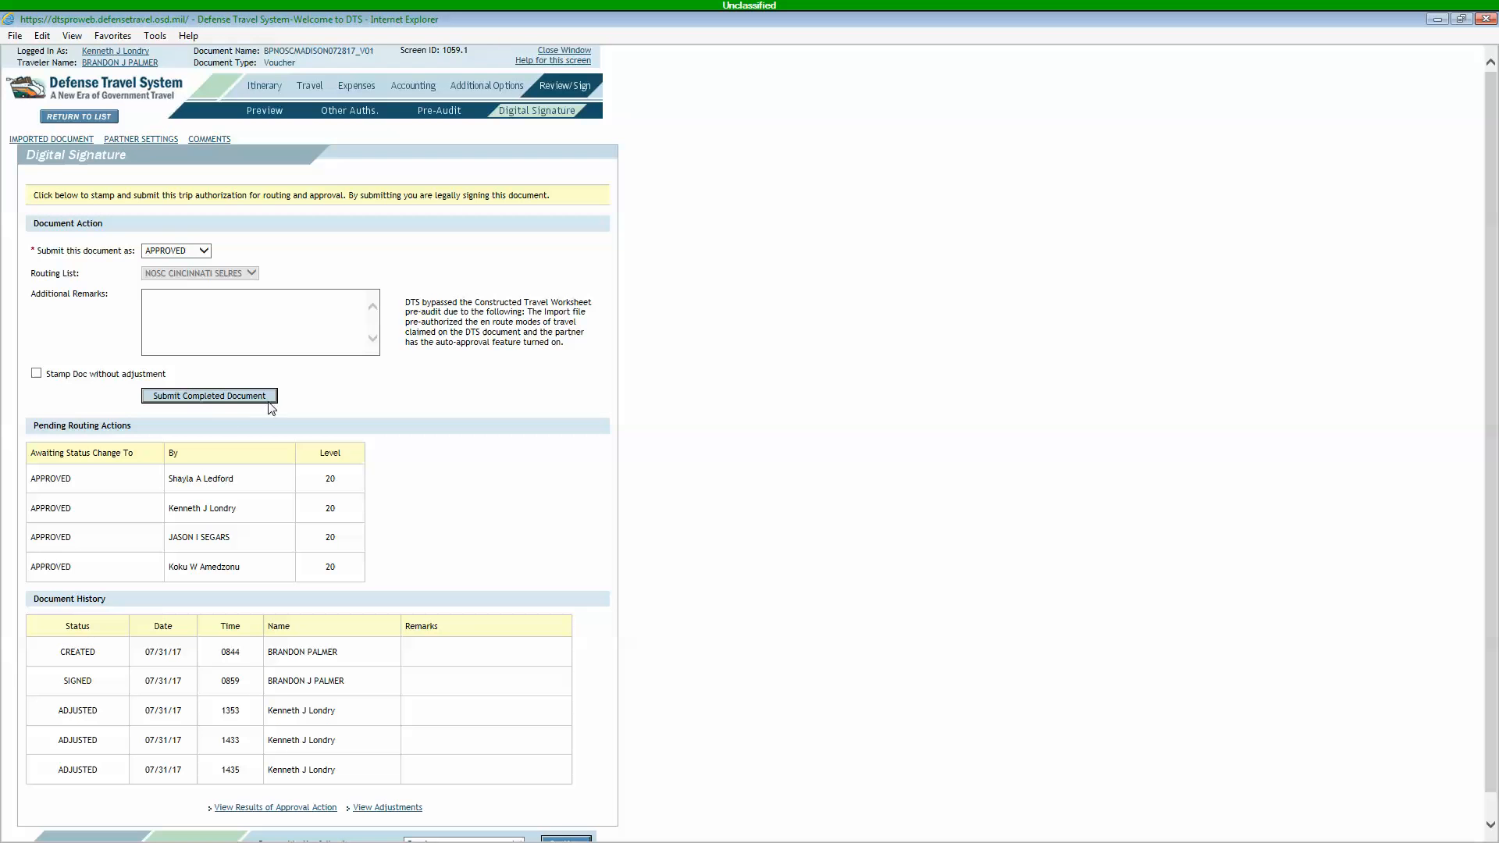
mouse_move(221, 125)
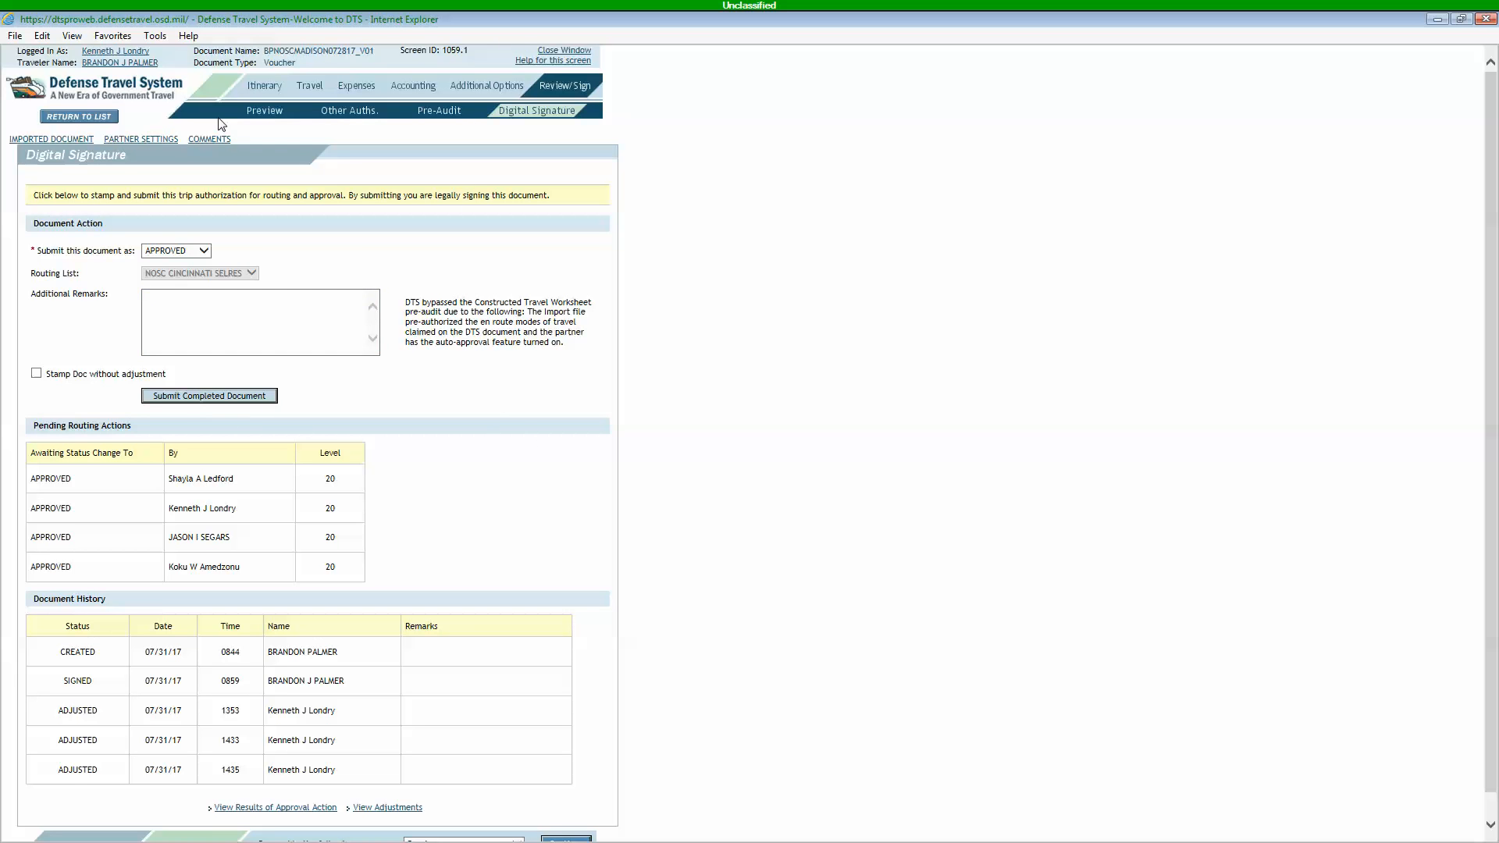
mouse_move(159, 119)
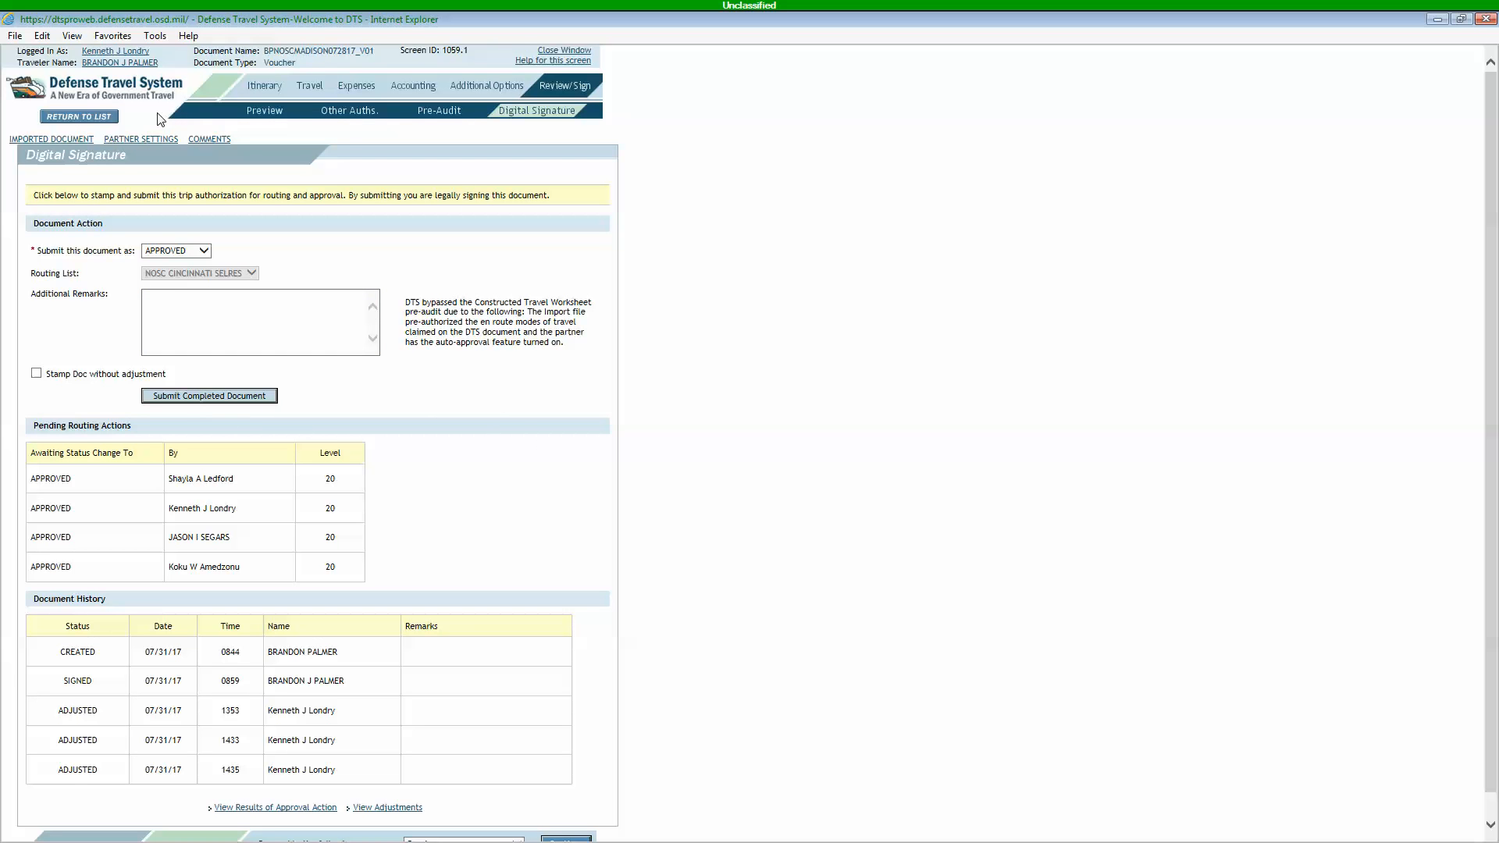
mouse_move(107, 325)
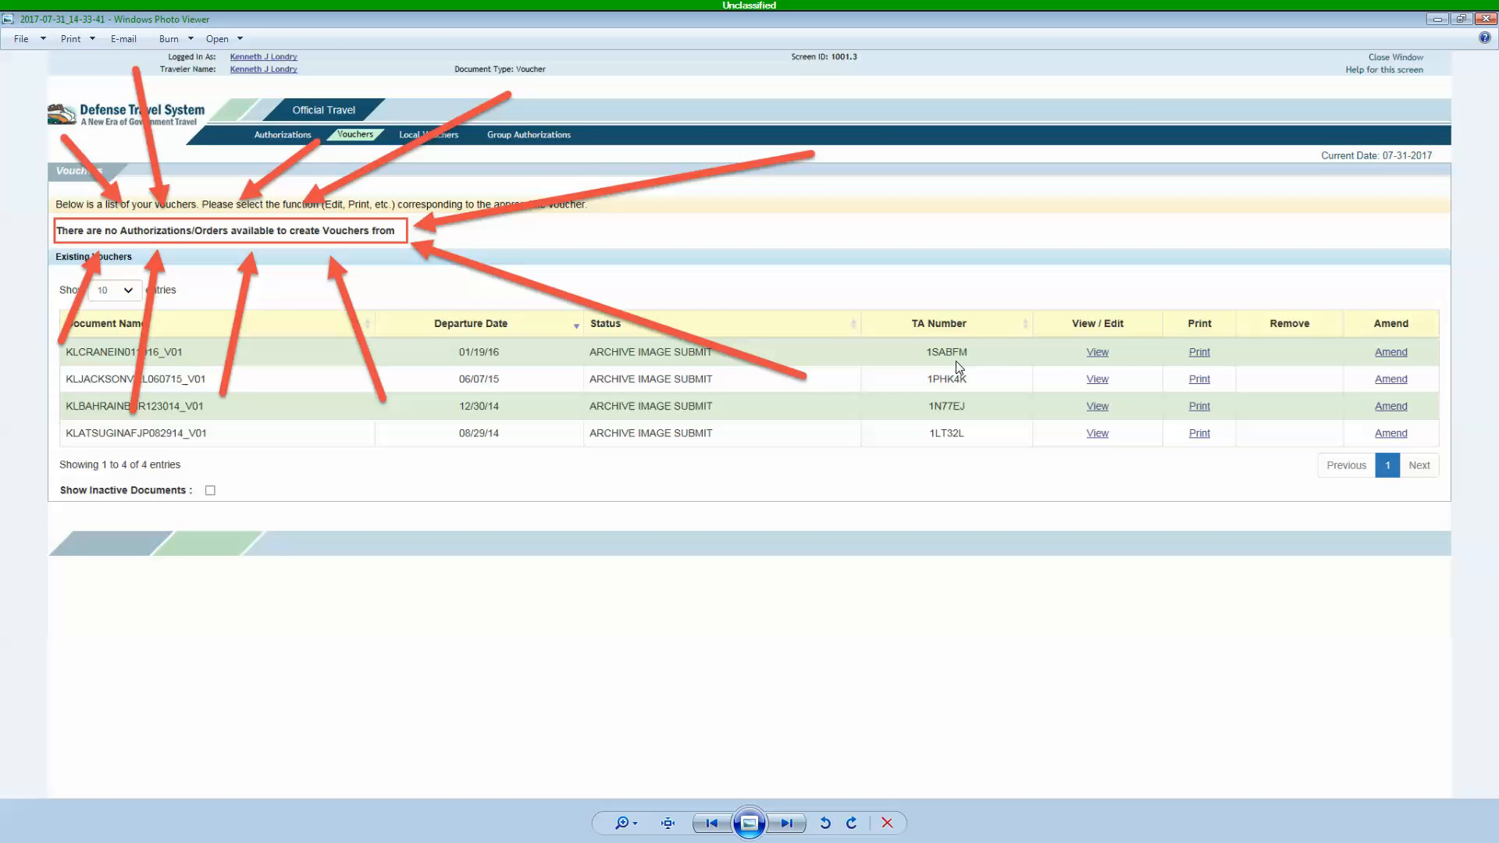
mouse_move(978, 367)
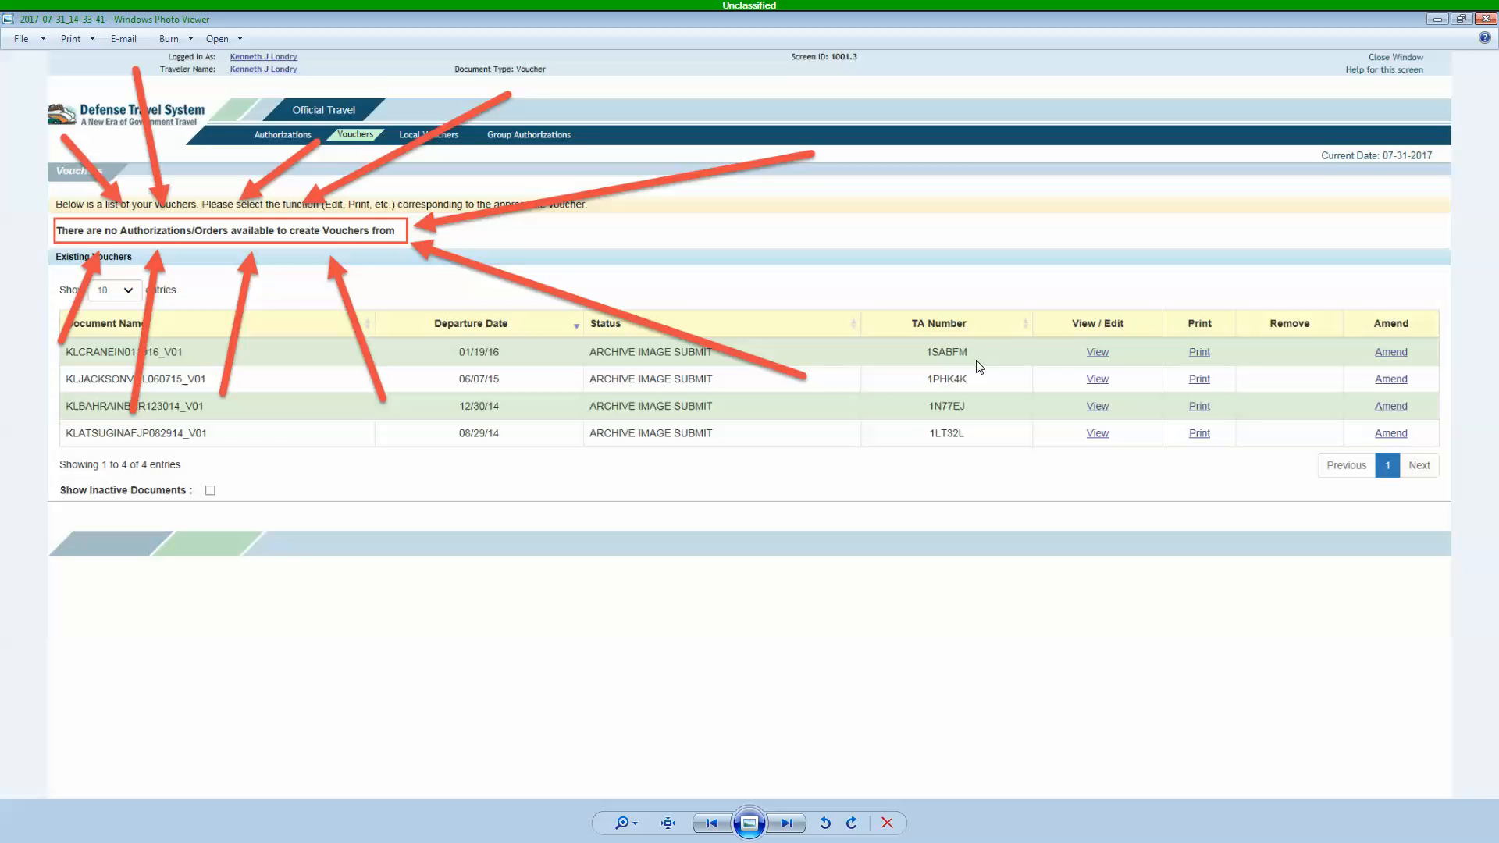
mouse_move(658, 396)
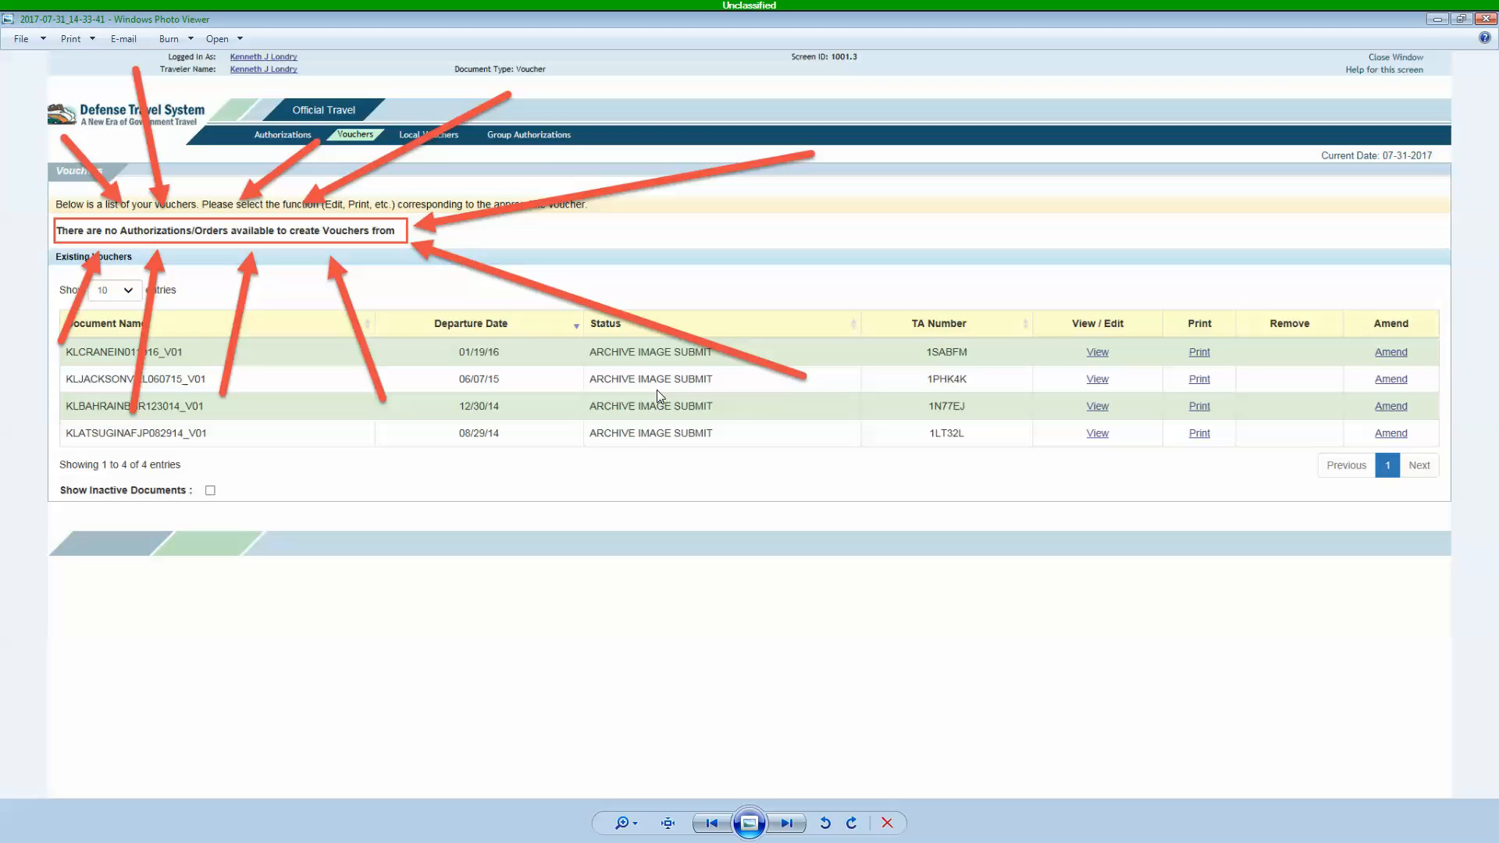